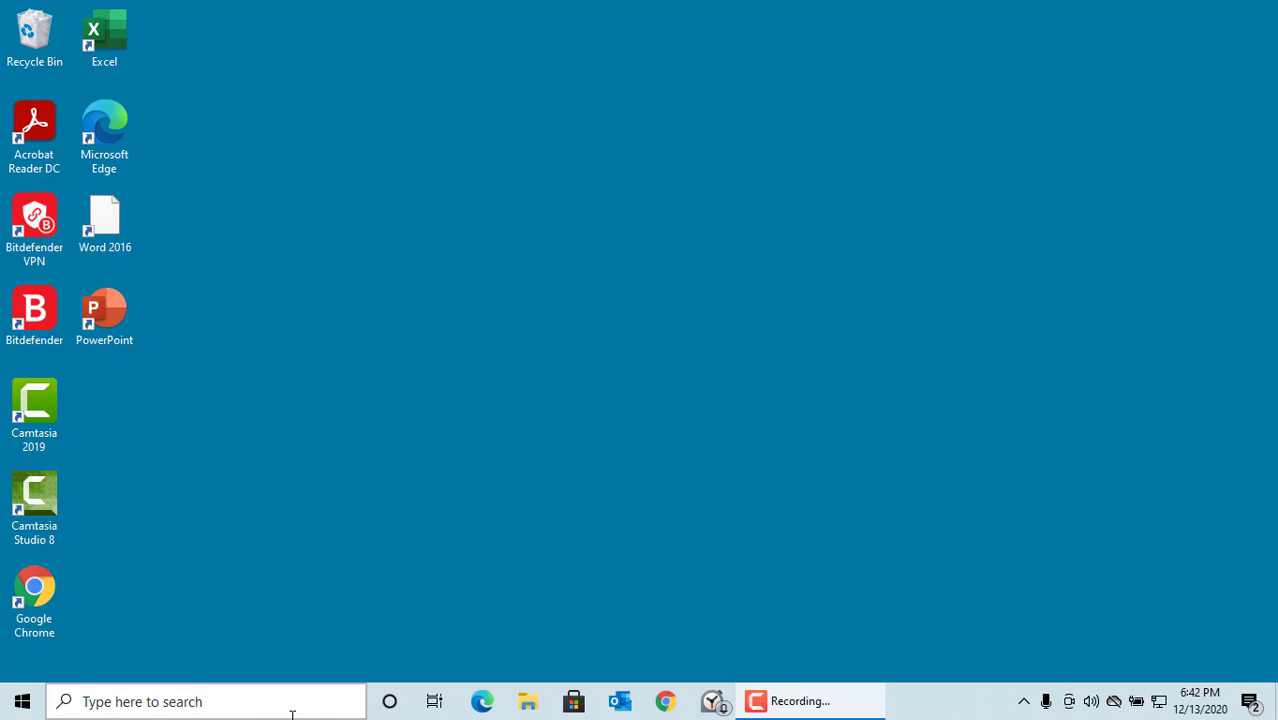
{"action": "mouse_move", "coordinate": [434, 700]}
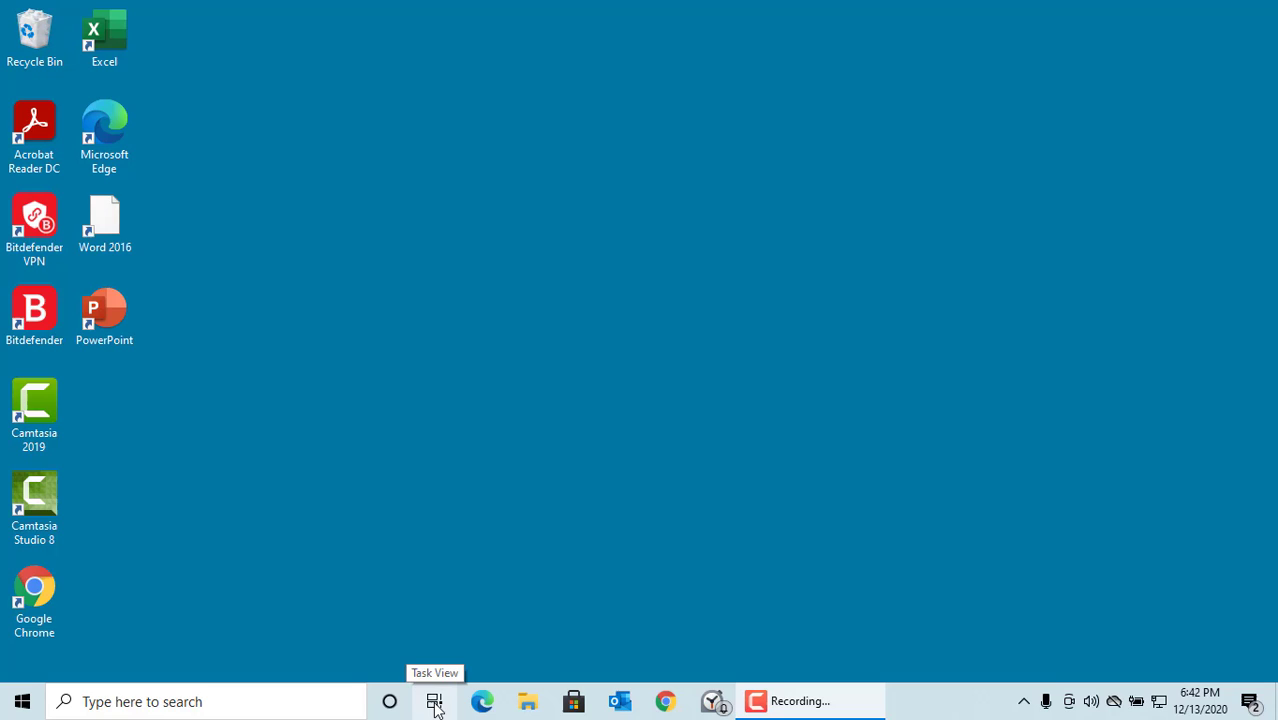
{"action": "mouse_move", "coordinate": [604, 688]}
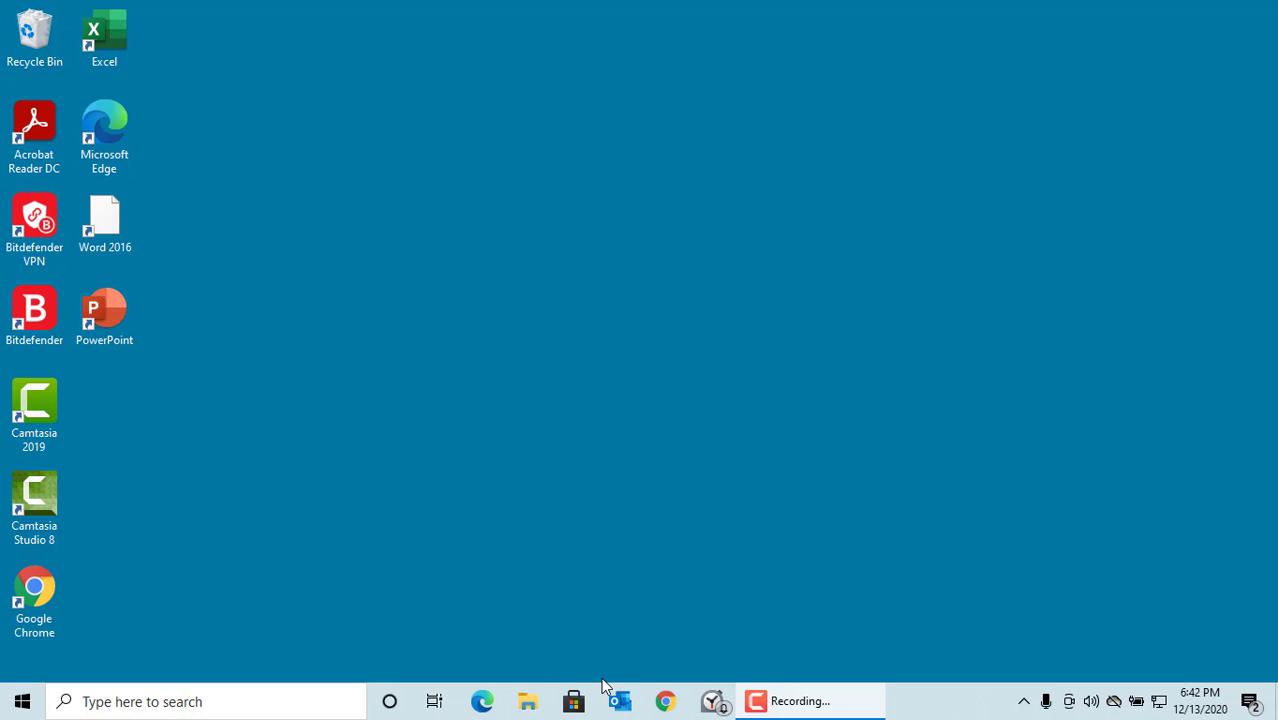
{"action": "mouse_move", "coordinate": [72, 700]}
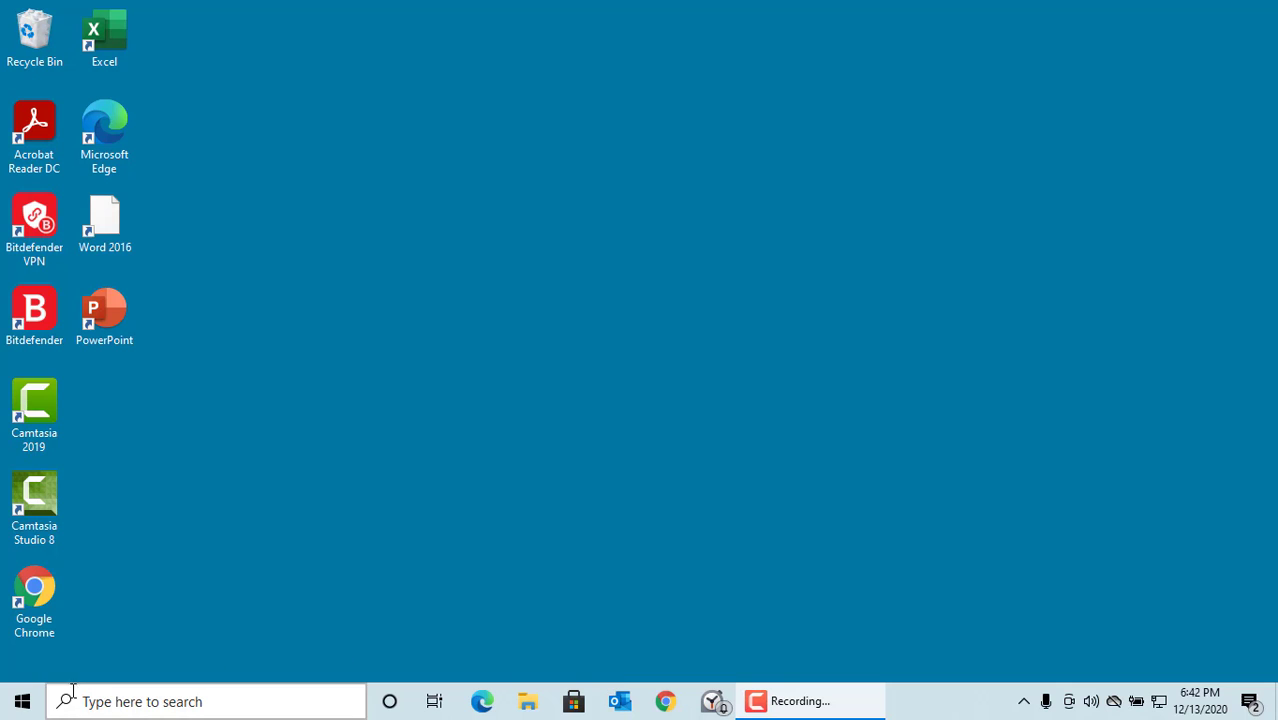
Step: Reach the Taskbar page via Settings > Personalization, then close the Settings window
{"action": "left_click", "coordinate": [20, 700]}
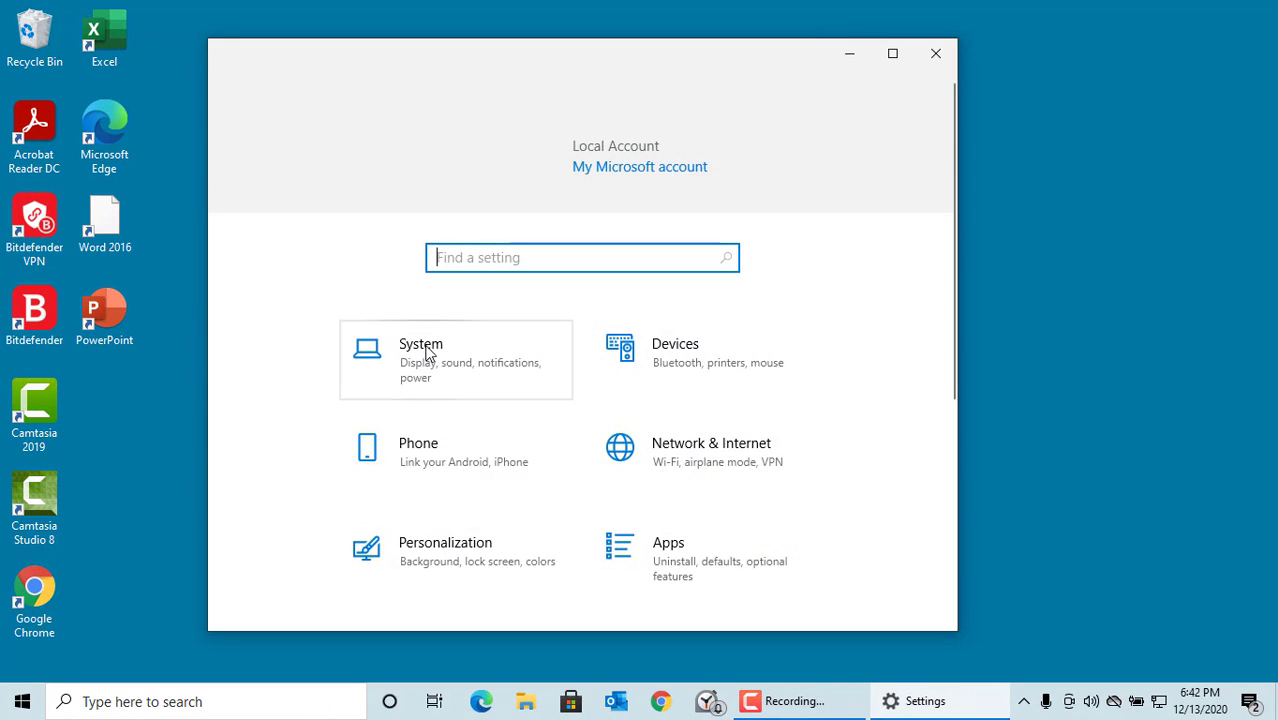
{"action": "scroll", "scroll_direction": "down", "scroll_amount": 3}
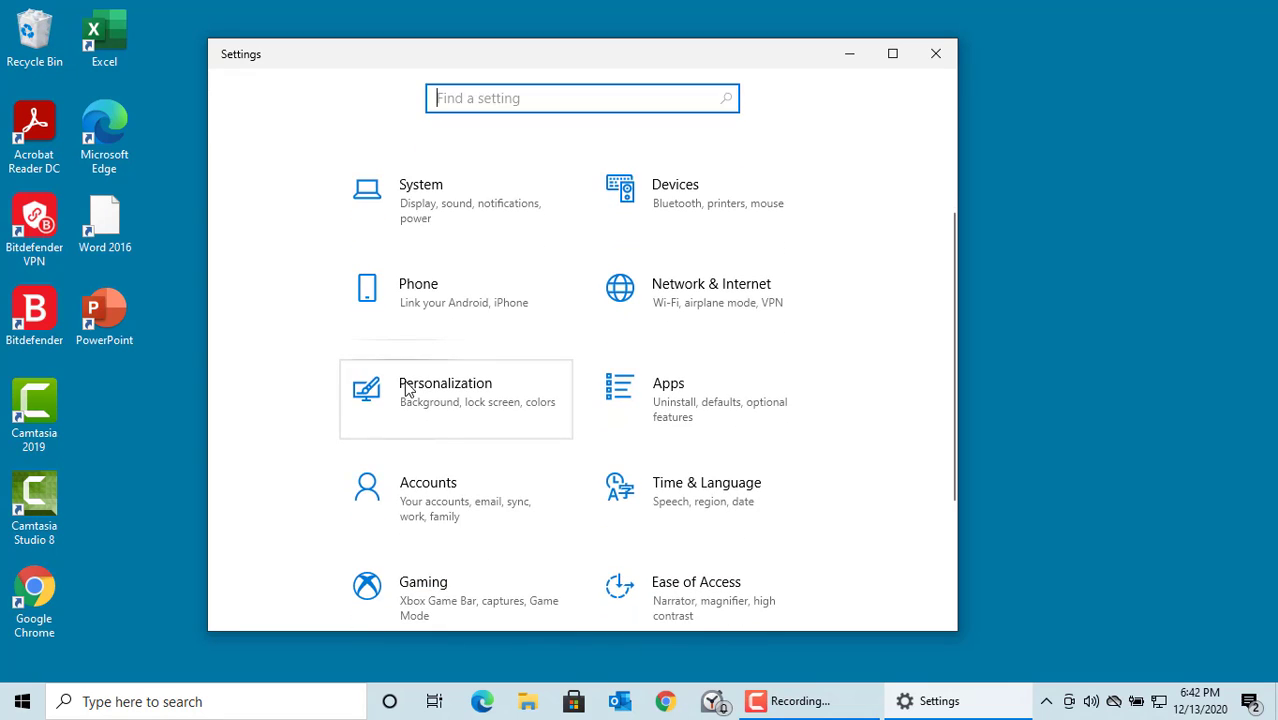
{"action": "left_click", "coordinate": [444, 384]}
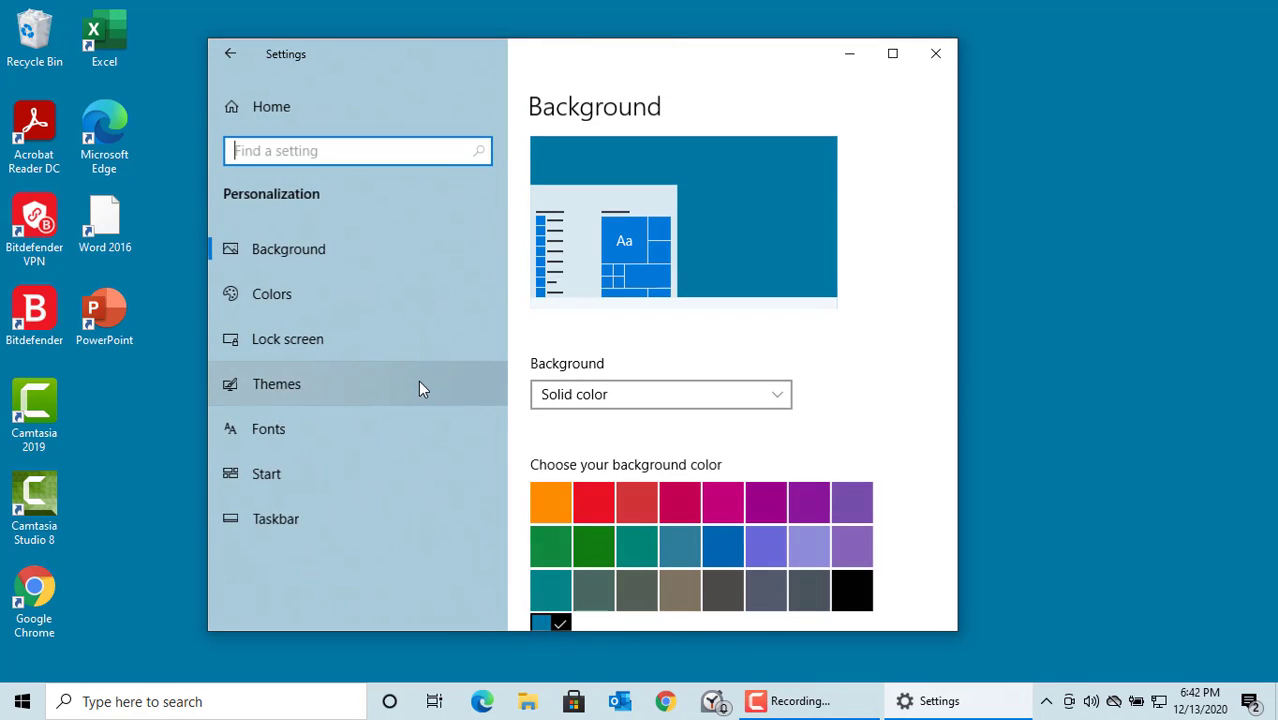
{"action": "mouse_move", "coordinate": [324, 476]}
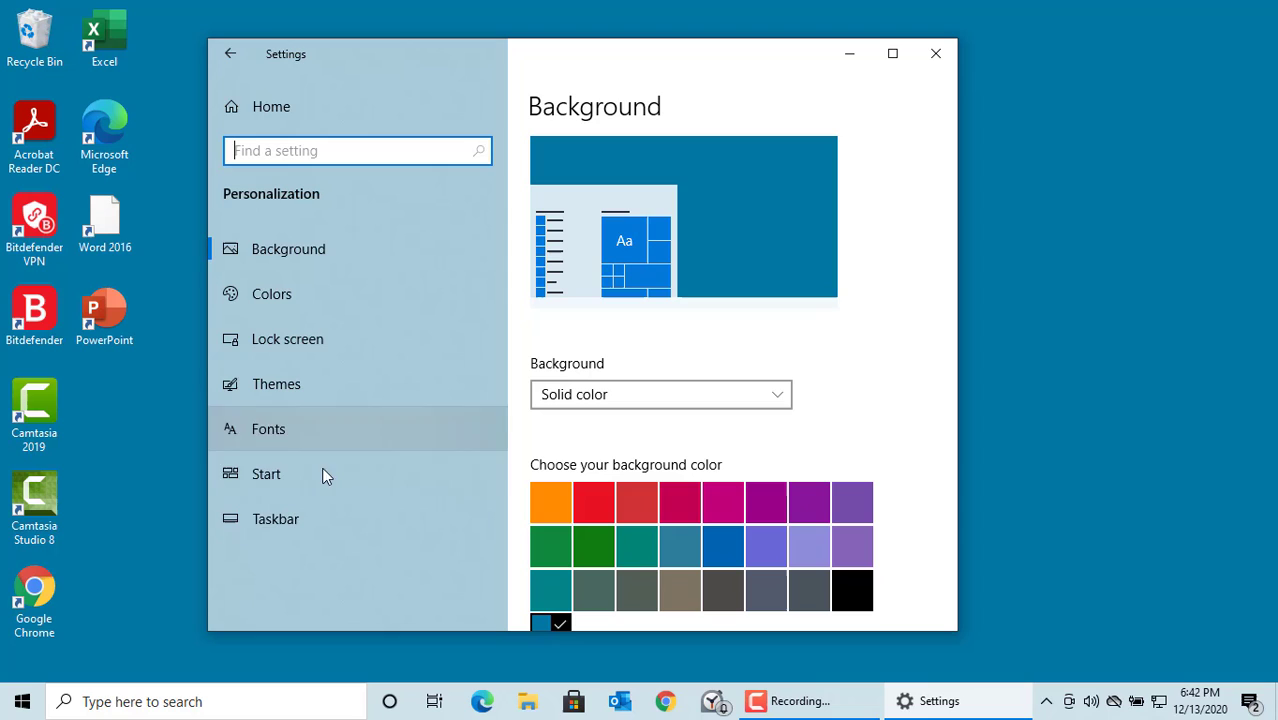
{"action": "left_click", "coordinate": [276, 518]}
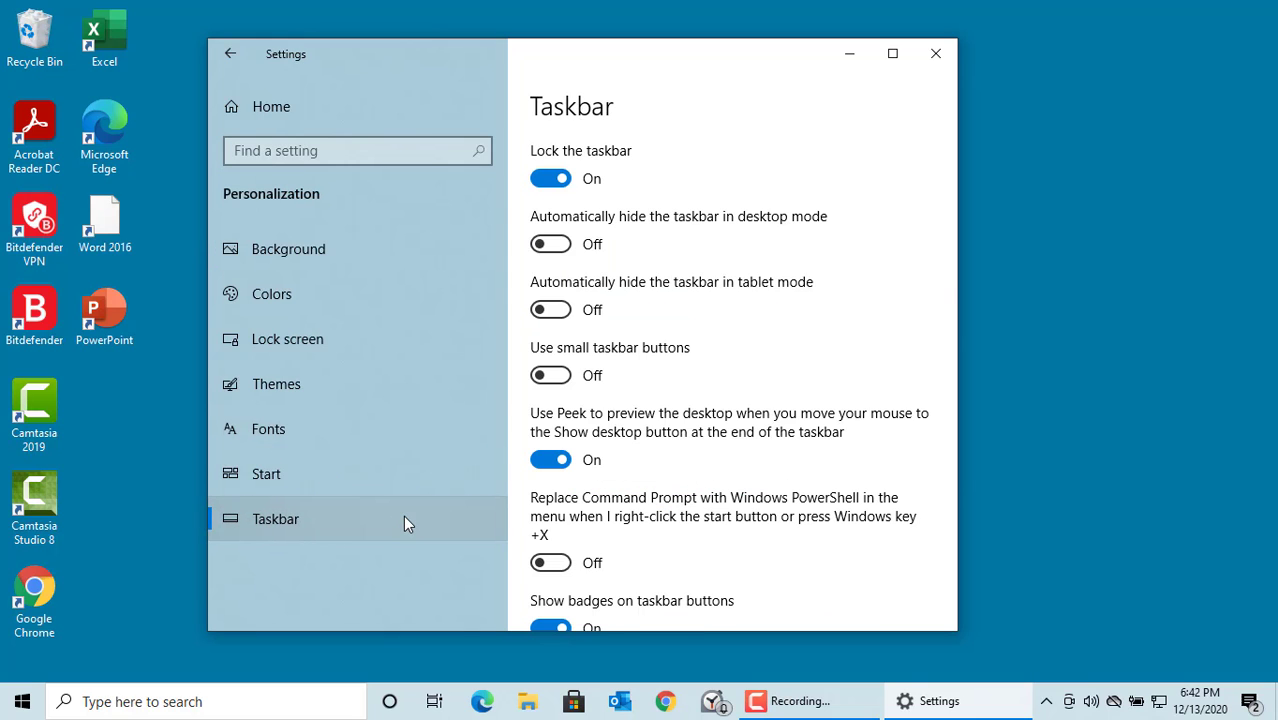
{"action": "mouse_move", "coordinate": [936, 52]}
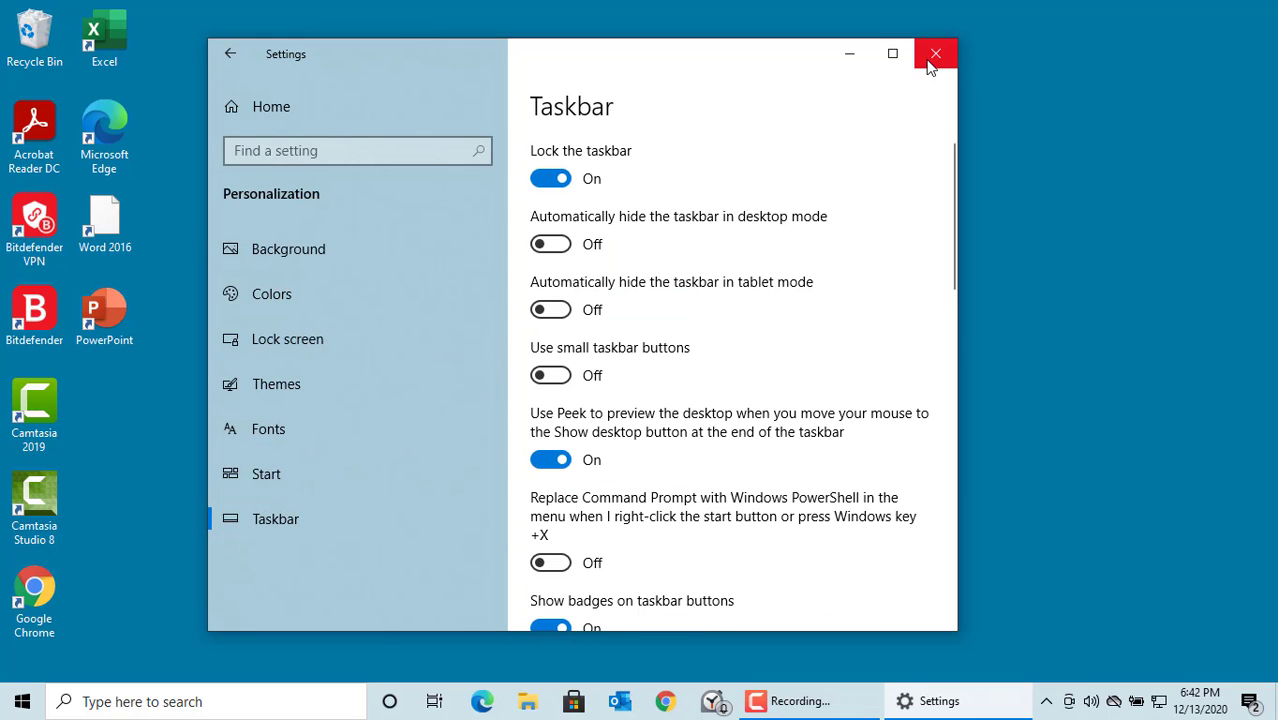
{"action": "left_click", "coordinate": [936, 52]}
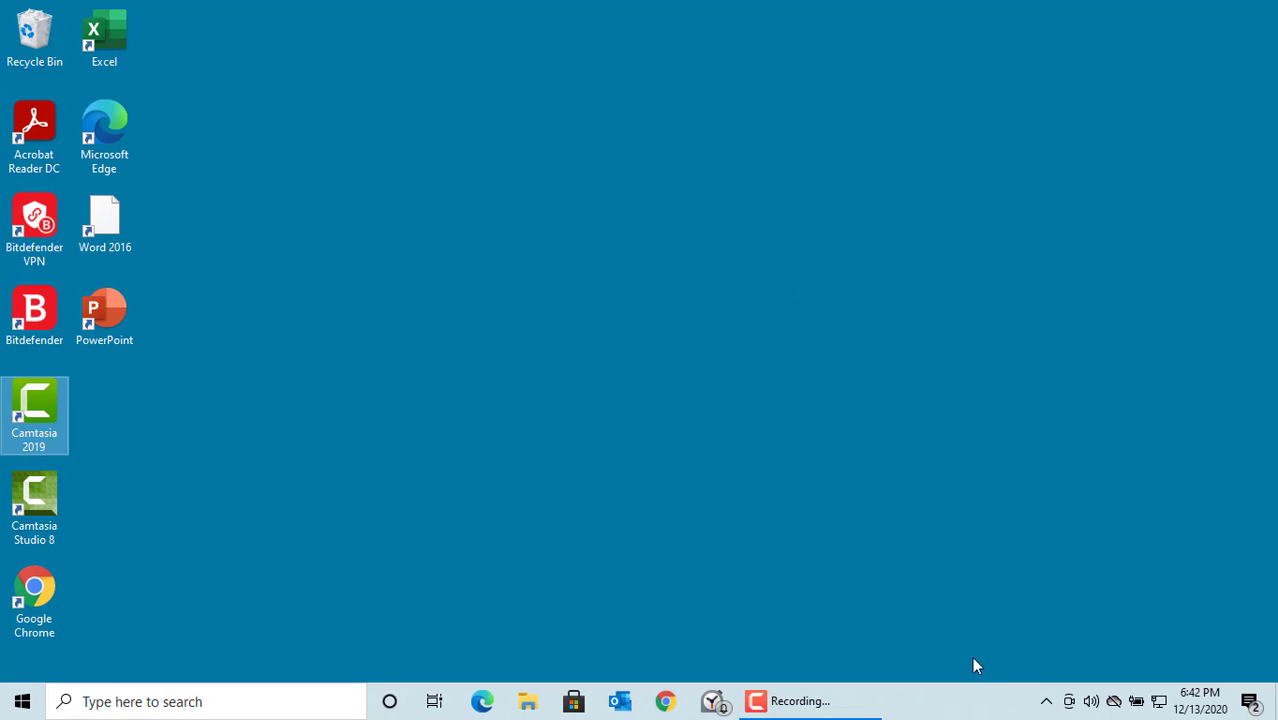
Step: Reopen Taskbar settings from the taskbar's right-click context menu
{"action": "right_click", "coordinate": [956, 696]}
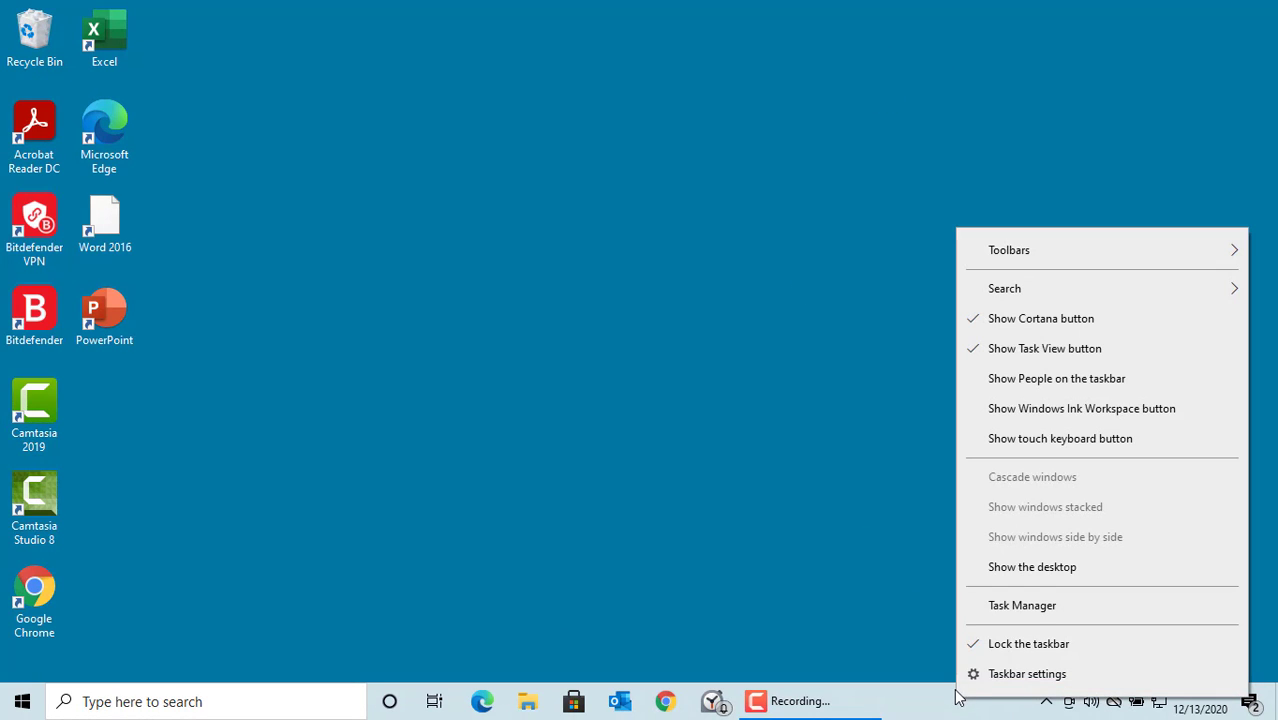
{"action": "left_click", "coordinate": [1028, 672]}
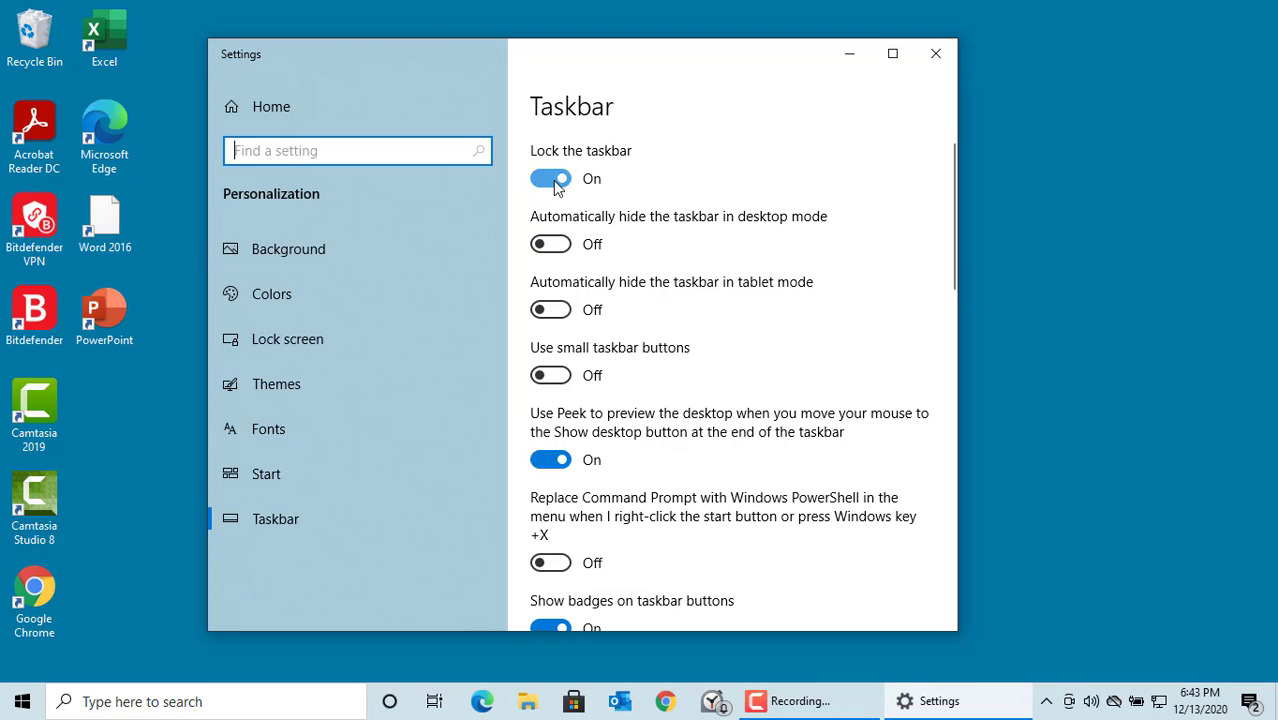
Step: Switch 'Lock the taskbar' off and close the Settings window
{"action": "left_click", "coordinate": [552, 178]}
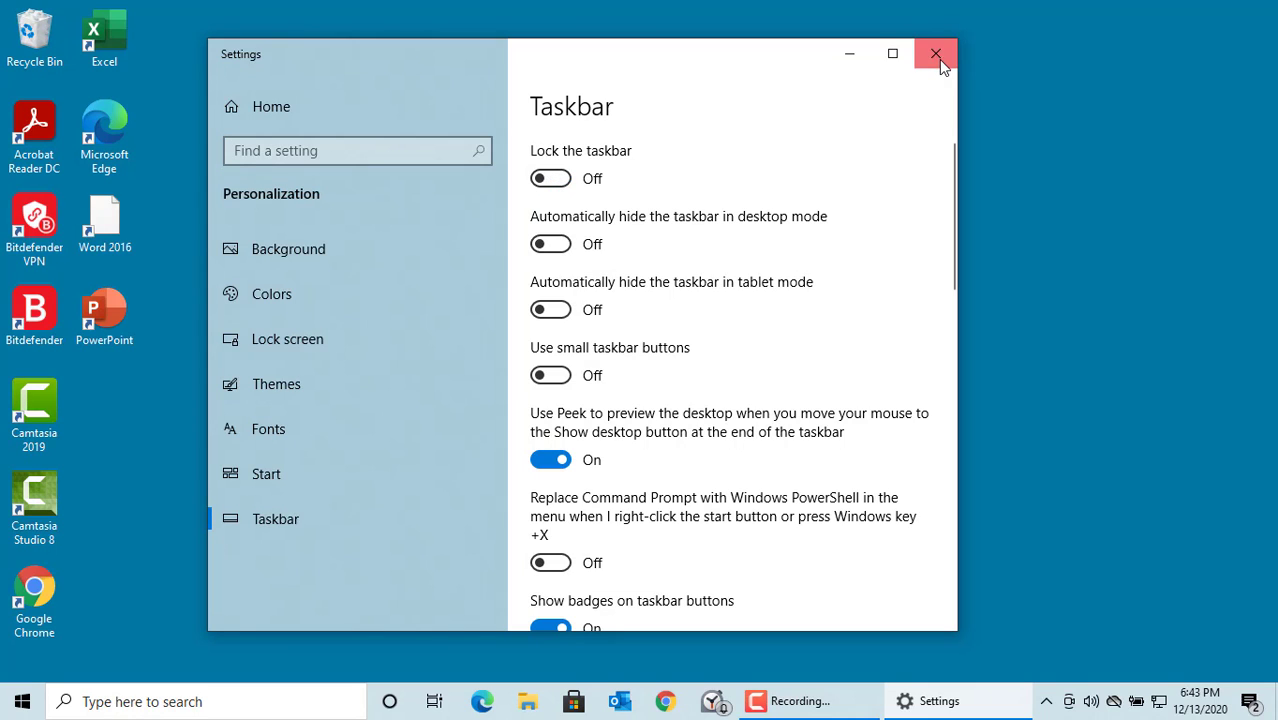
{"action": "left_click", "coordinate": [936, 52]}
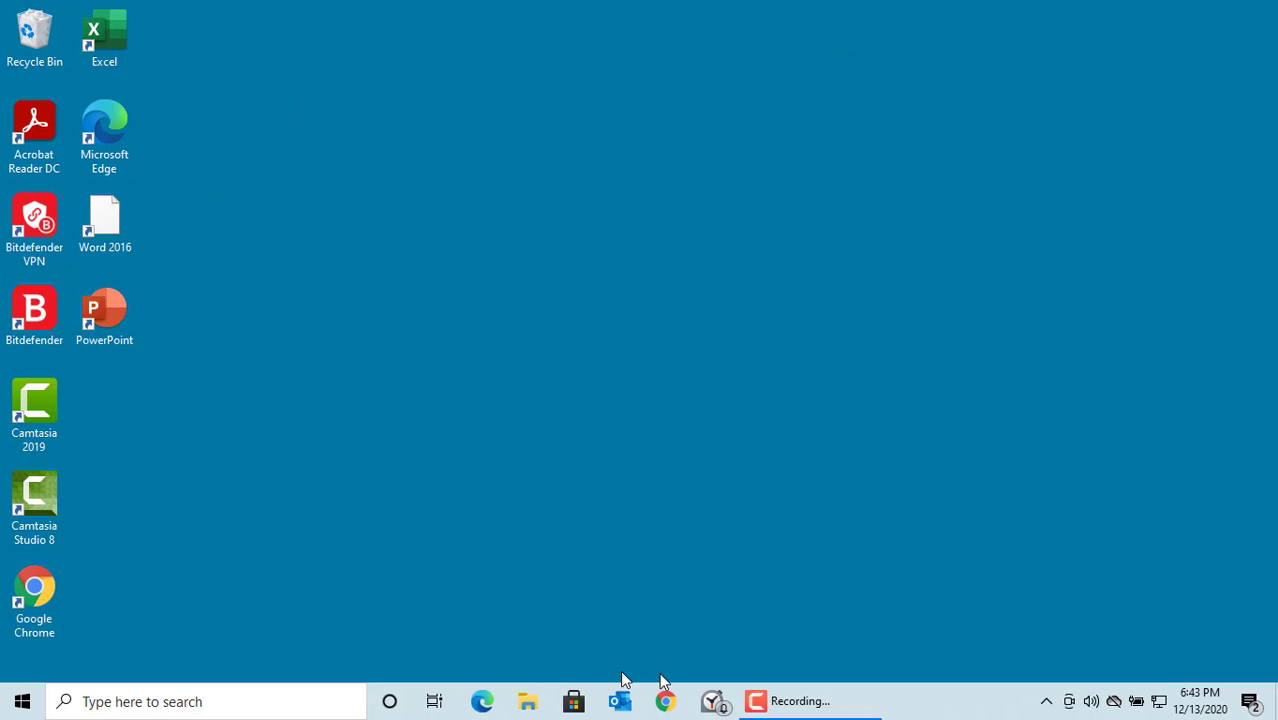
{"action": "mouse_move", "coordinate": [976, 712]}
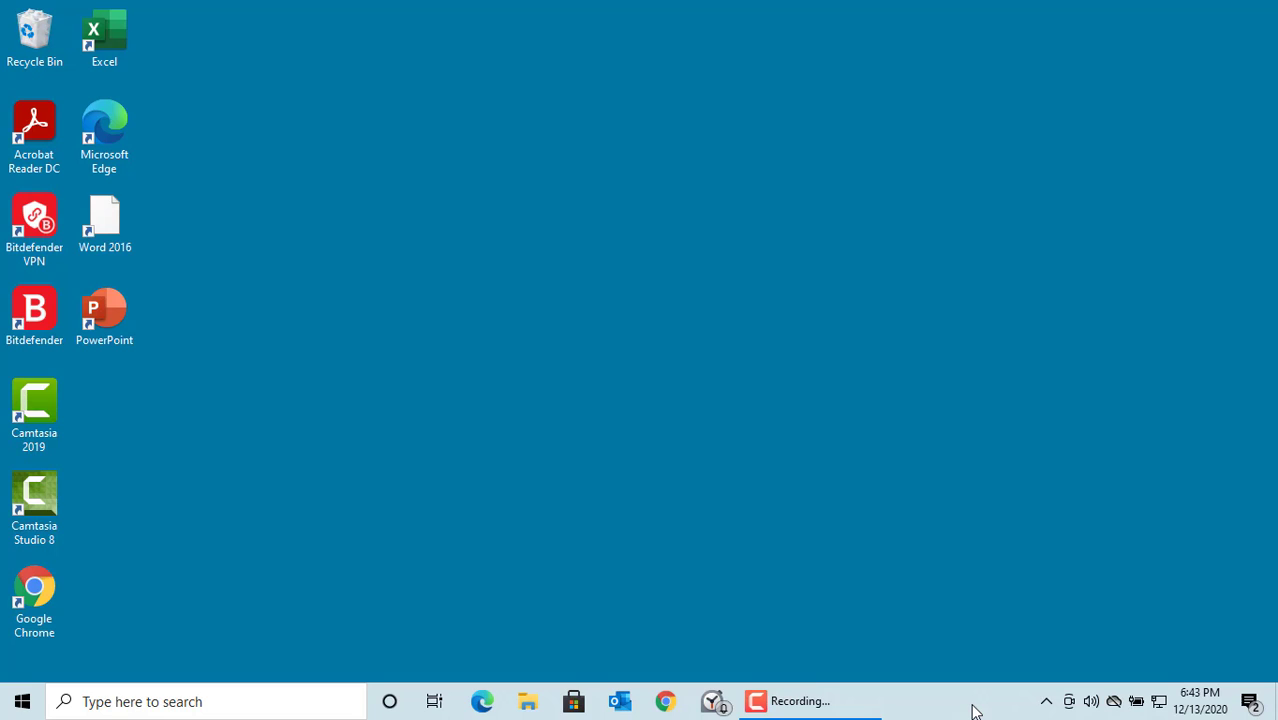
{"action": "mouse_move", "coordinate": [954, 684]}
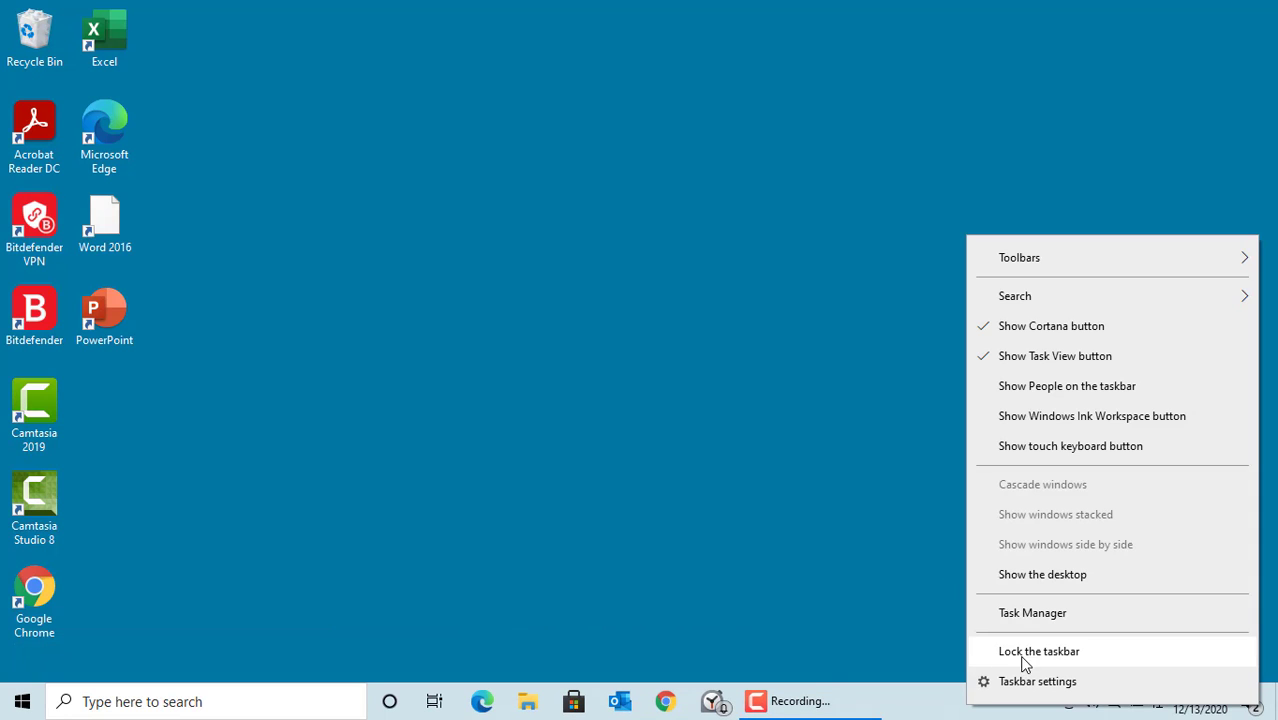
{"action": "mouse_move", "coordinate": [1036, 660]}
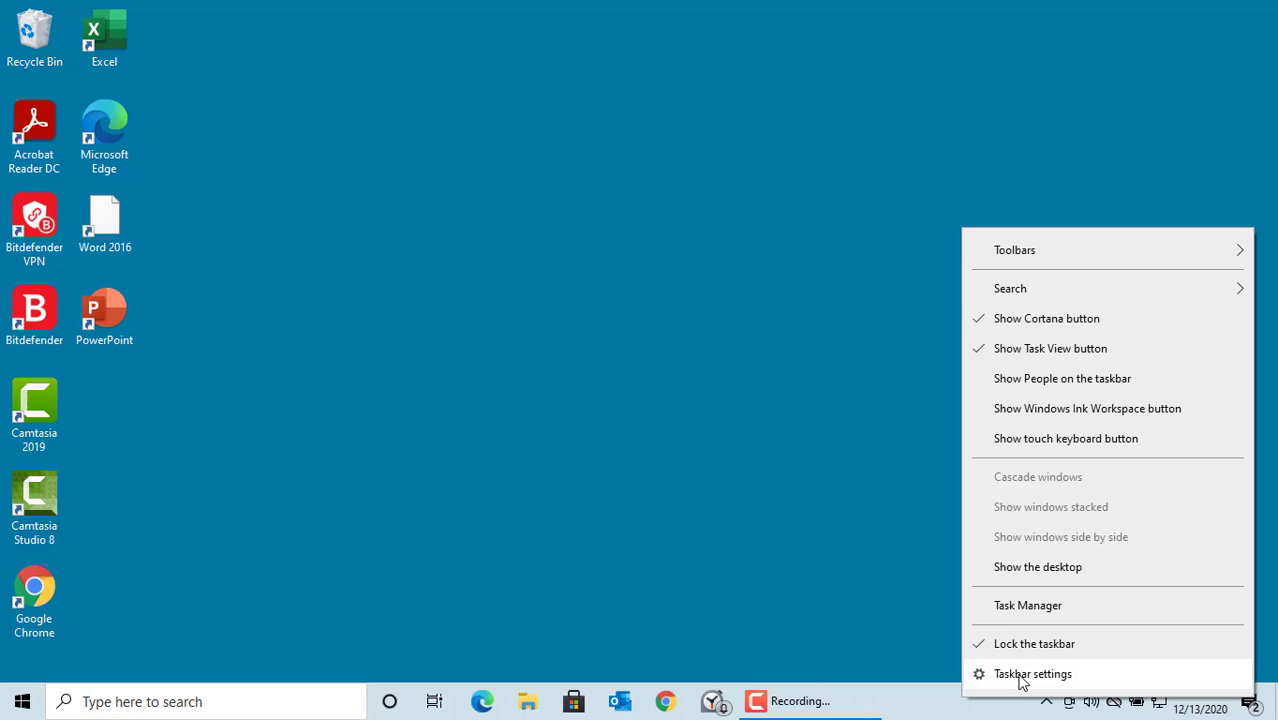
Step: In Taskbar settings, turn 'Automatically hide the taskbar in desktop mode' on, then back off
{"action": "left_click", "coordinate": [1032, 672]}
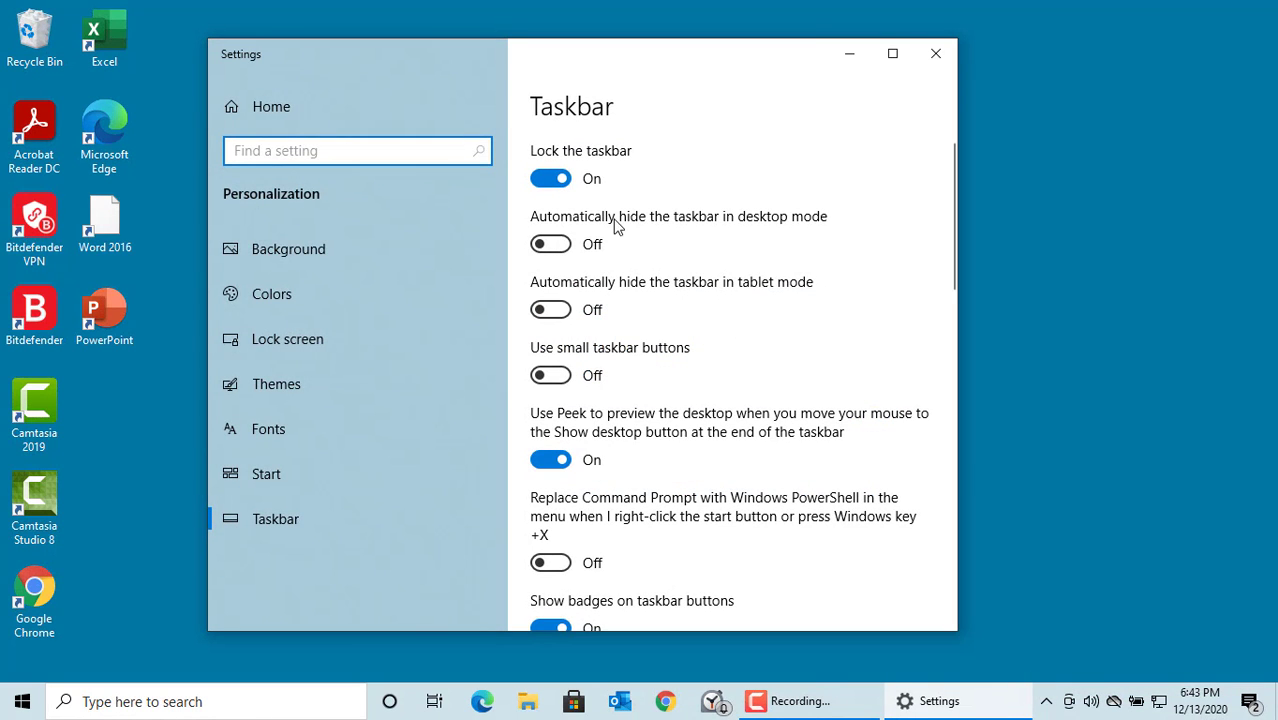
{"action": "mouse_move", "coordinate": [716, 240]}
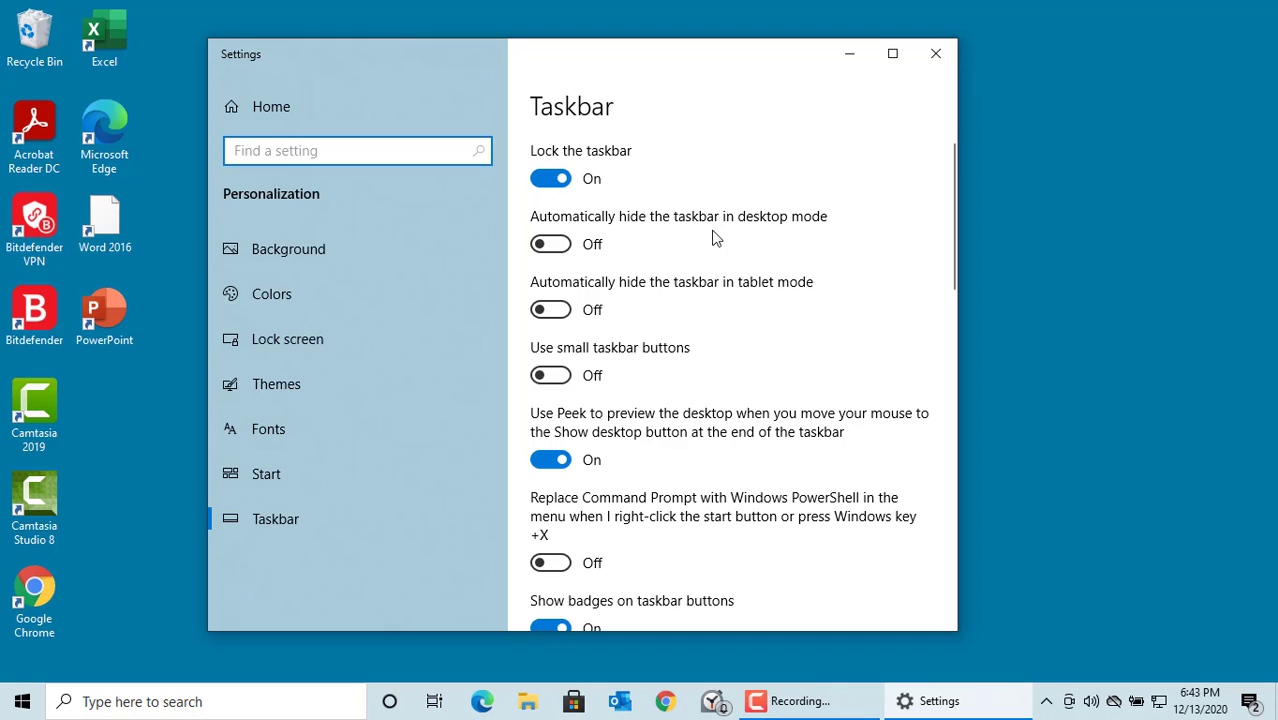
{"action": "mouse_move", "coordinate": [784, 238]}
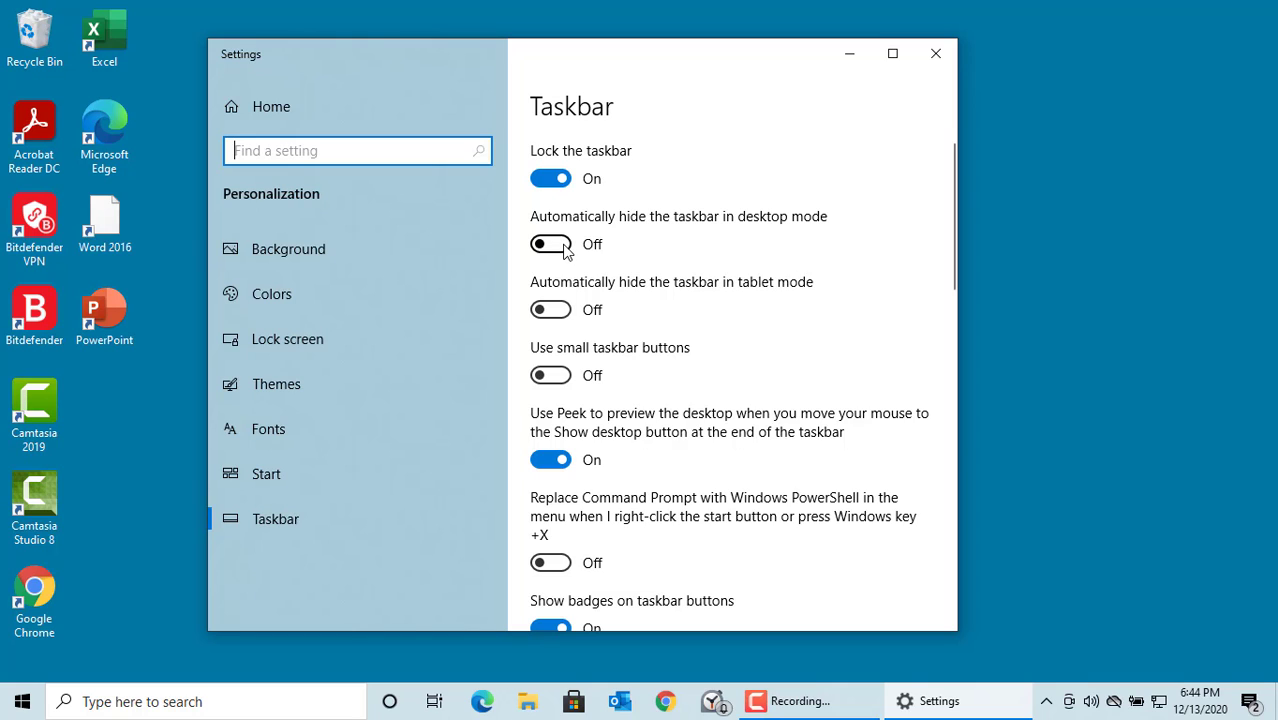
{"action": "left_click", "coordinate": [550, 244]}
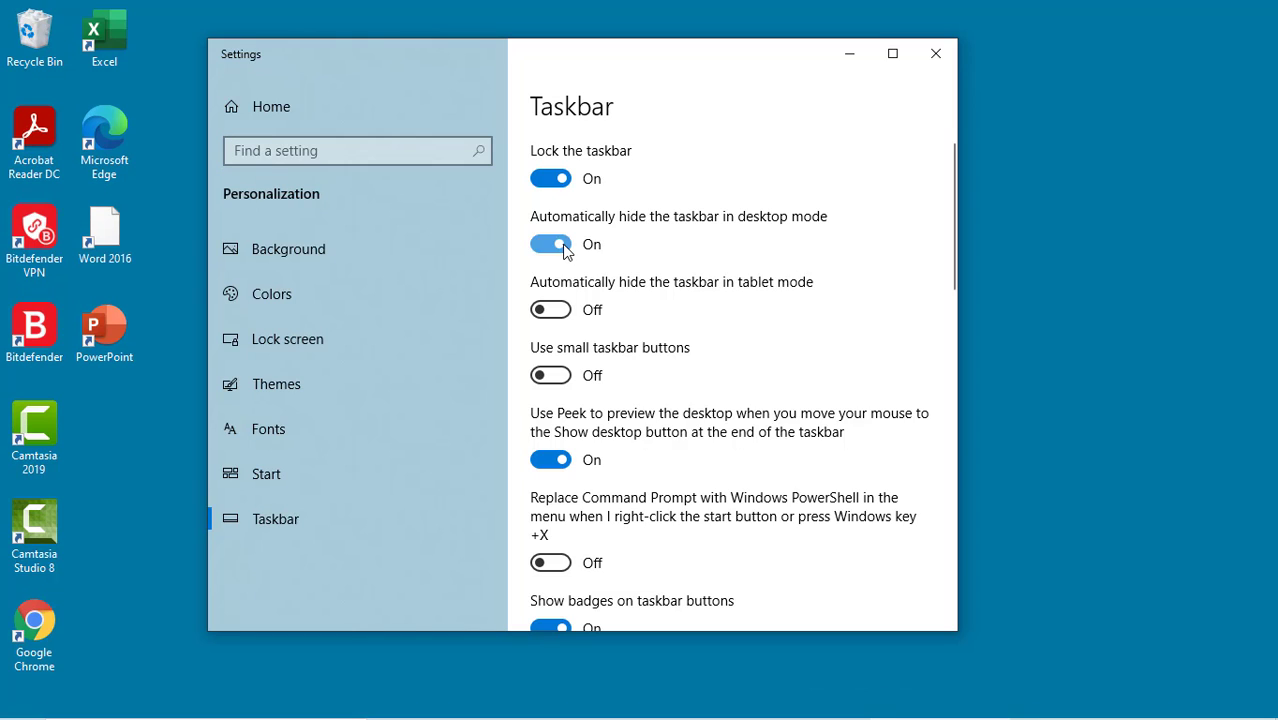
{"action": "mouse_move", "coordinate": [800, 390]}
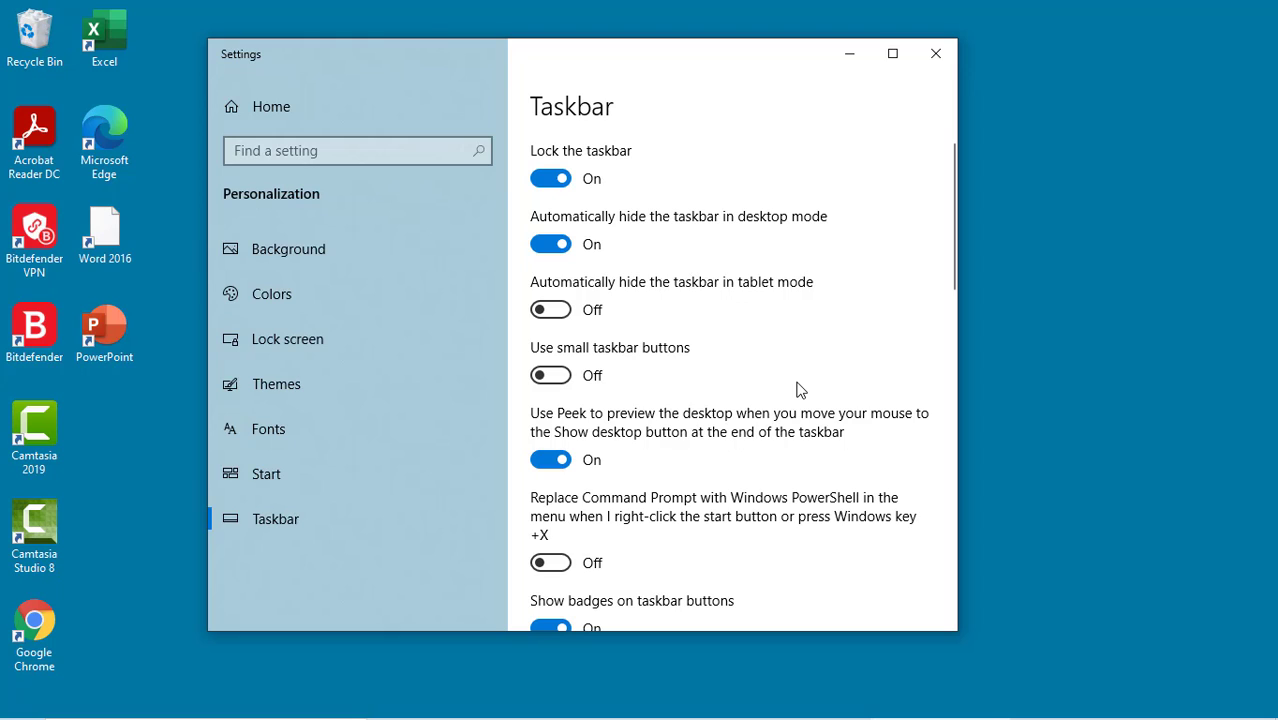
{"action": "mouse_move", "coordinate": [836, 704]}
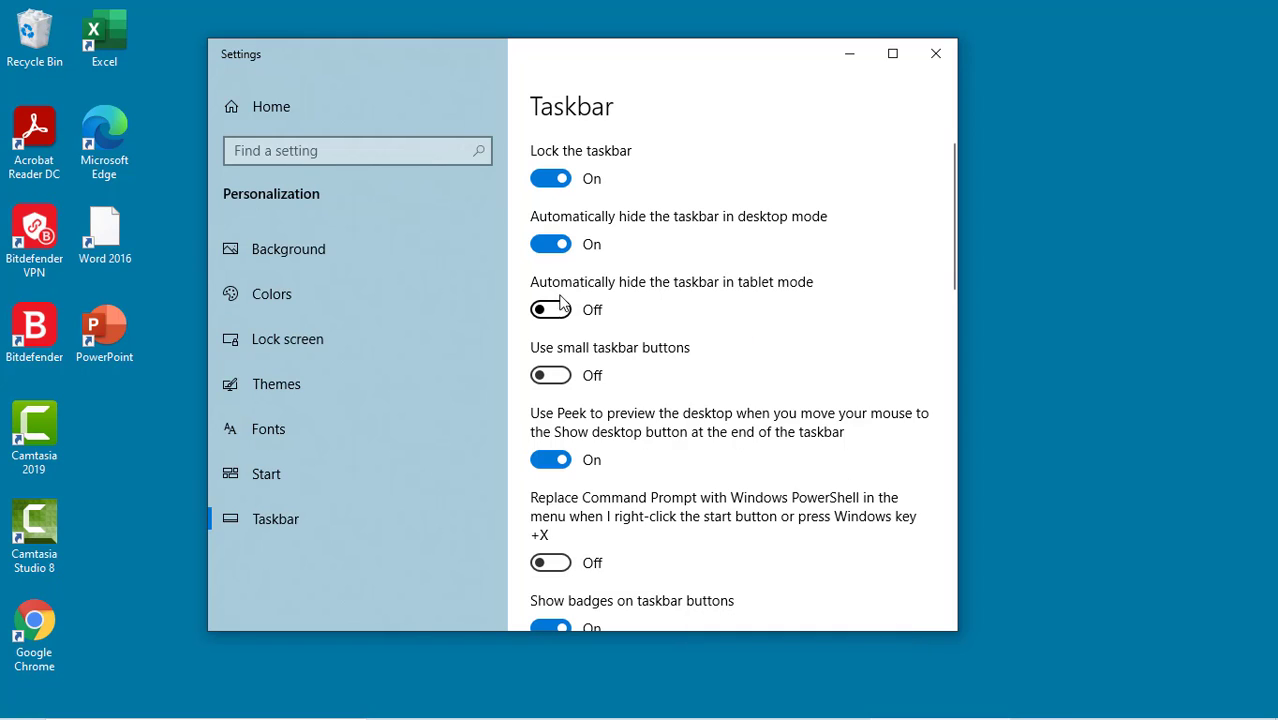
{"action": "mouse_move", "coordinate": [552, 244]}
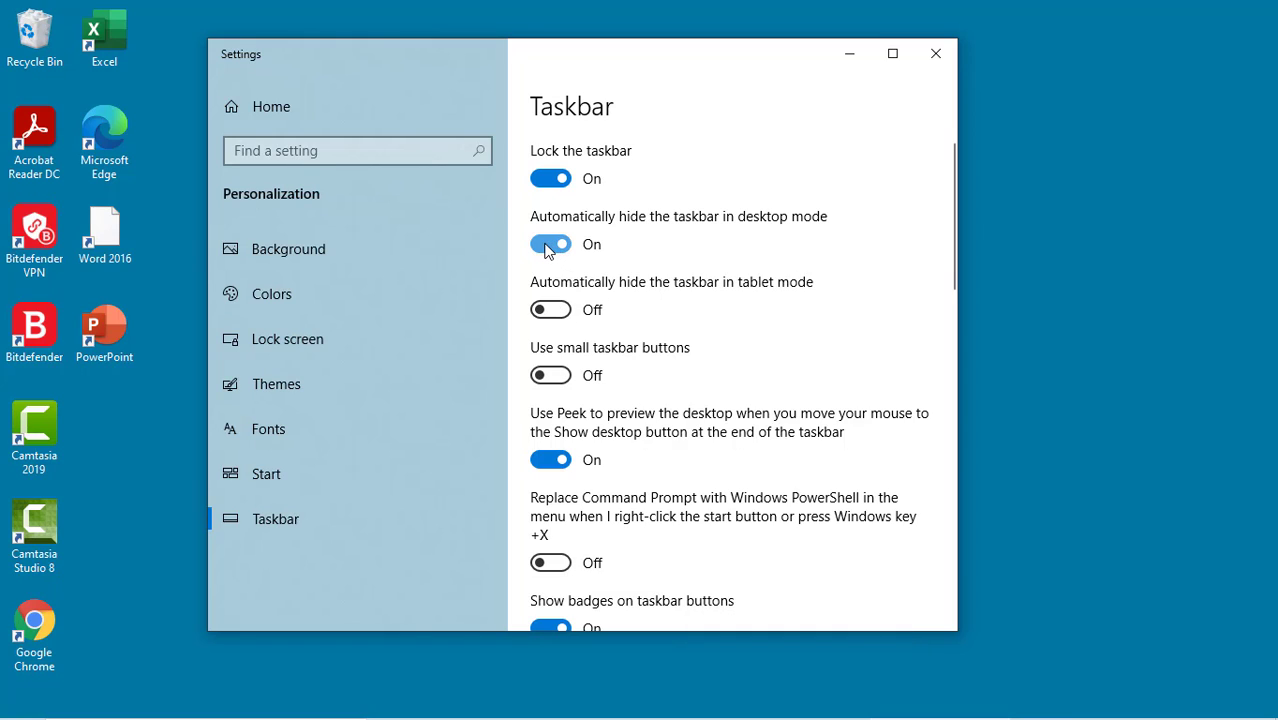
{"action": "left_click", "coordinate": [550, 244]}
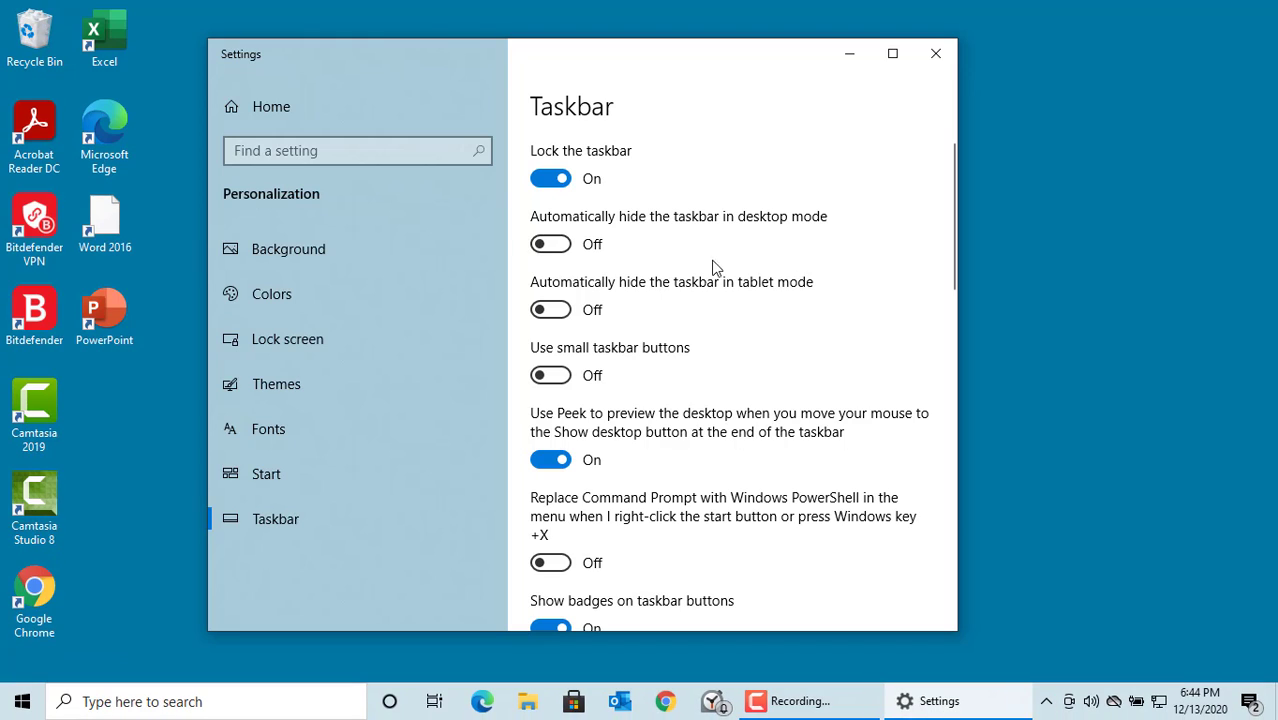
{"action": "mouse_move", "coordinate": [804, 304]}
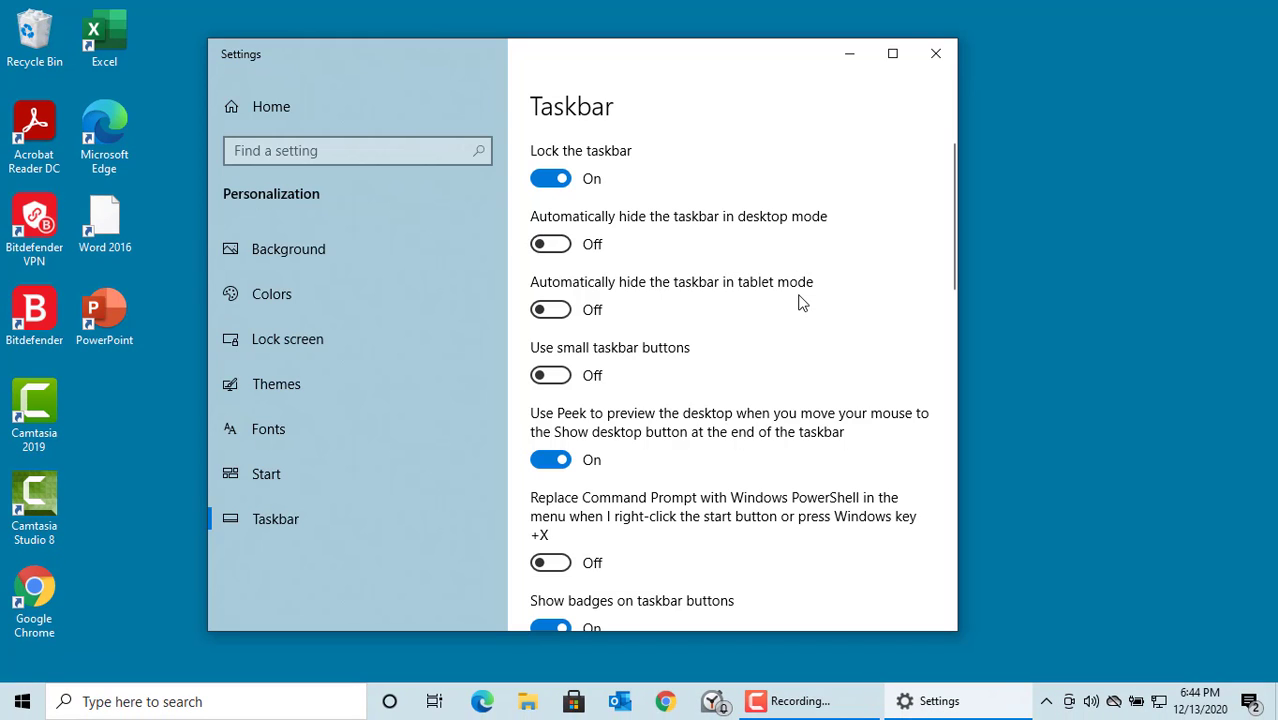
{"action": "mouse_move", "coordinate": [638, 366]}
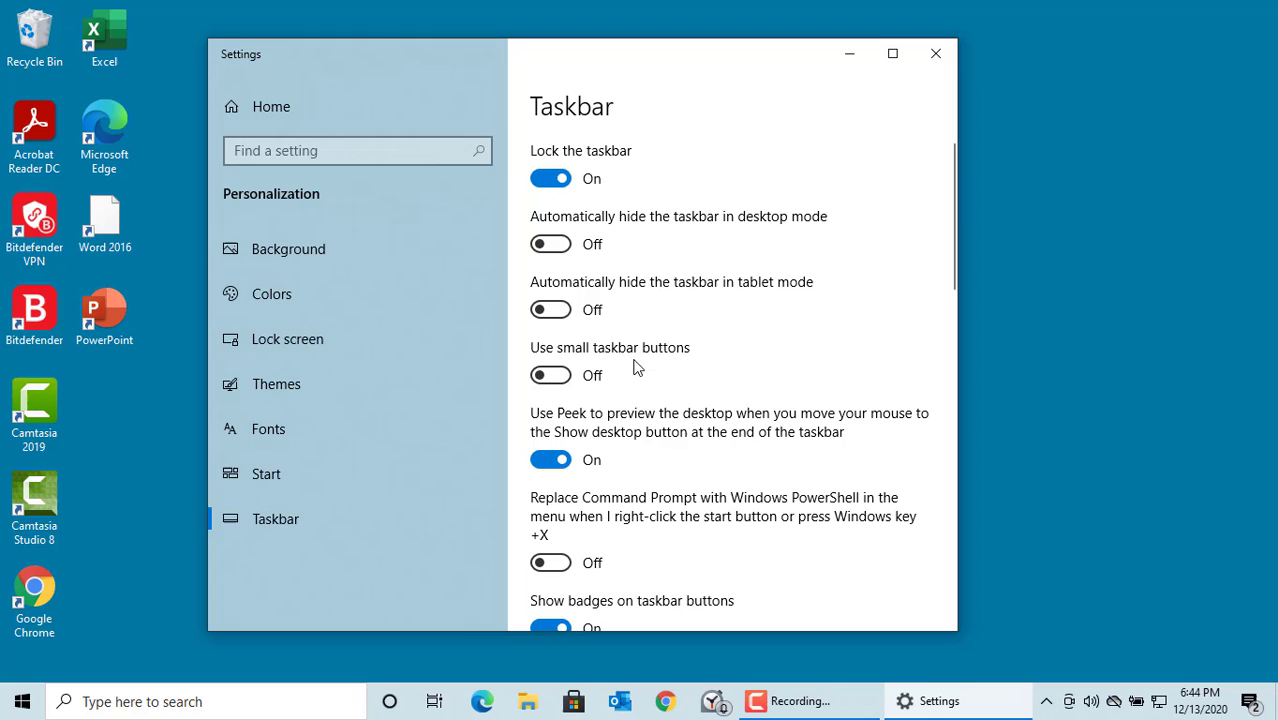
{"action": "mouse_move", "coordinate": [656, 368]}
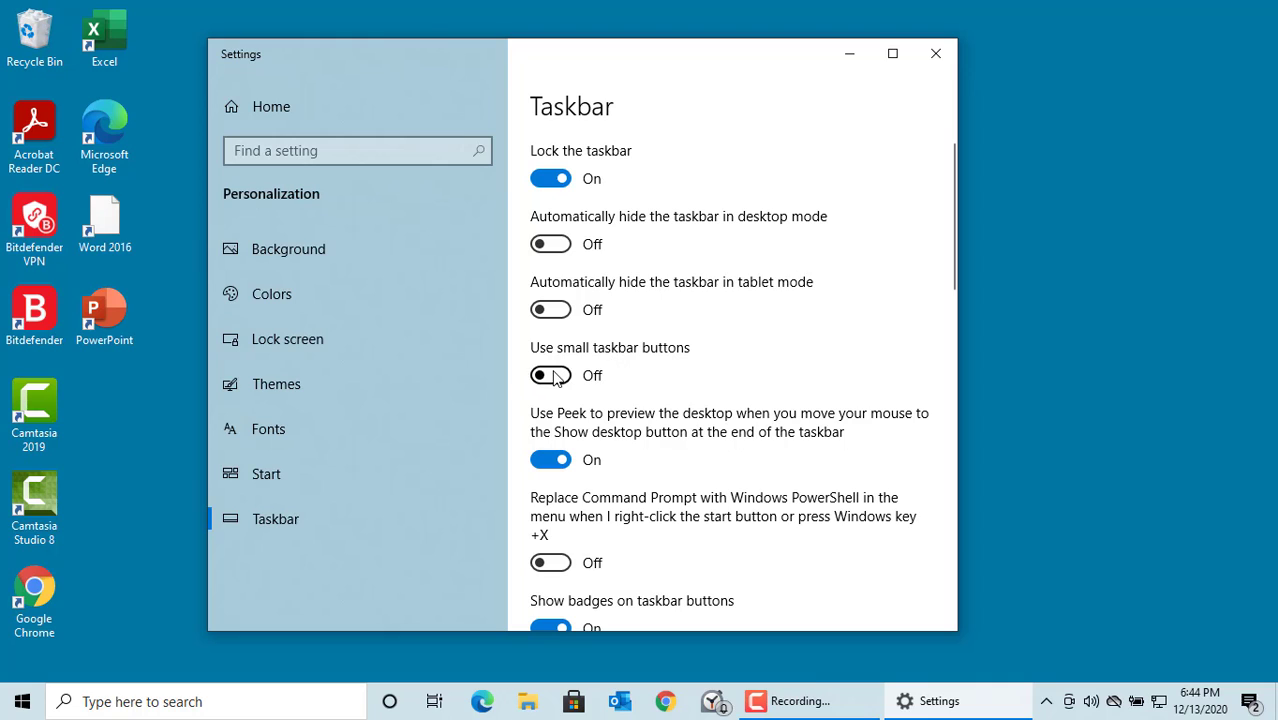
{"action": "left_click", "coordinate": [552, 376]}
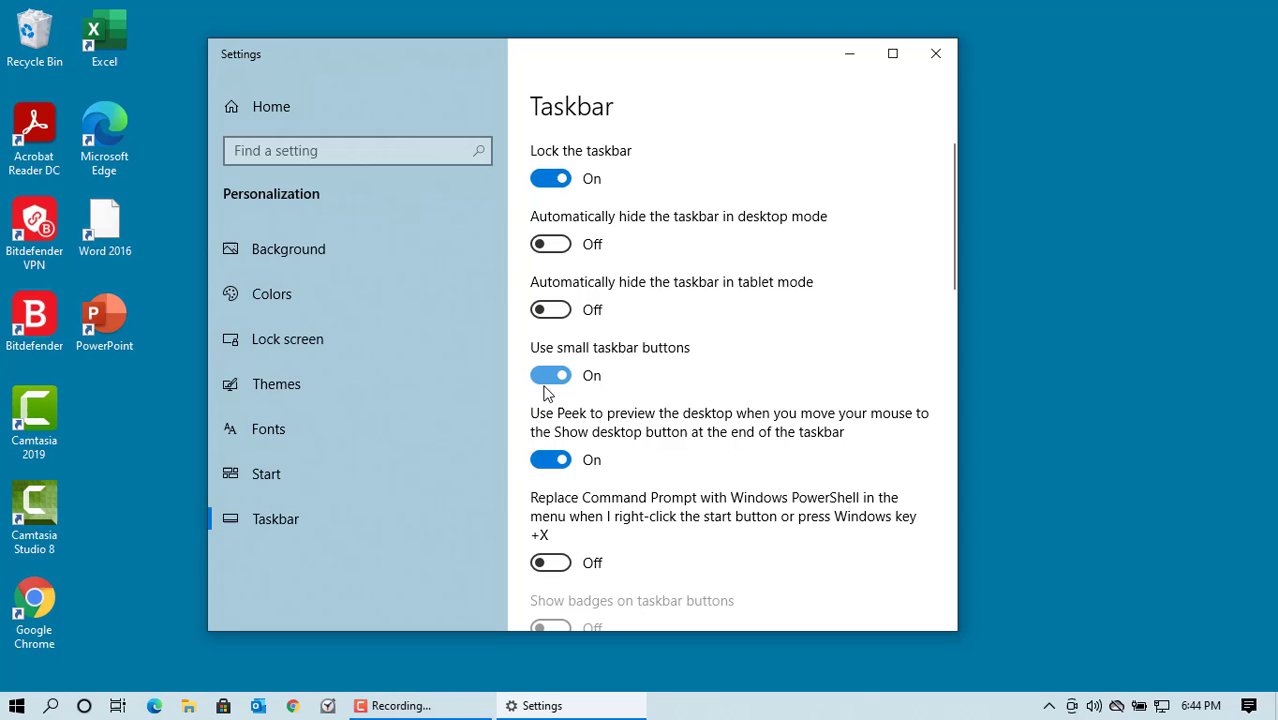
{"action": "left_click", "coordinate": [550, 376]}
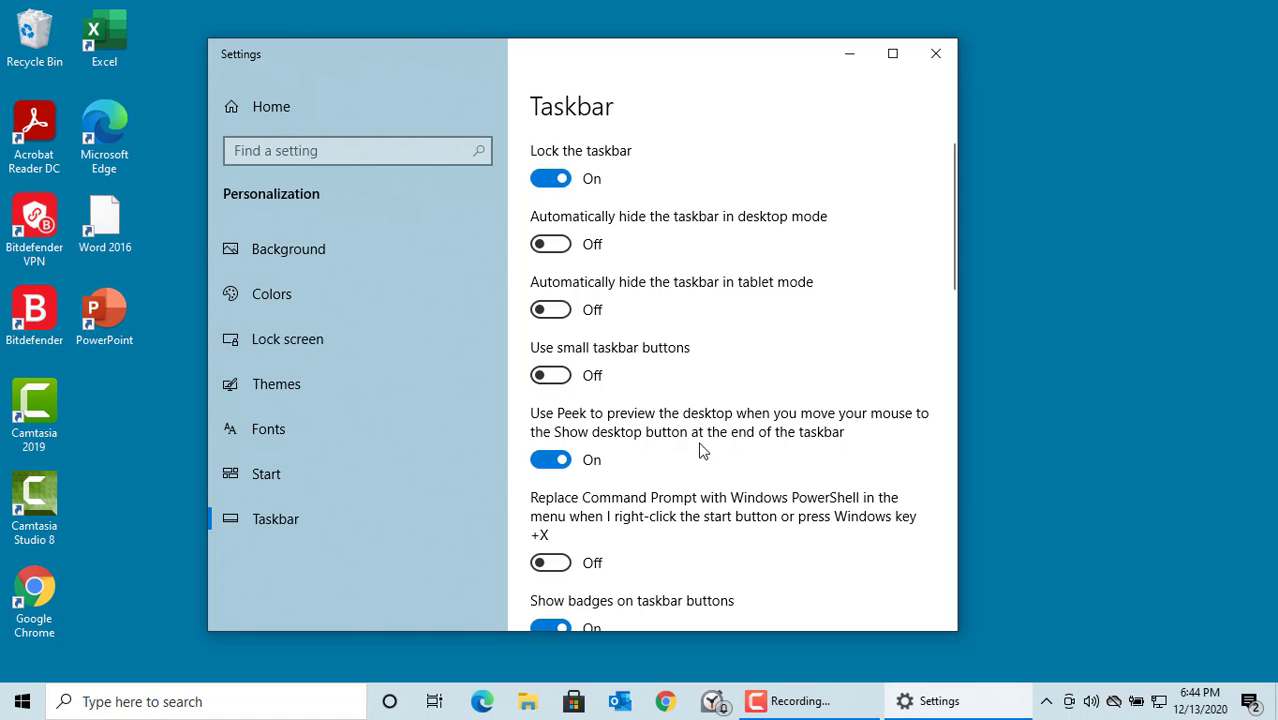
{"action": "scroll", "scroll_direction": "down", "scroll_amount": 3}
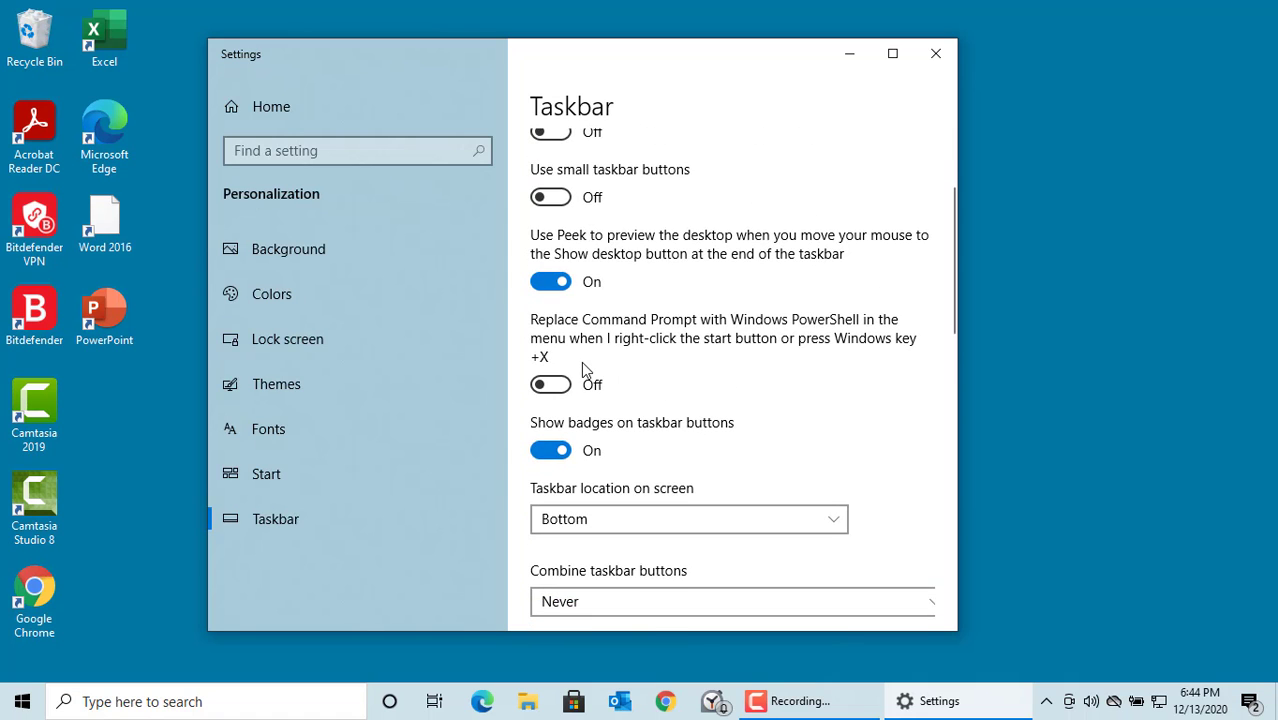
{"action": "mouse_move", "coordinate": [570, 336]}
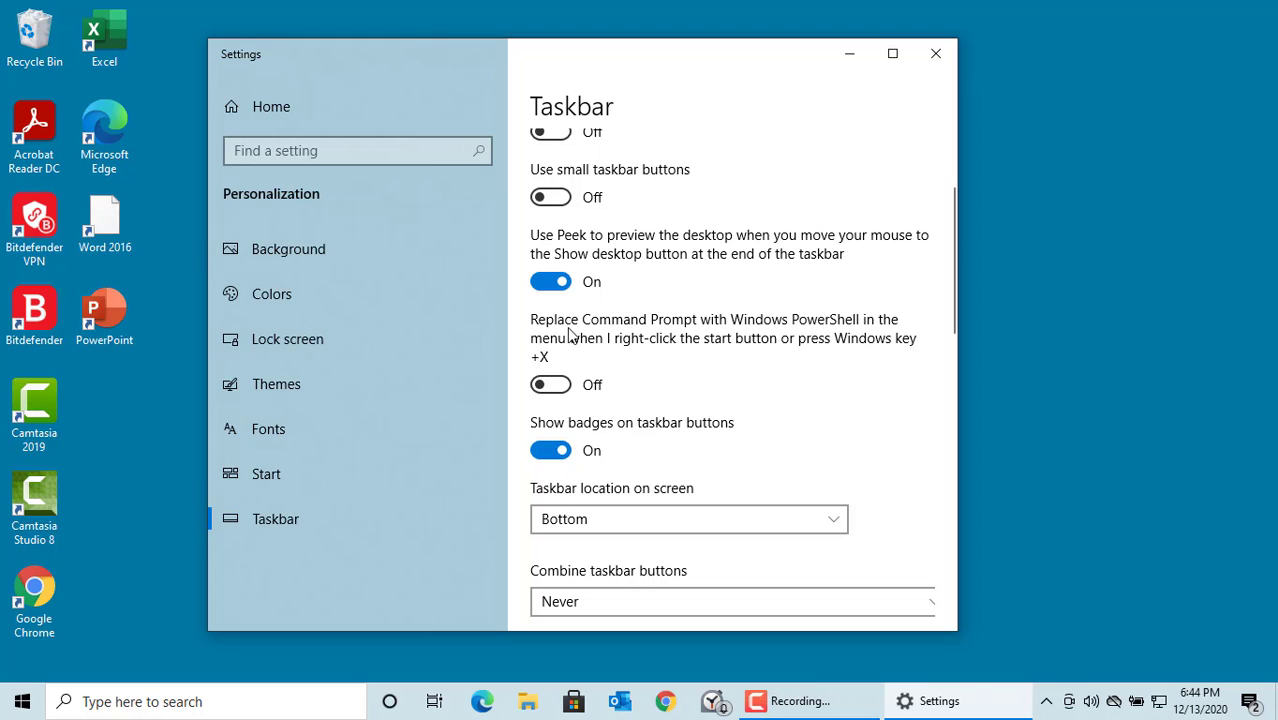
{"action": "mouse_move", "coordinate": [844, 340]}
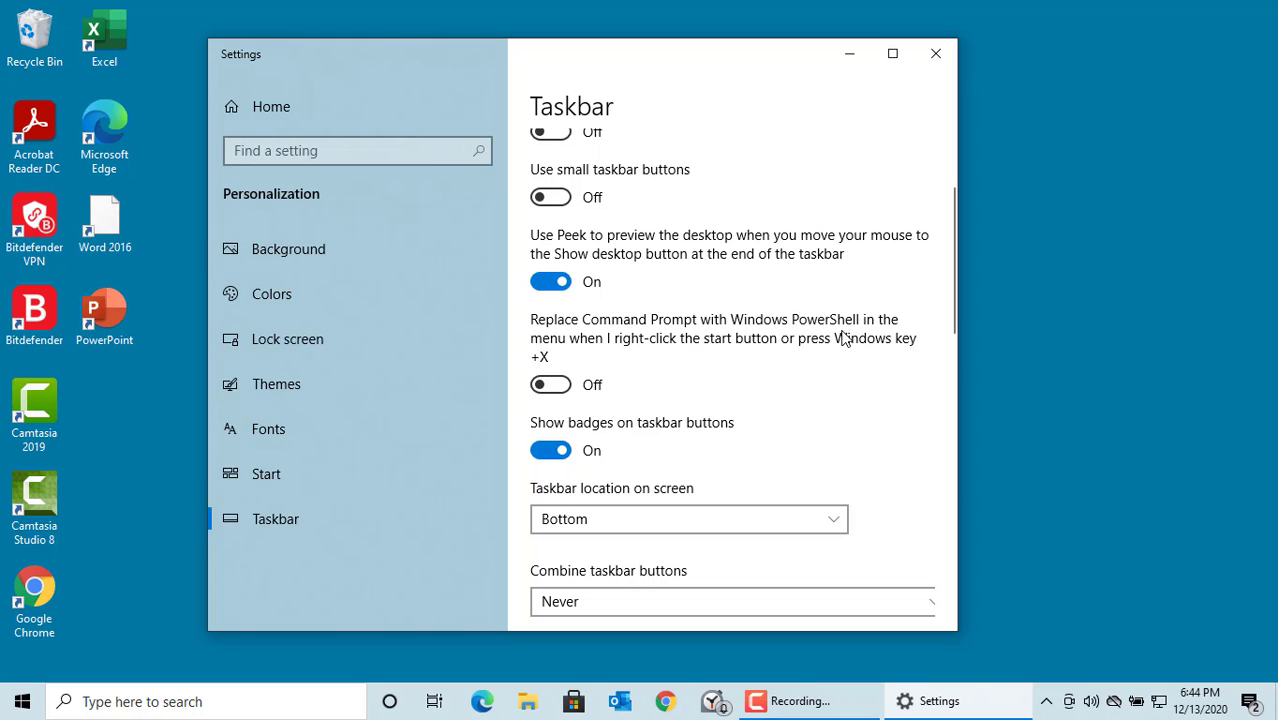
{"action": "mouse_move", "coordinate": [696, 356]}
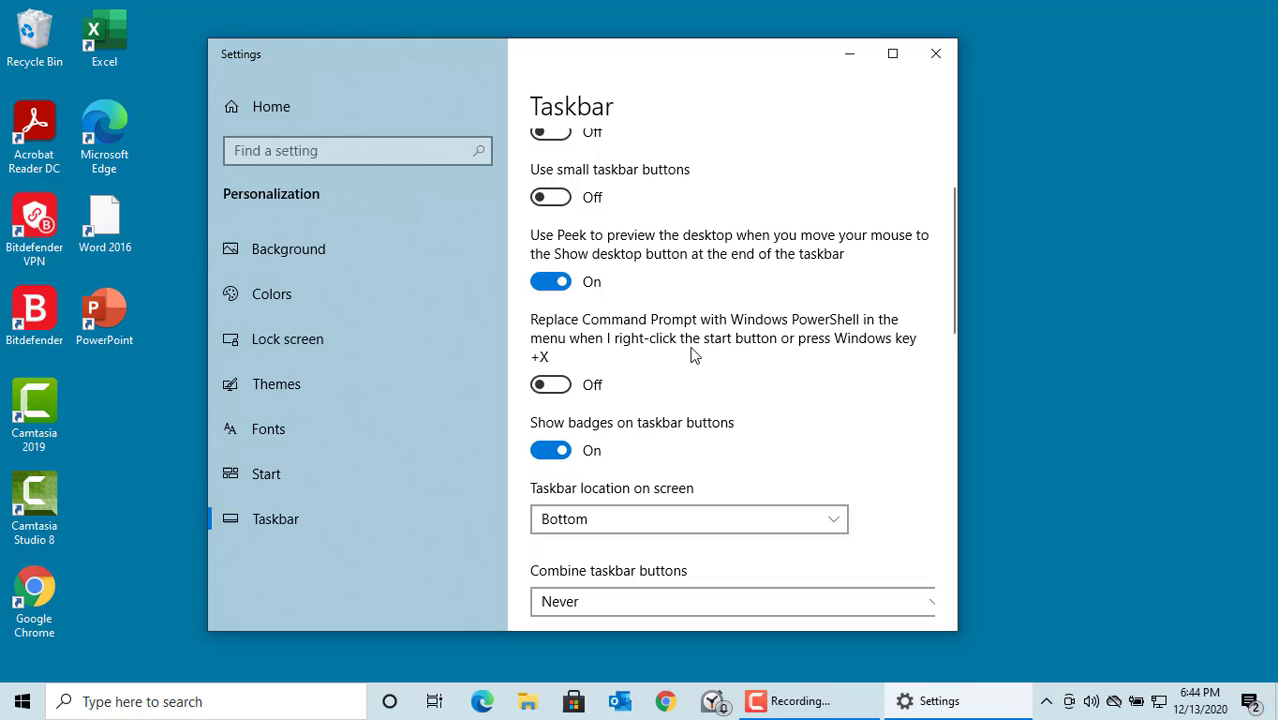
{"action": "mouse_move", "coordinate": [808, 350]}
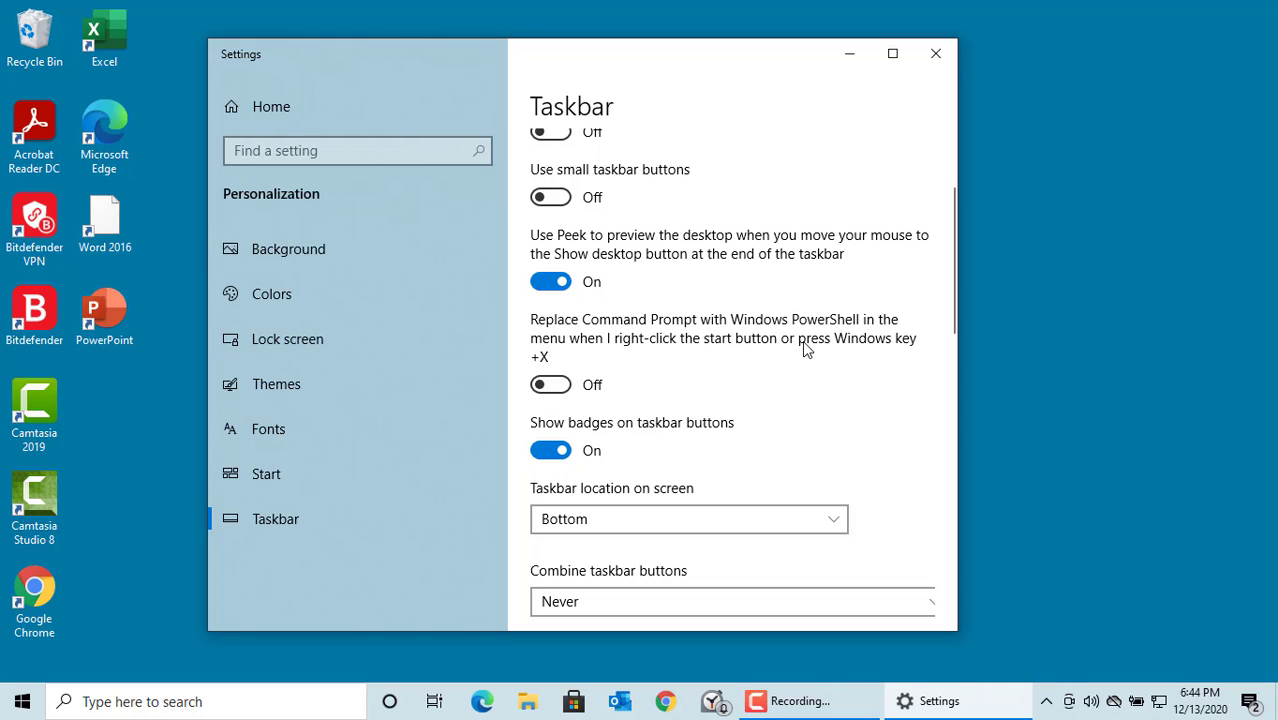
{"action": "mouse_move", "coordinate": [598, 380]}
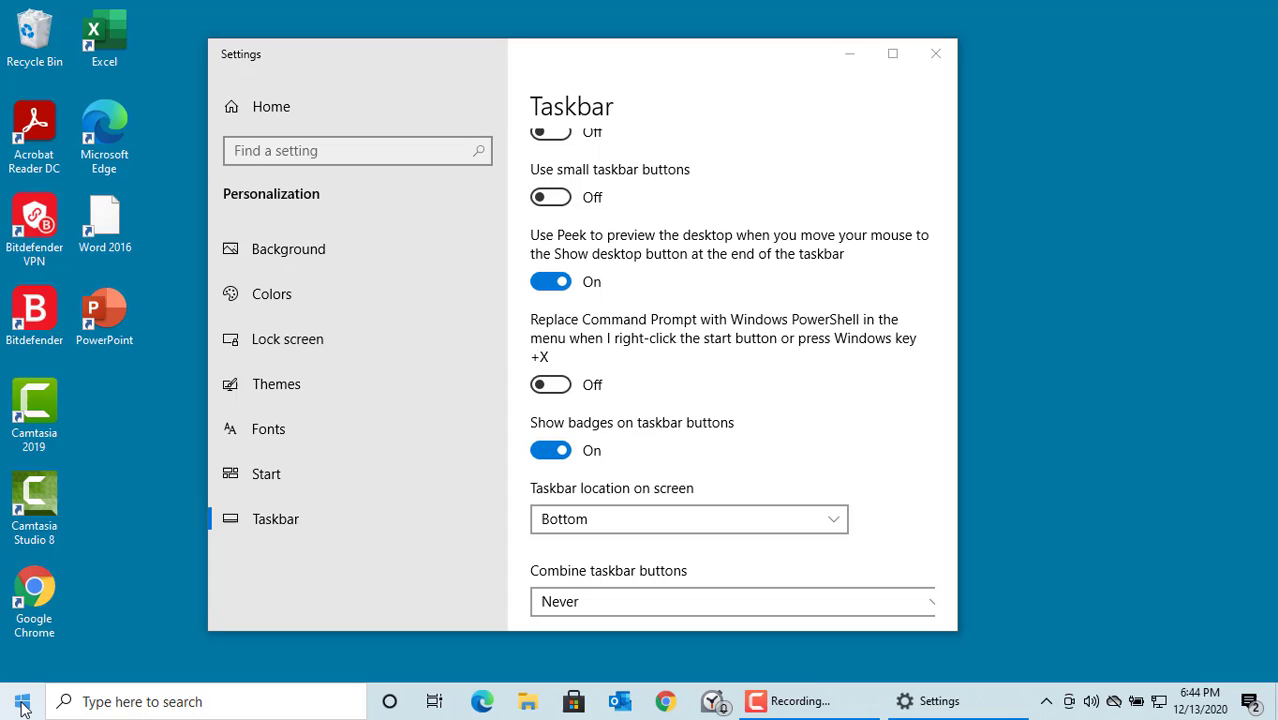
{"action": "right_click", "coordinate": [22, 700]}
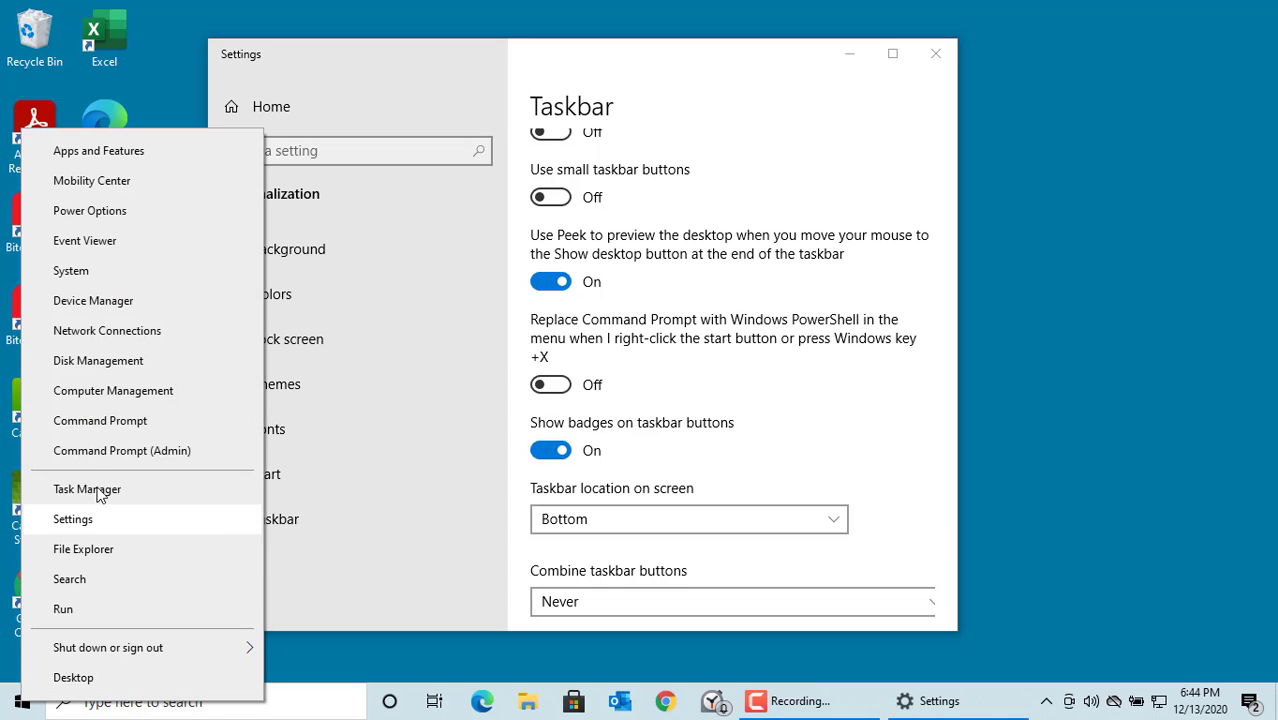
{"action": "mouse_move", "coordinate": [100, 420]}
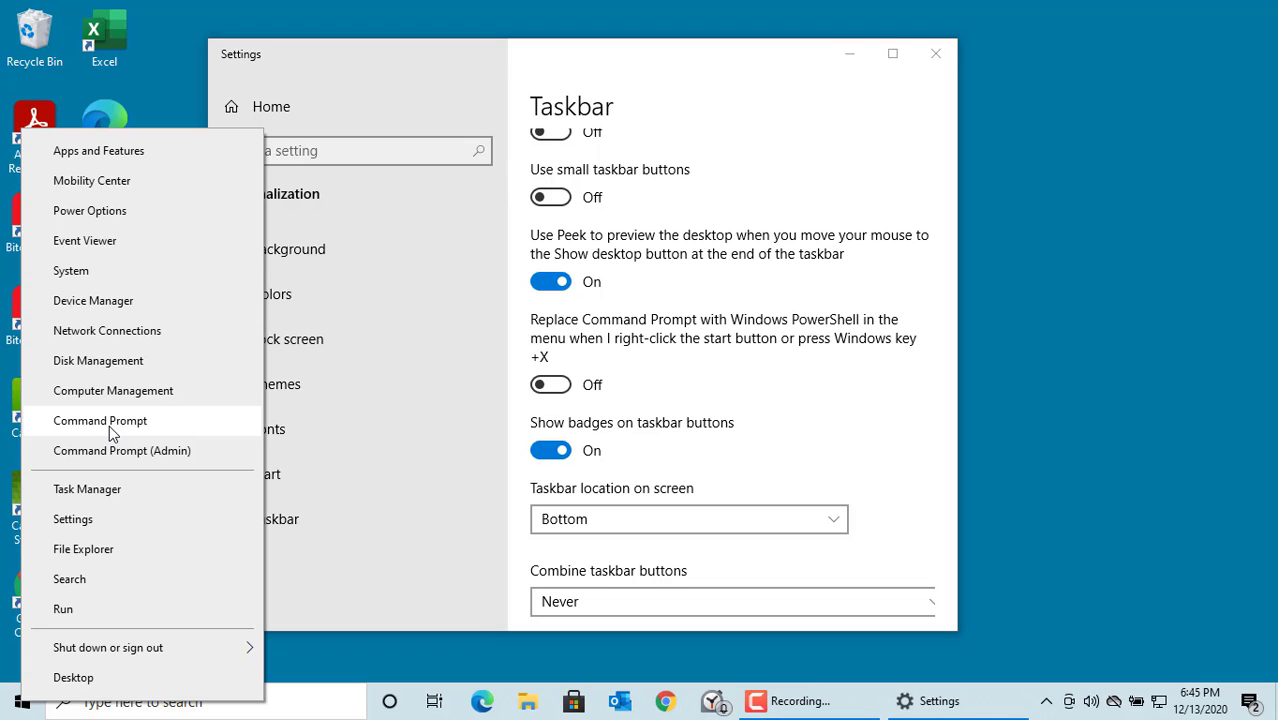
{"action": "mouse_move", "coordinate": [824, 396]}
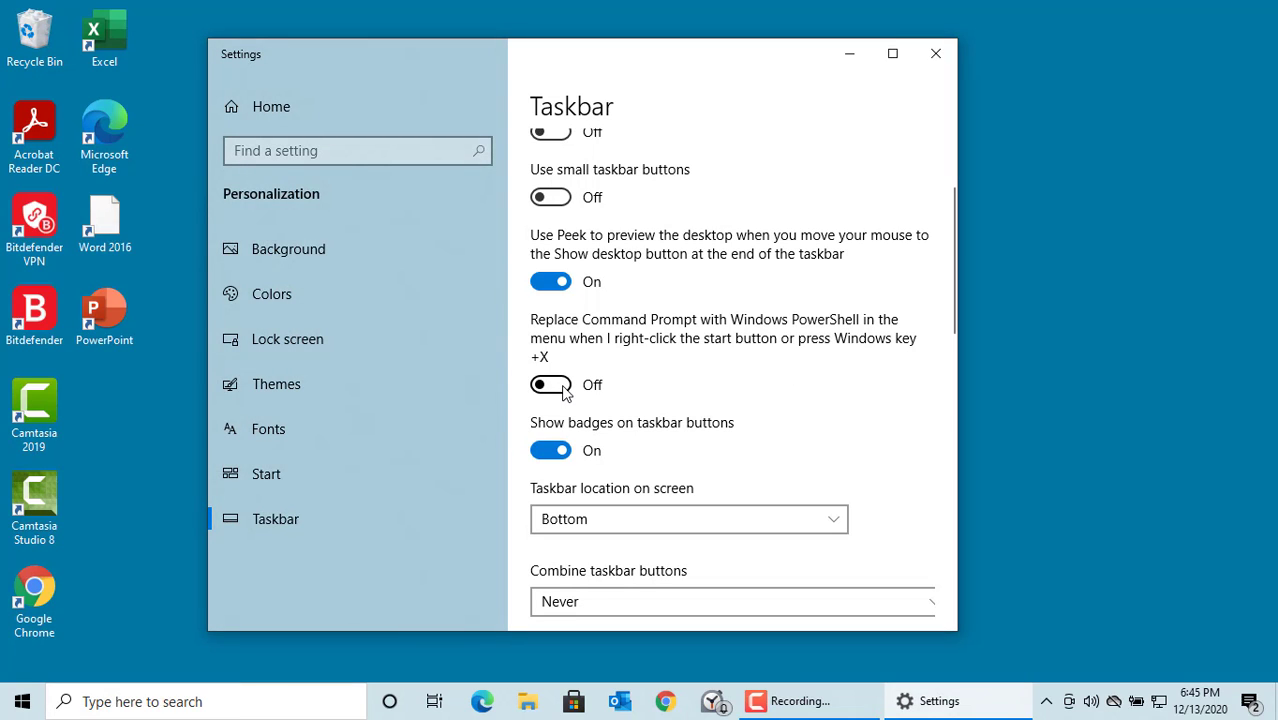
{"action": "left_click", "coordinate": [552, 384]}
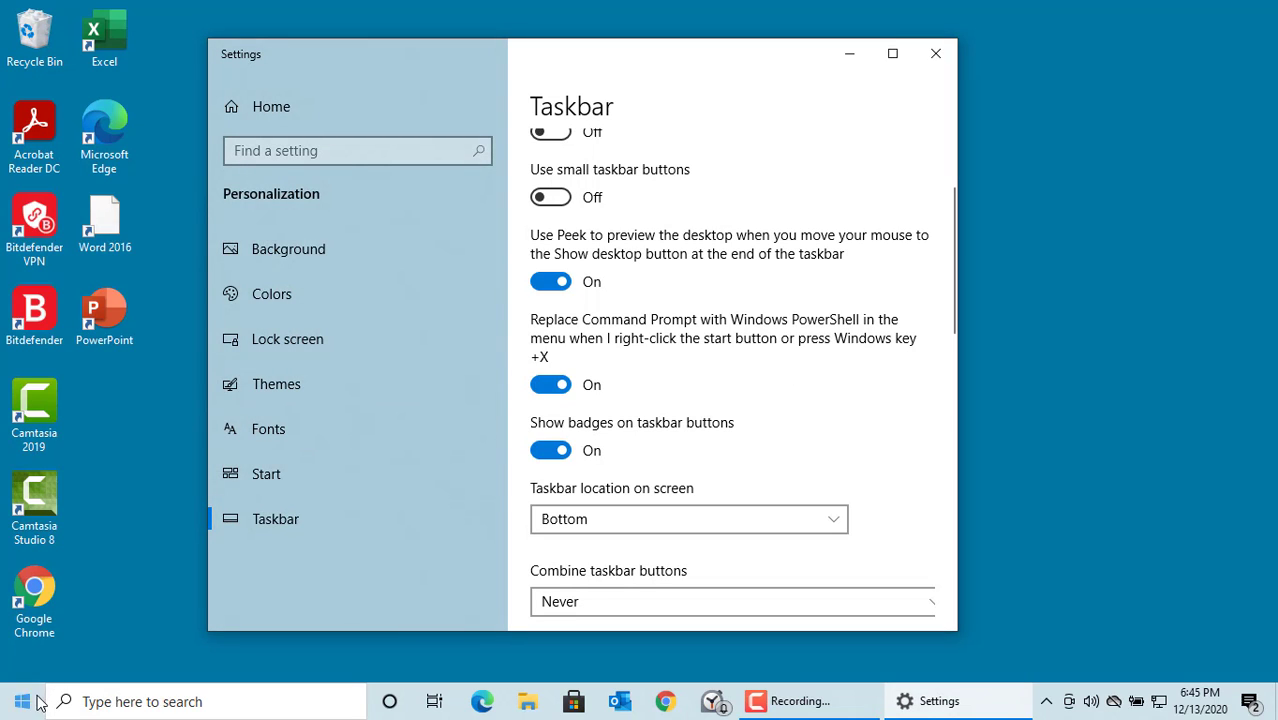
{"action": "right_click", "coordinate": [22, 700]}
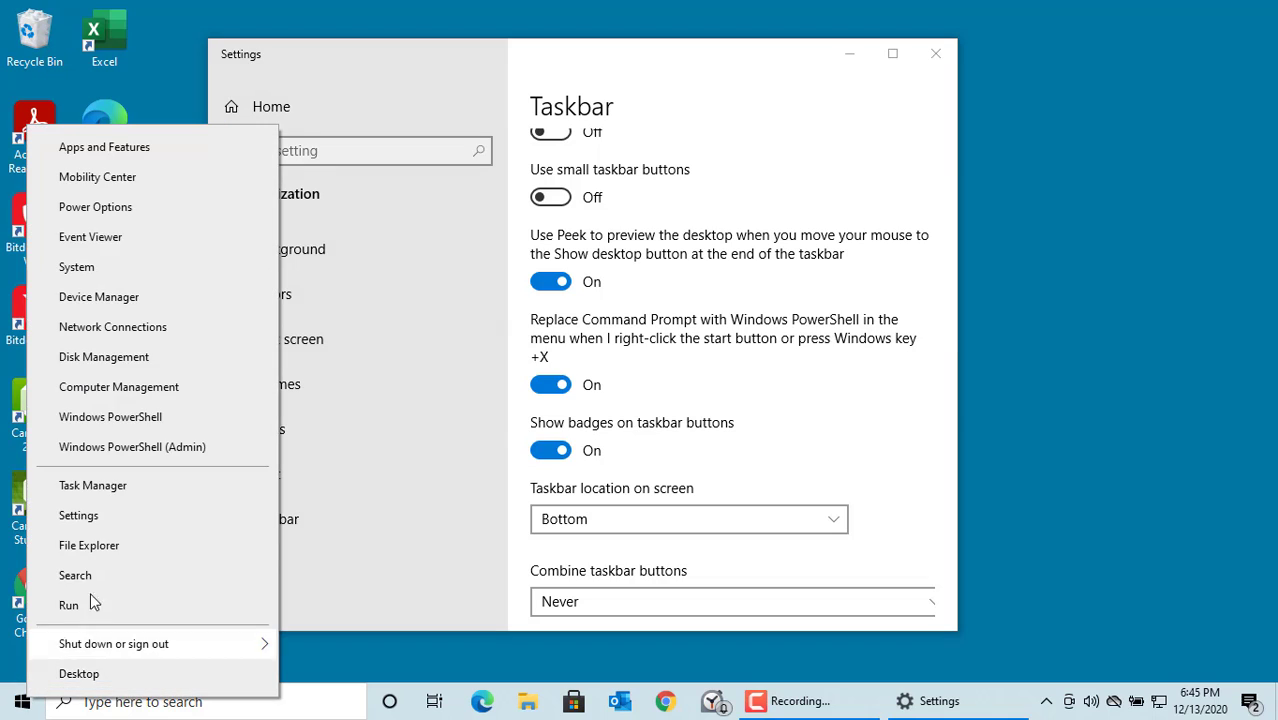
{"action": "mouse_move", "coordinate": [144, 450]}
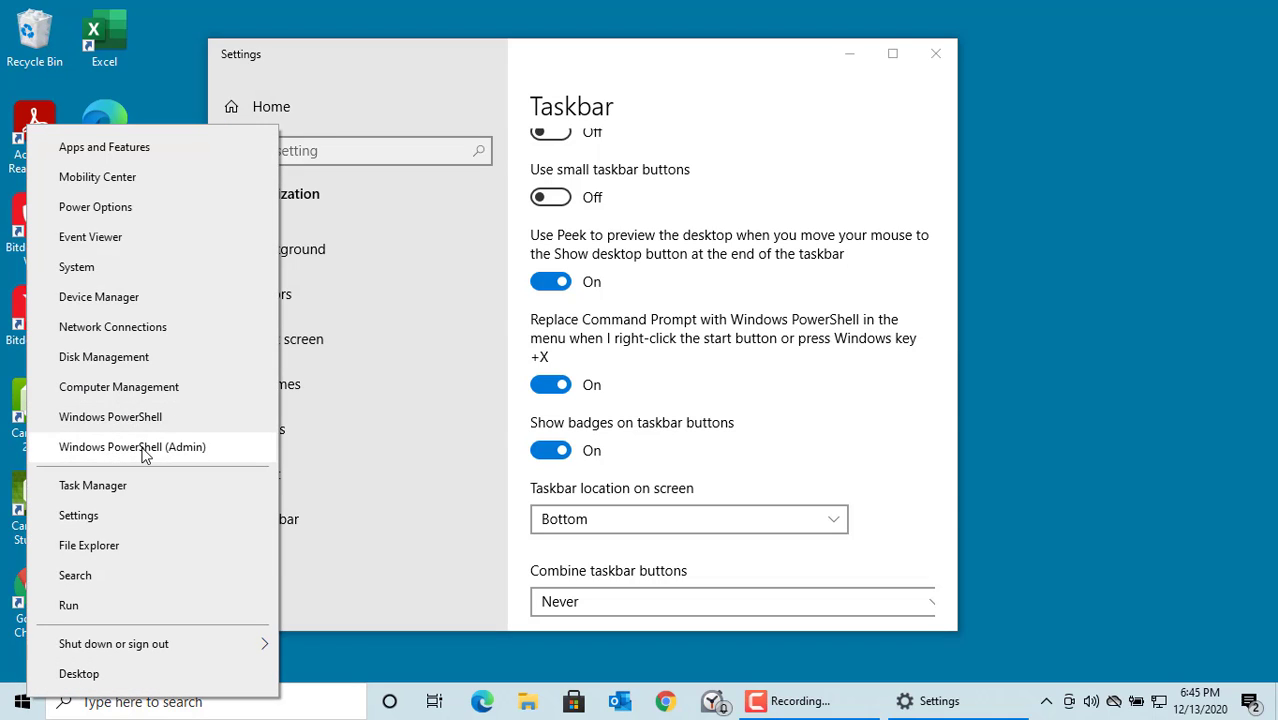
{"action": "mouse_move", "coordinate": [440, 456]}
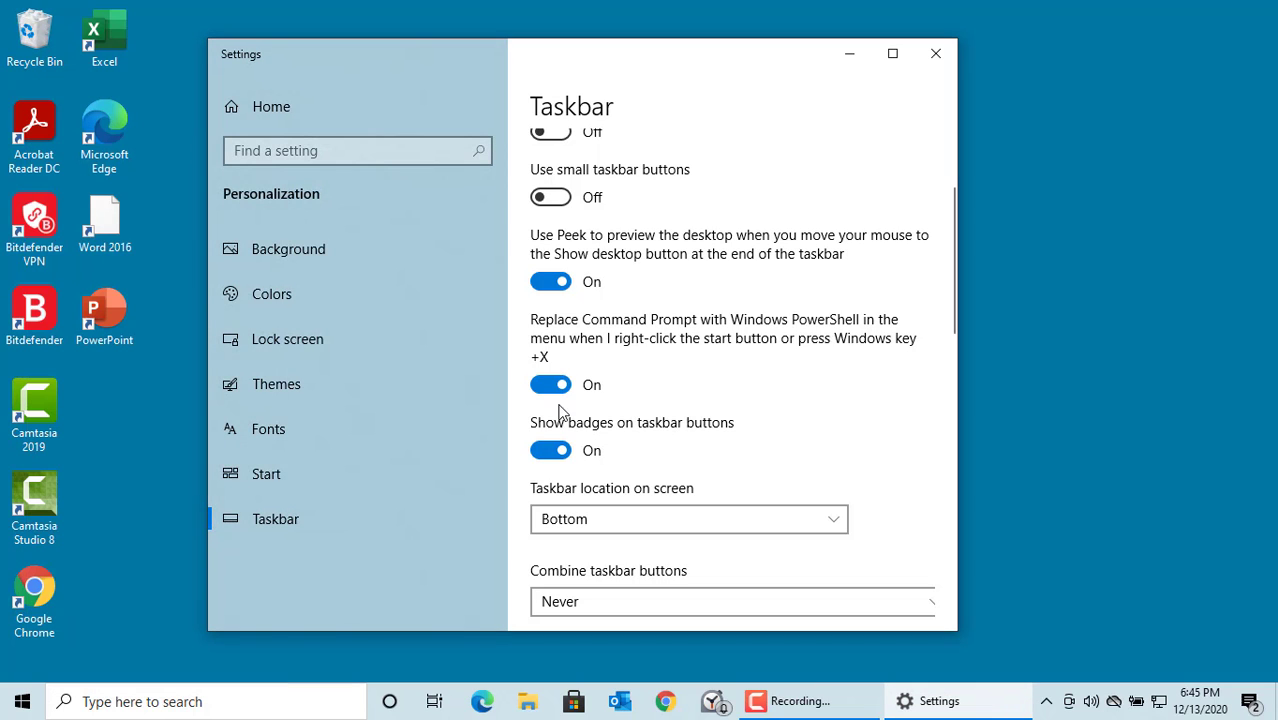
{"action": "left_click", "coordinate": [552, 384]}
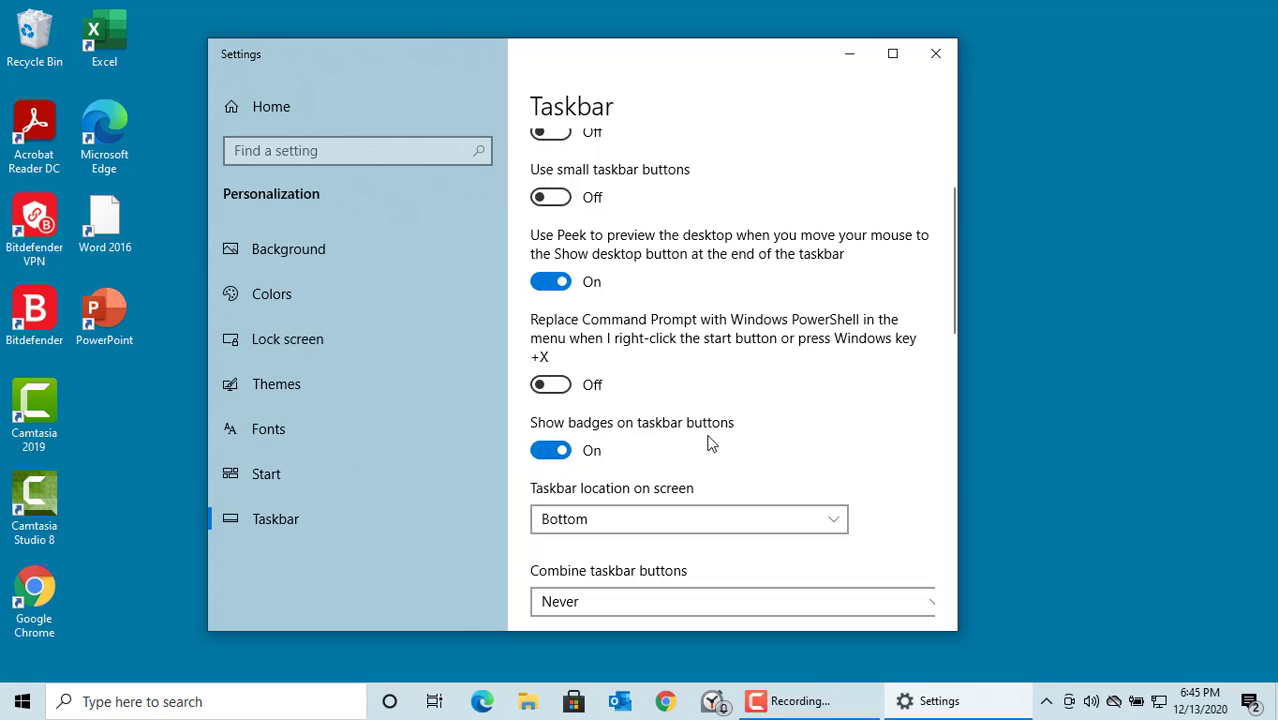
{"action": "mouse_move", "coordinate": [636, 428]}
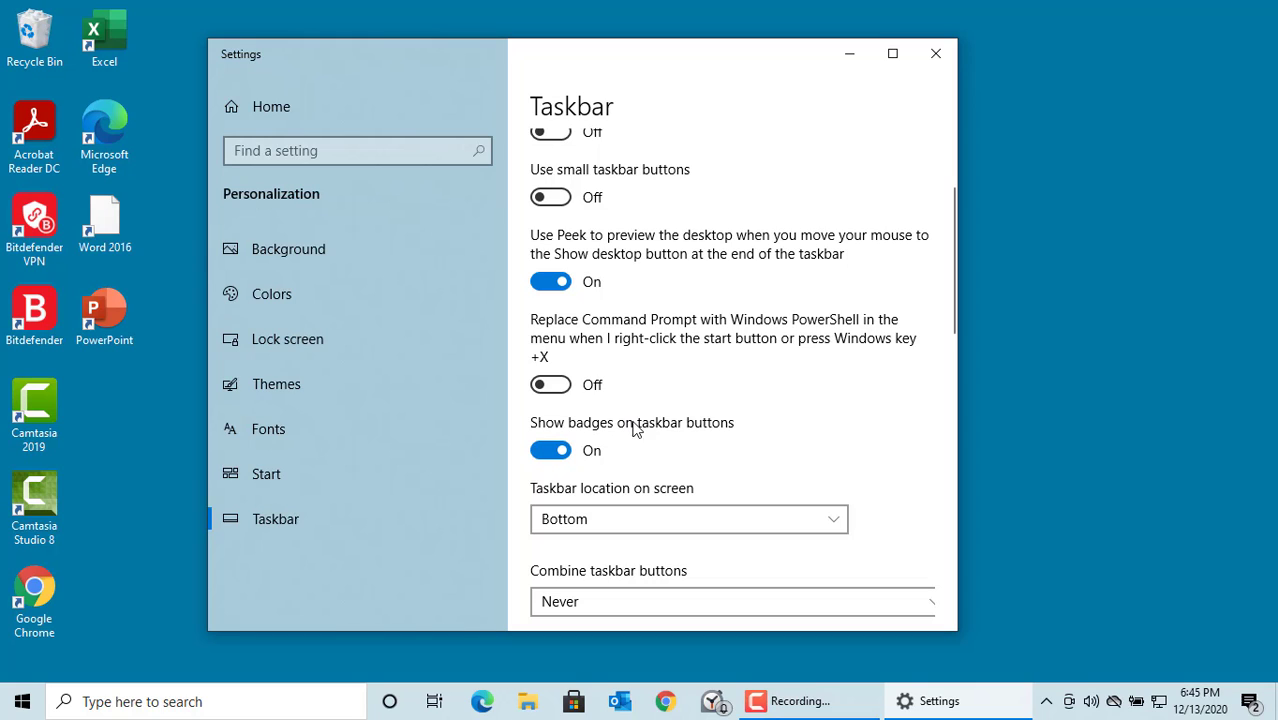
{"action": "mouse_move", "coordinate": [680, 444]}
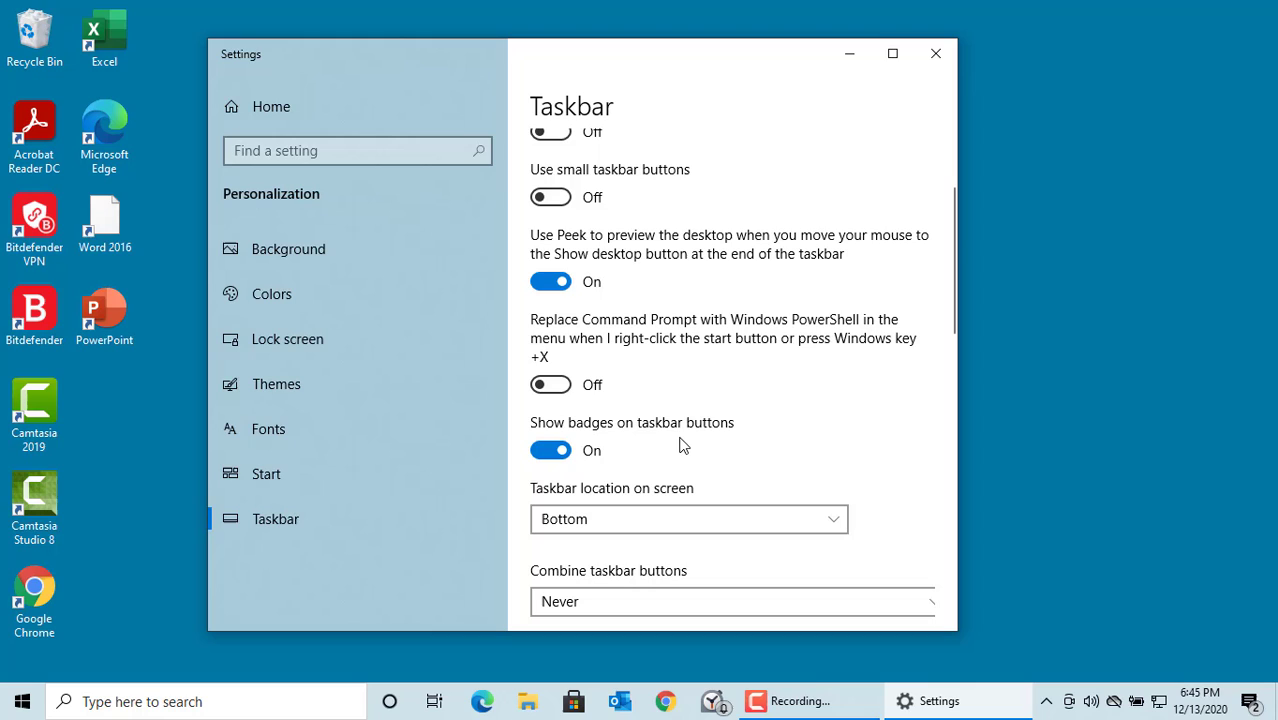
{"action": "mouse_move", "coordinate": [752, 638]}
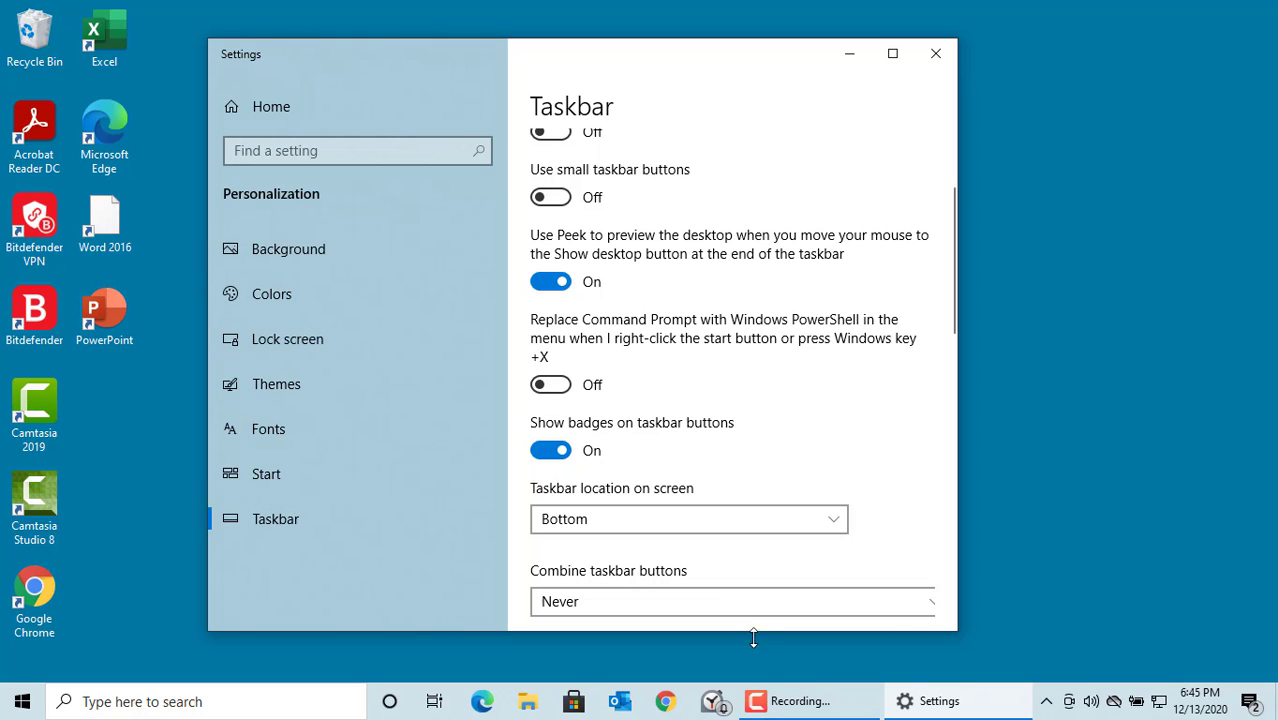
{"action": "mouse_move", "coordinate": [752, 490]}
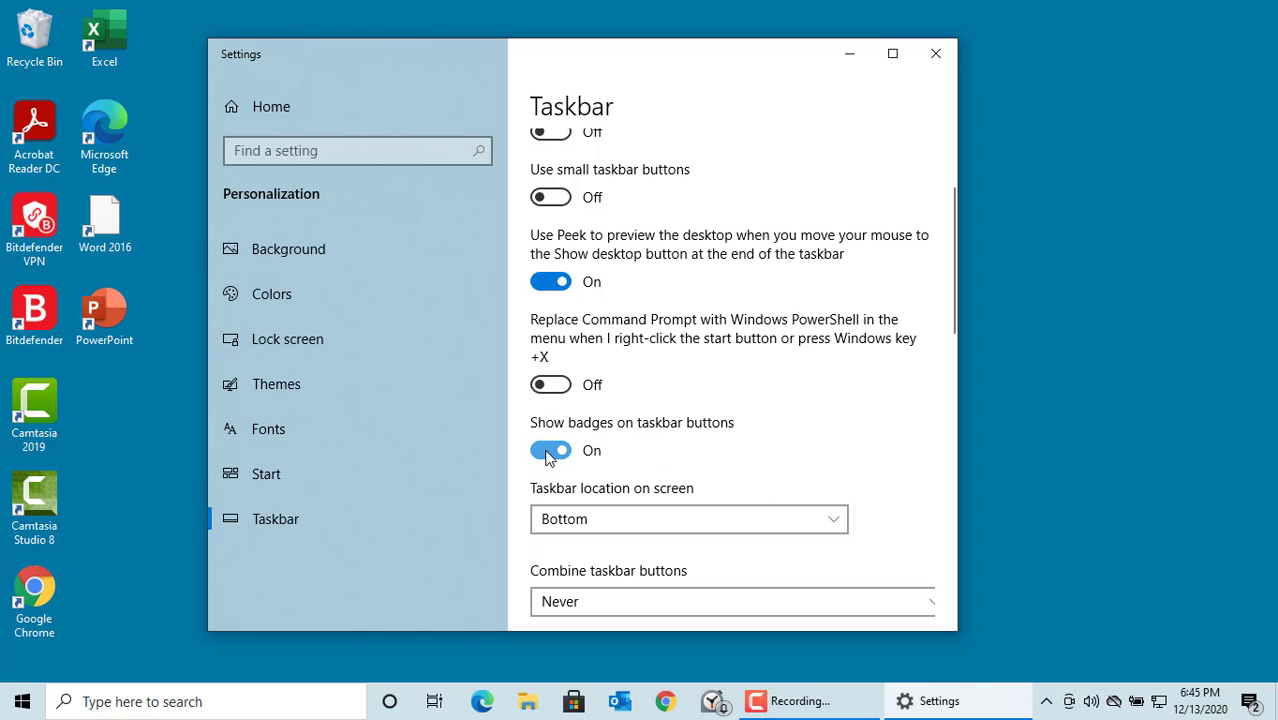
{"action": "left_click", "coordinate": [552, 450]}
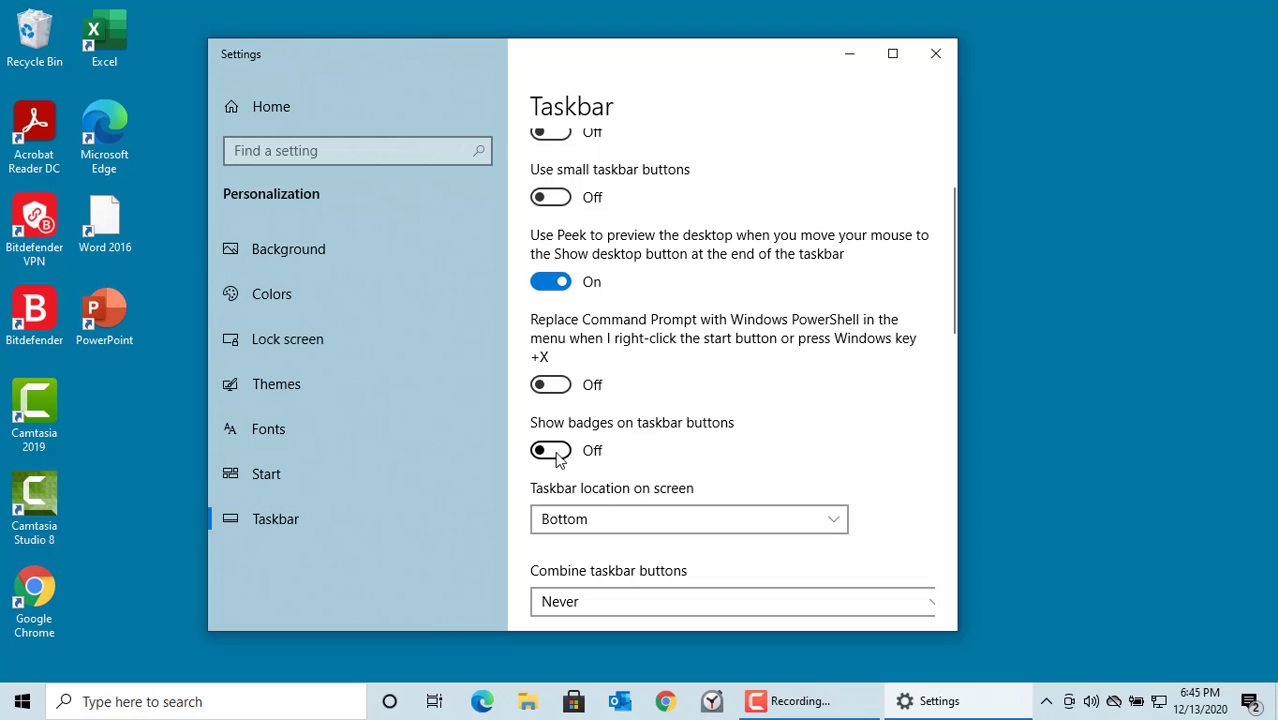
{"action": "left_click", "coordinate": [550, 450]}
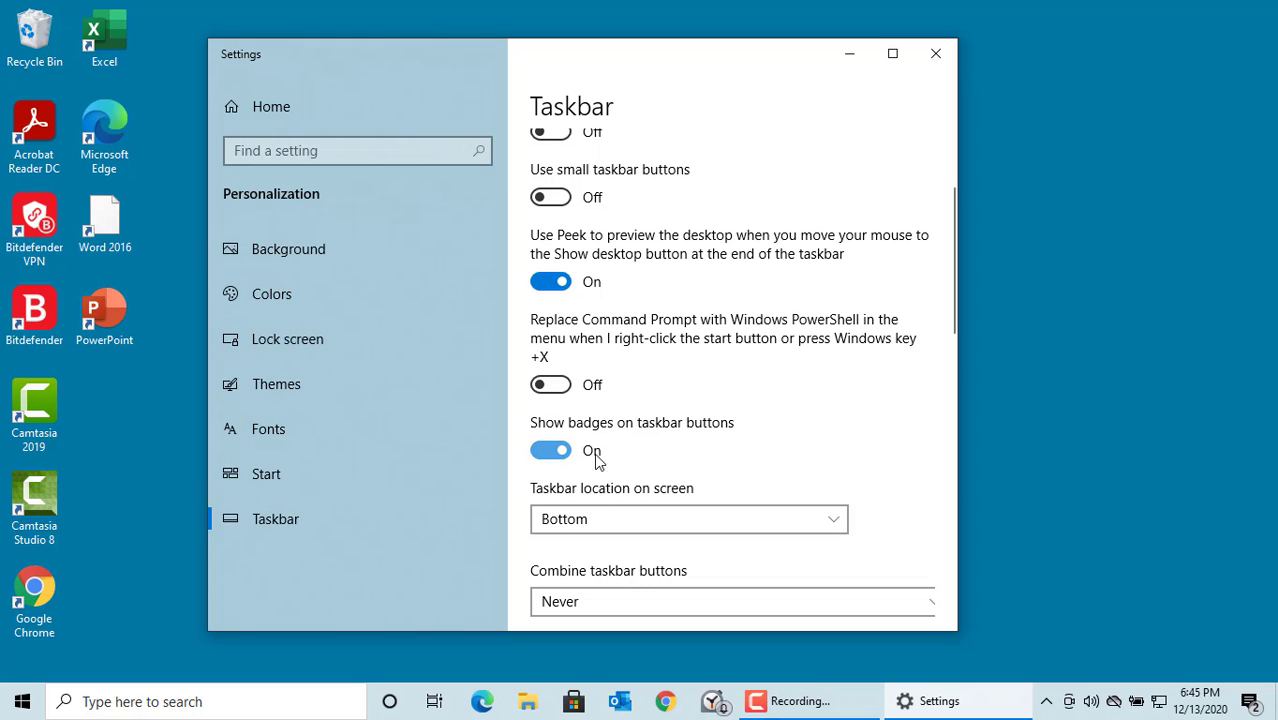
{"action": "mouse_move", "coordinate": [572, 222]}
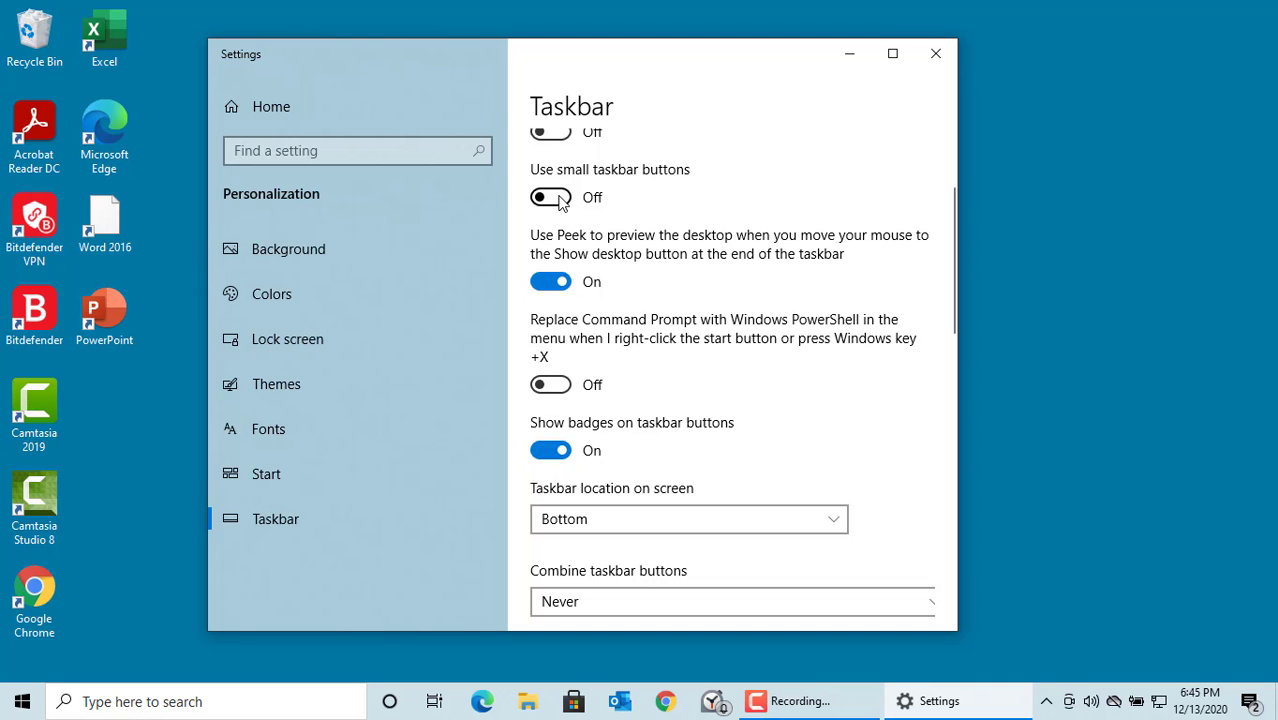
{"action": "left_click", "coordinate": [550, 198]}
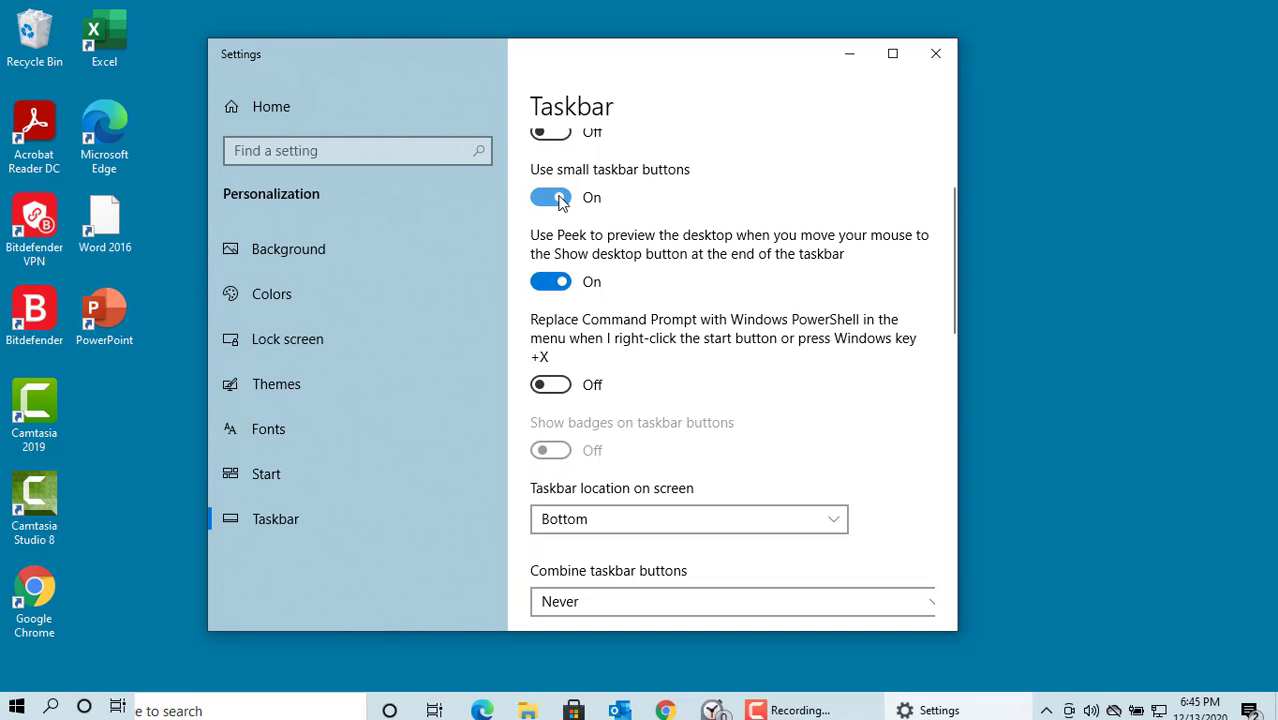
{"action": "left_click", "coordinate": [552, 198]}
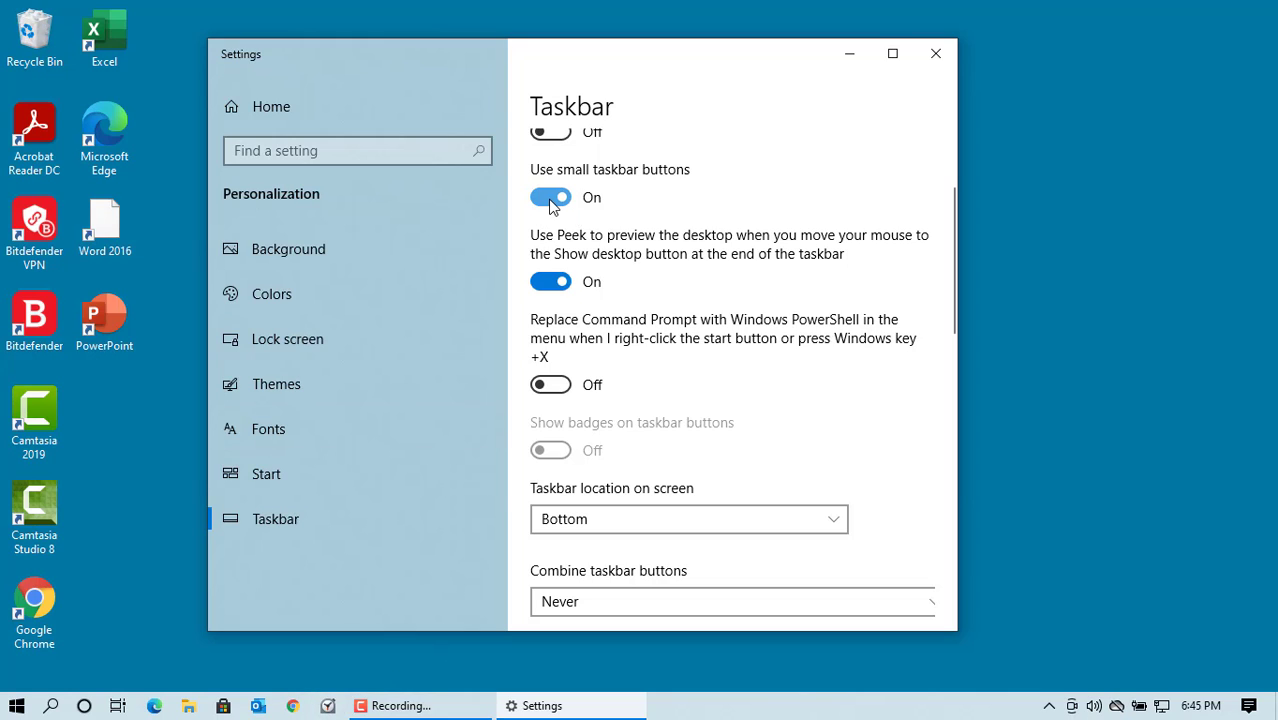
{"action": "left_click", "coordinate": [552, 198]}
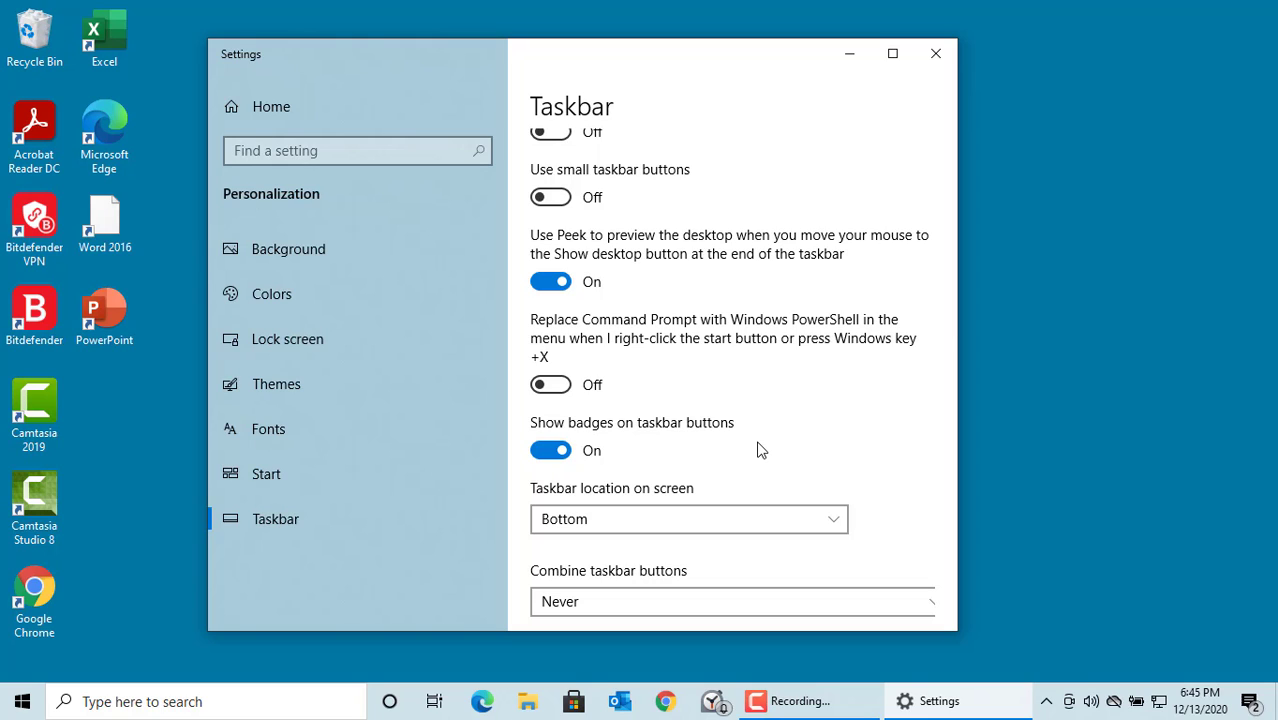
{"action": "mouse_move", "coordinate": [782, 474]}
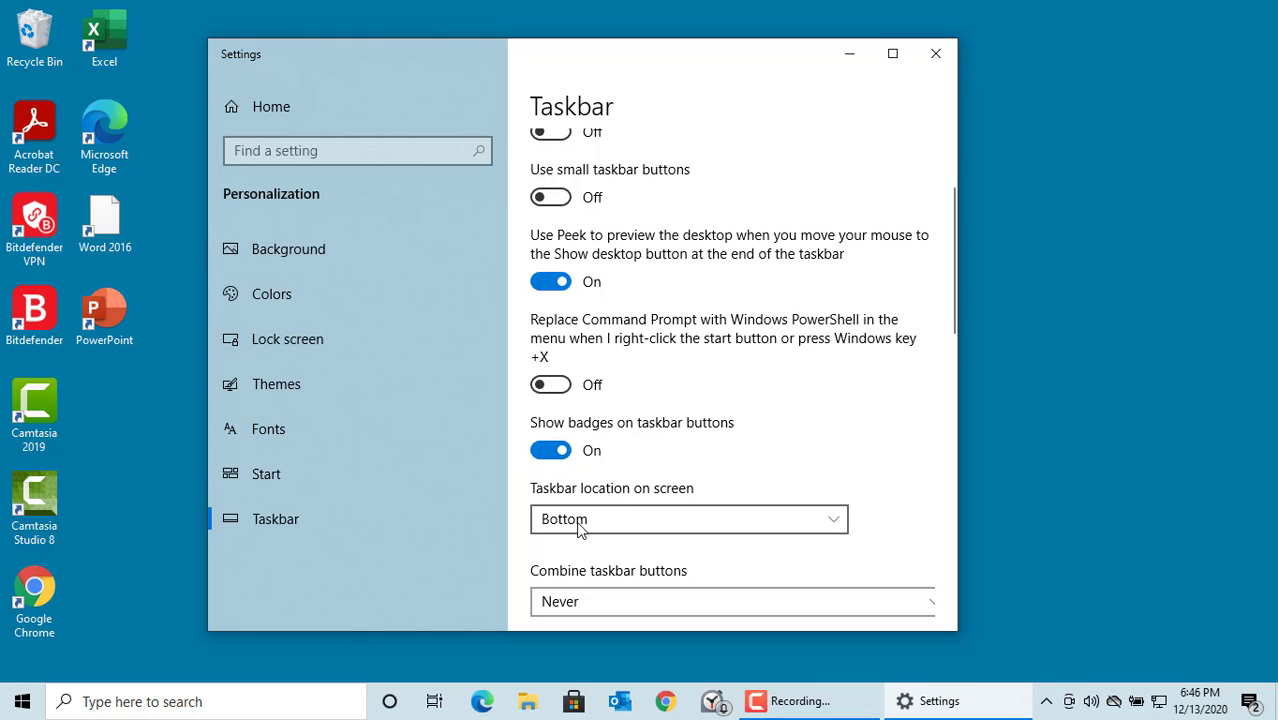
Step: Set Taskbar location on screen to Top, then to Right
{"action": "left_click", "coordinate": [688, 520]}
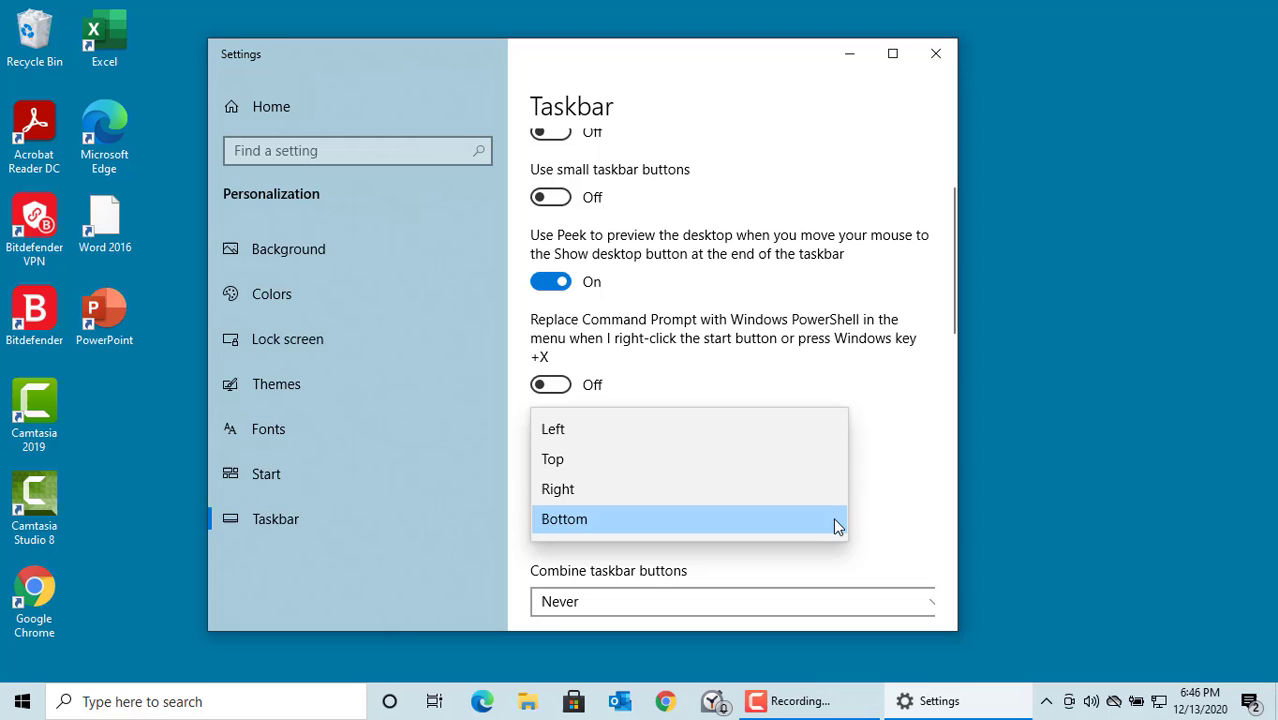
{"action": "mouse_move", "coordinate": [686, 442]}
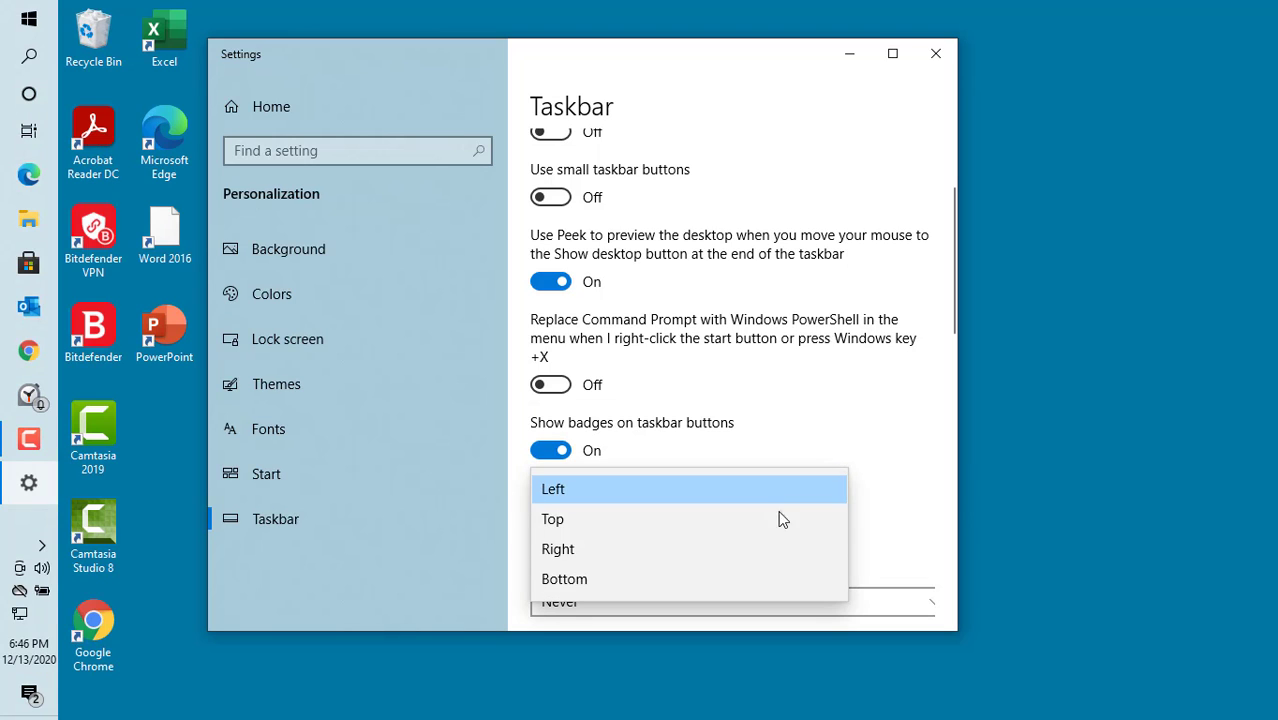
{"action": "left_click", "coordinate": [552, 520]}
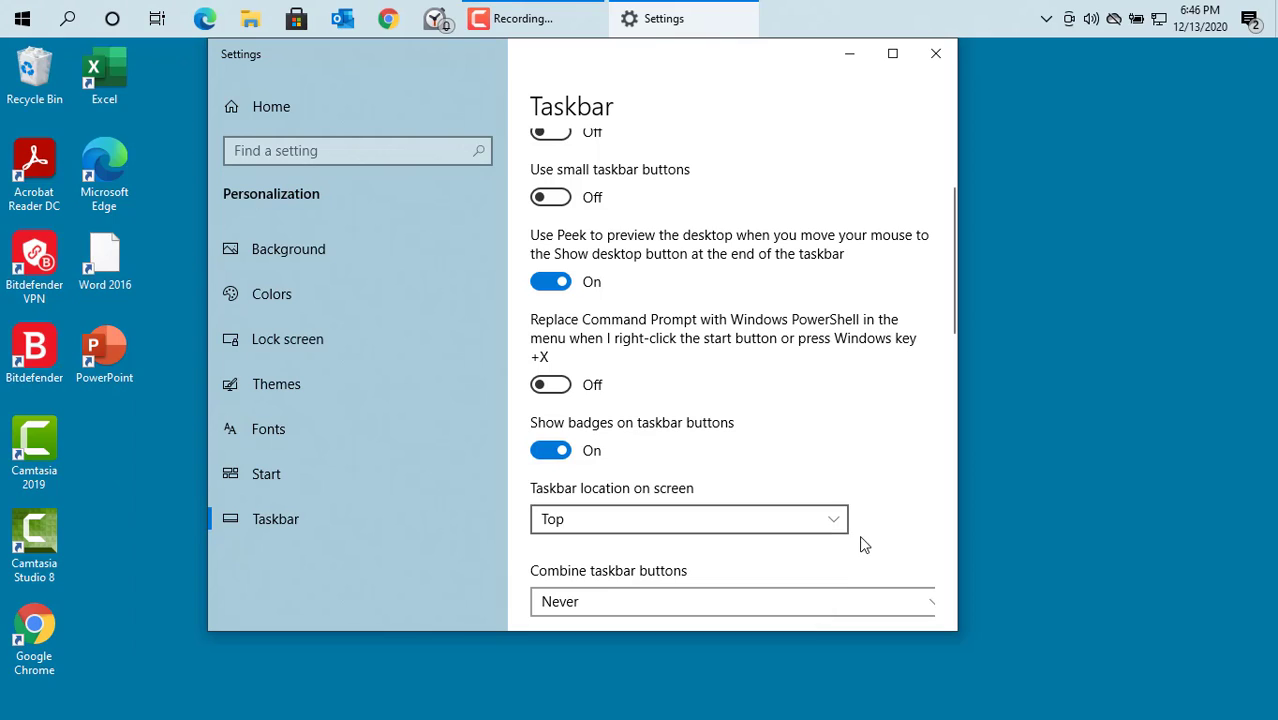
{"action": "left_click", "coordinate": [688, 518]}
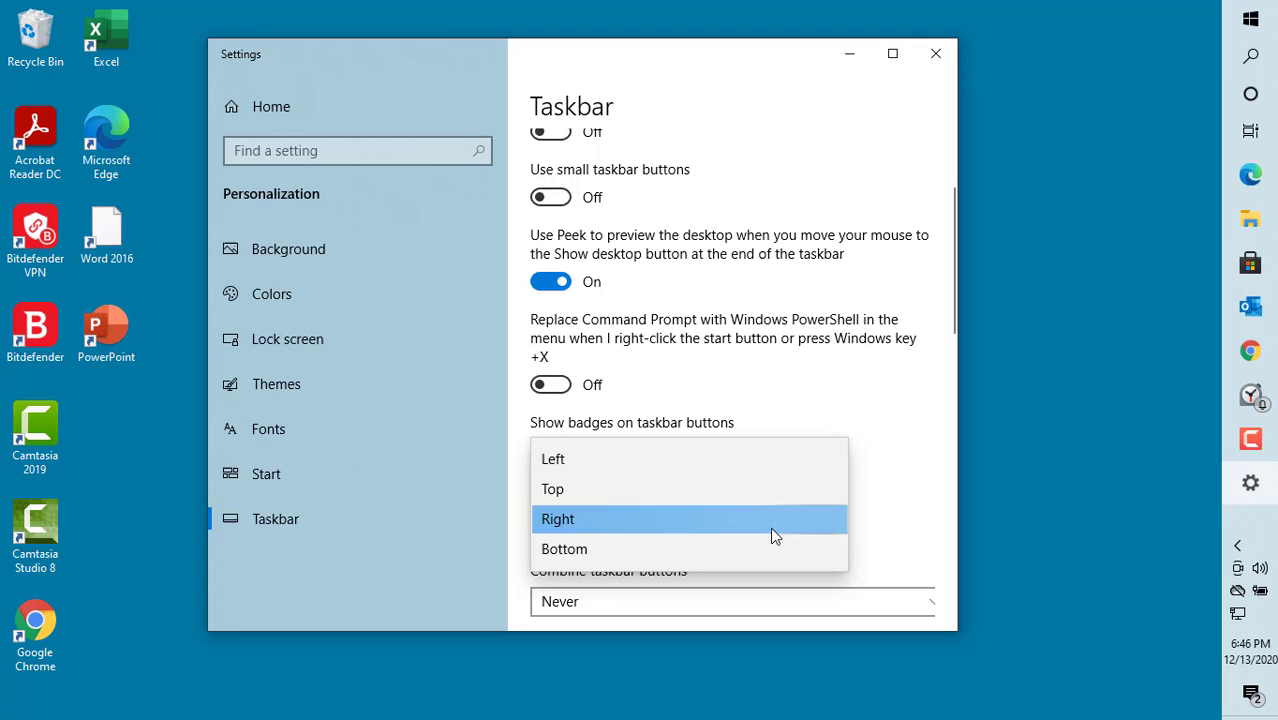
{"action": "left_click", "coordinate": [564, 548]}
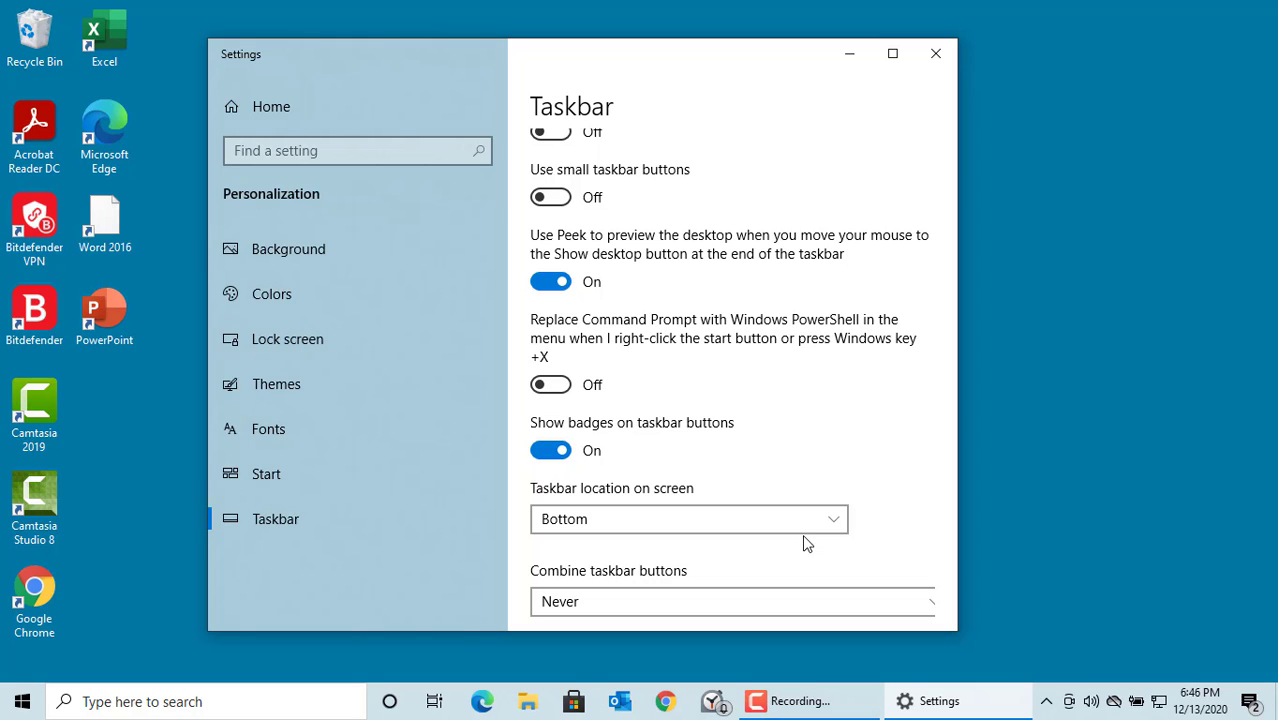
Step: Scroll down the Taskbar settings and launch a new Google Chrome window from the taskbar
{"action": "scroll", "scroll_direction": "down", "scroll_amount": 3}
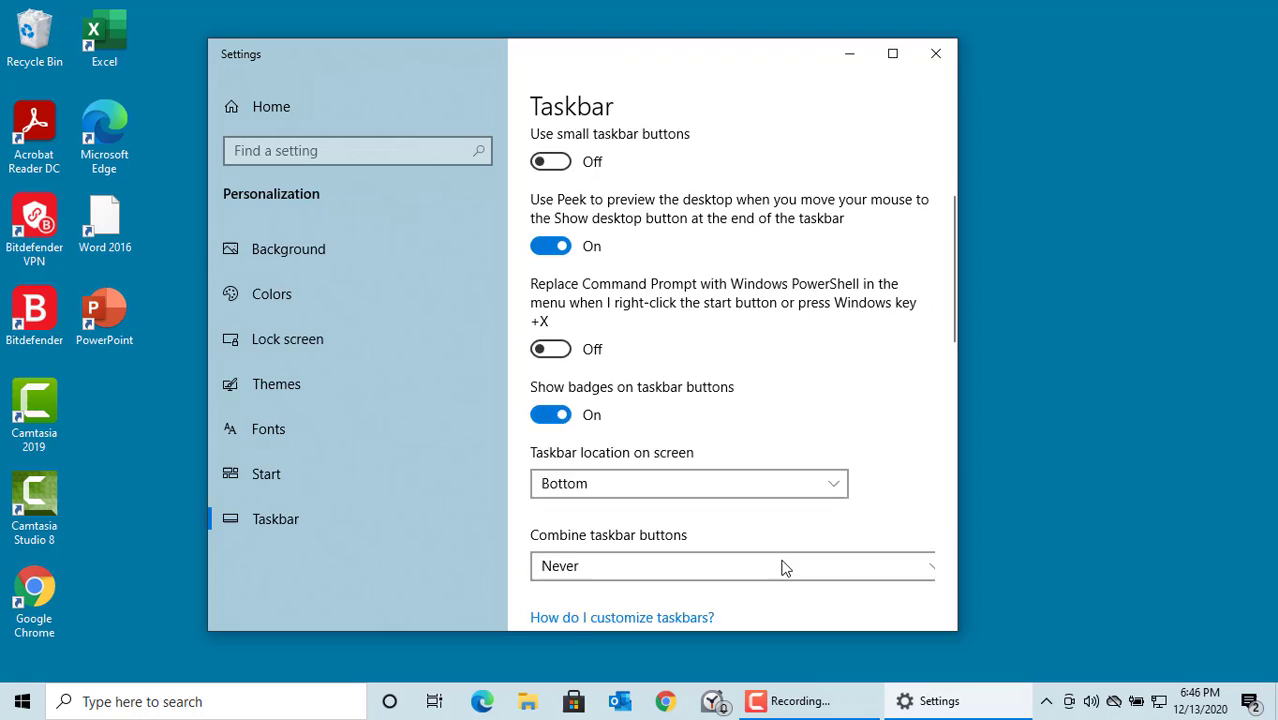
{"action": "scroll", "scroll_direction": "down", "scroll_amount": 3}
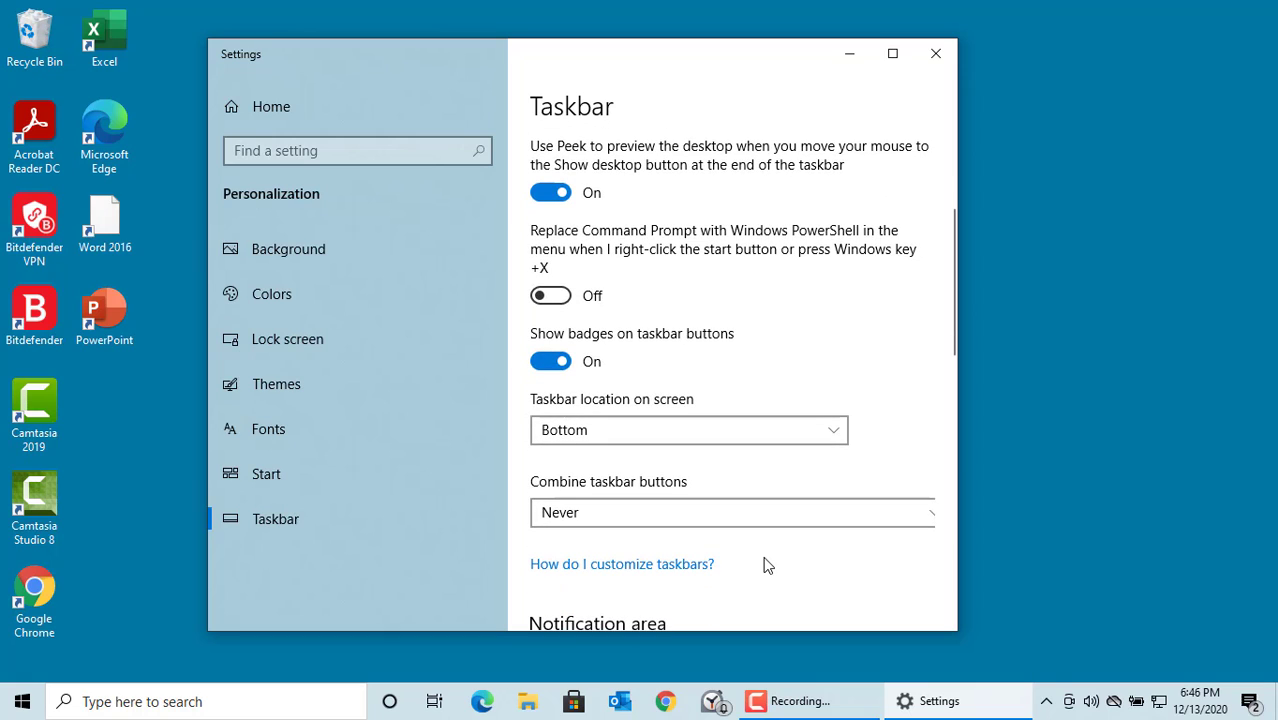
{"action": "mouse_move", "coordinate": [666, 700]}
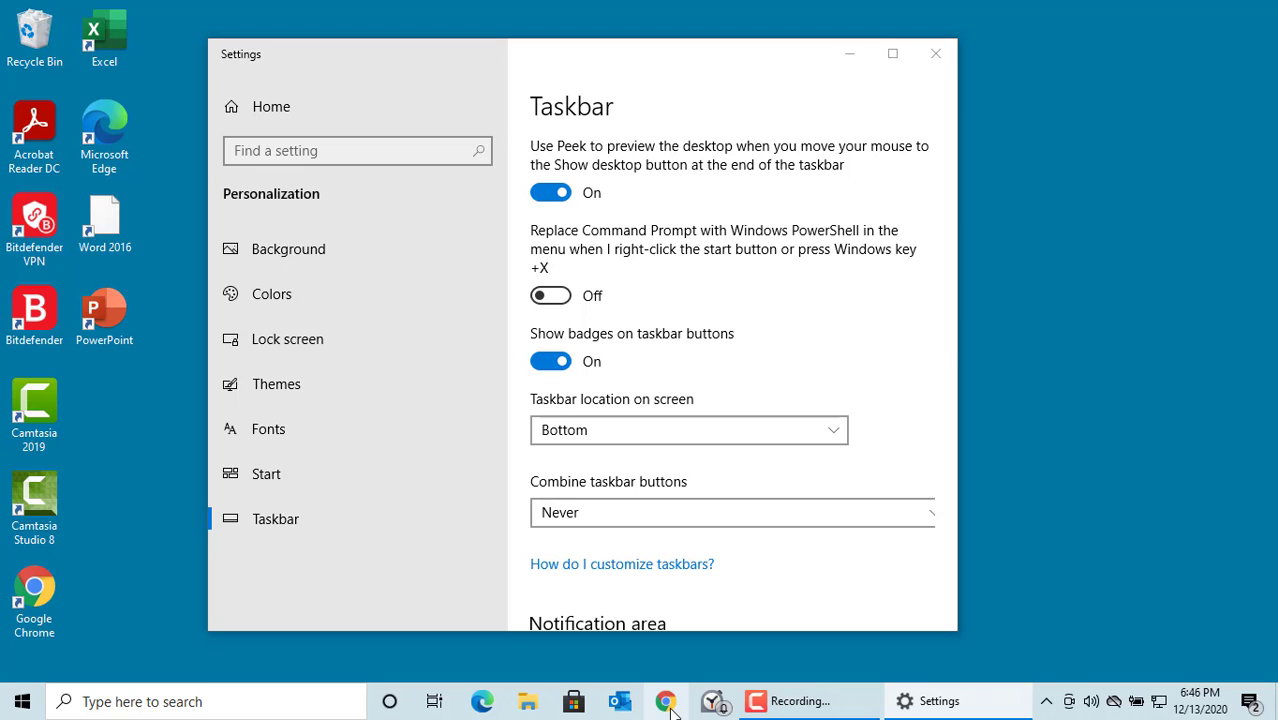
{"action": "left_click", "coordinate": [664, 700]}
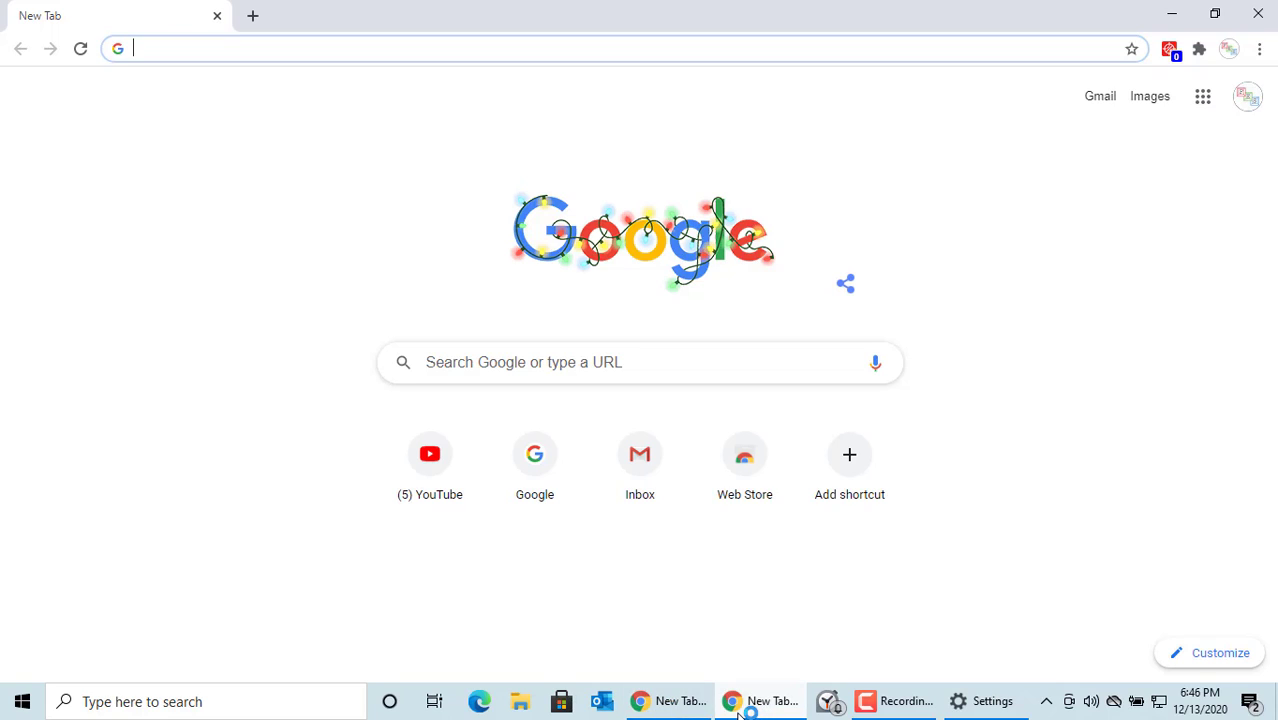
{"action": "mouse_move", "coordinate": [748, 700]}
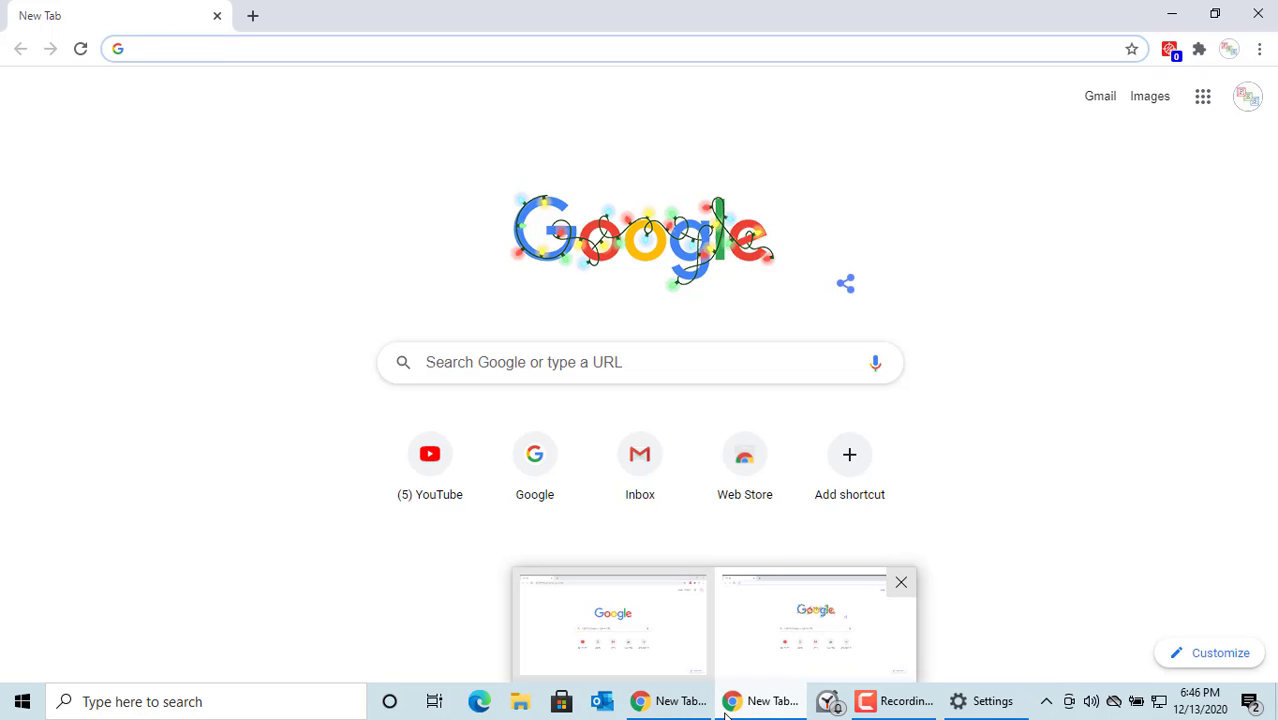
{"action": "mouse_move", "coordinate": [816, 624]}
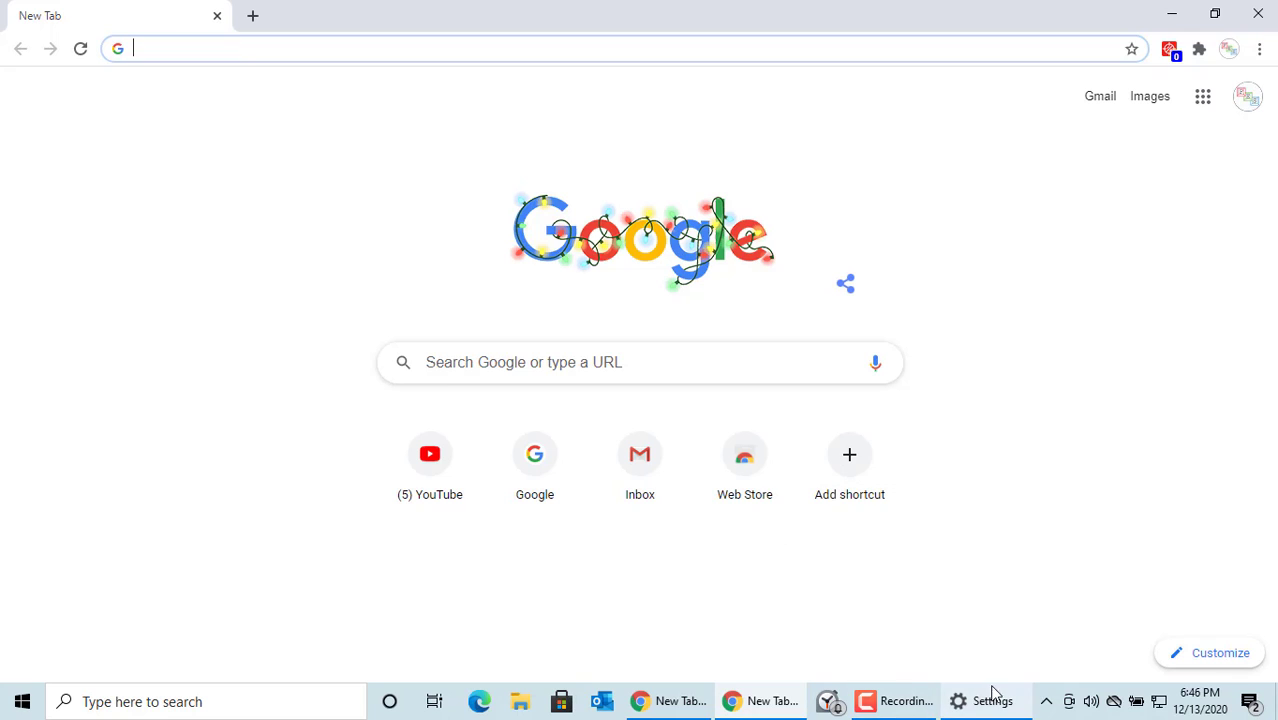
Step: Set Combine taskbar buttons to 'Always, hide labels', then 'When taskbar is full', and close Chrome
{"action": "left_click", "coordinate": [984, 700]}
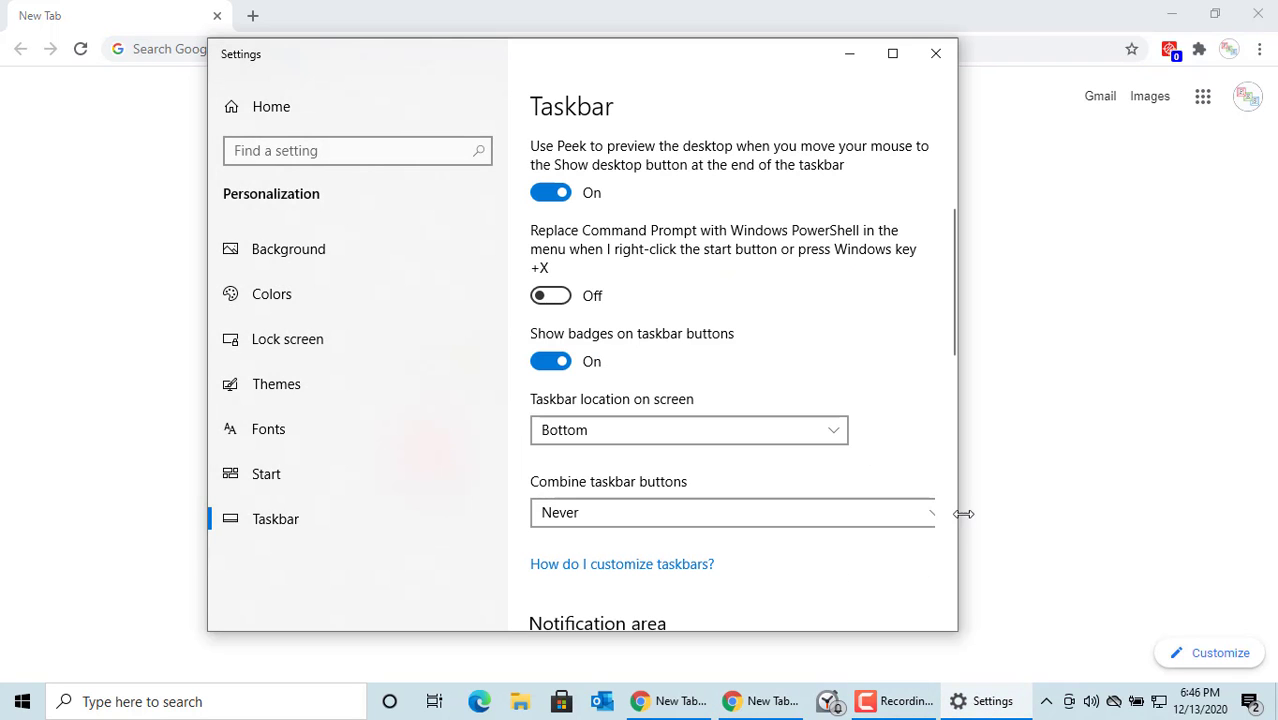
{"action": "left_click", "coordinate": [732, 512]}
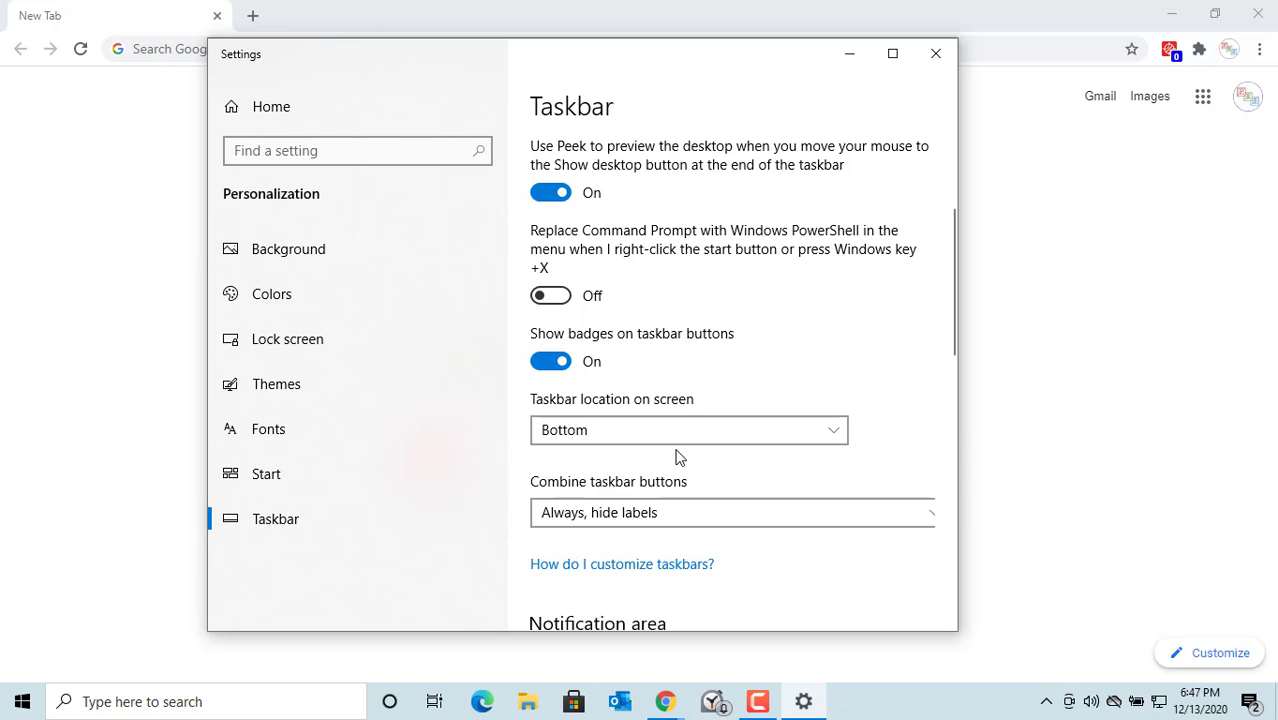
{"action": "mouse_move", "coordinate": [664, 700]}
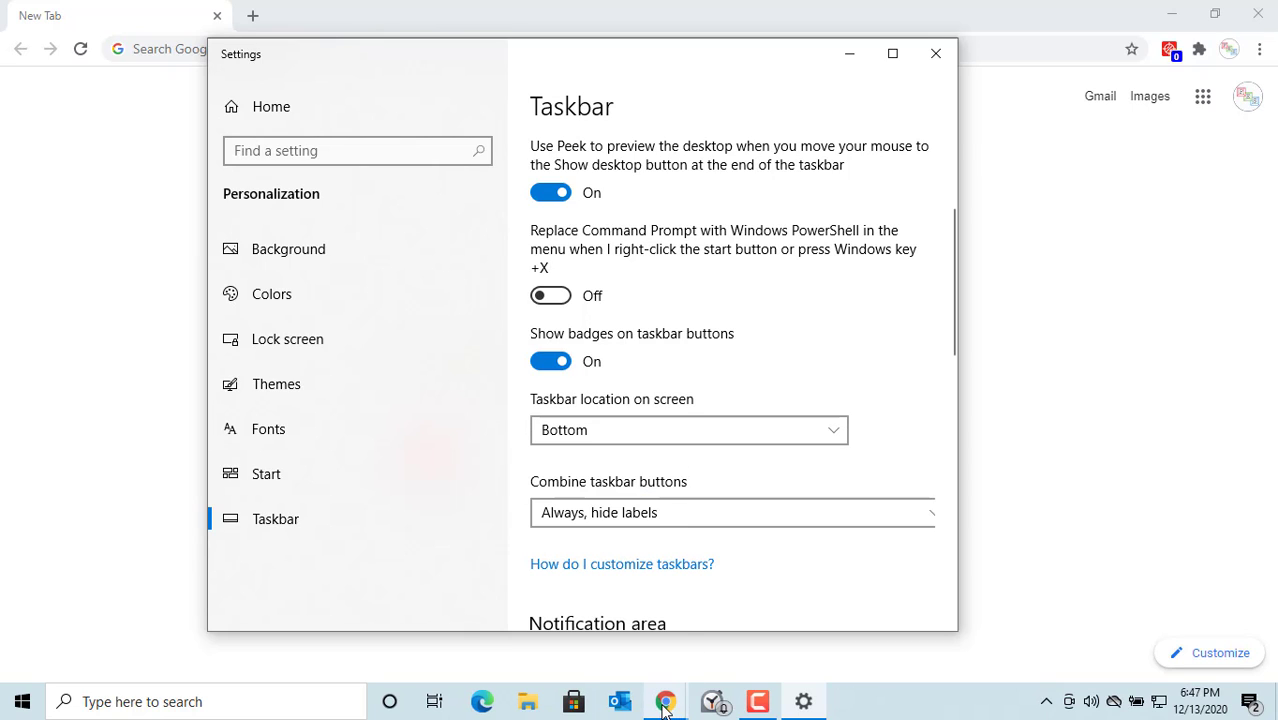
{"action": "mouse_move", "coordinate": [666, 700]}
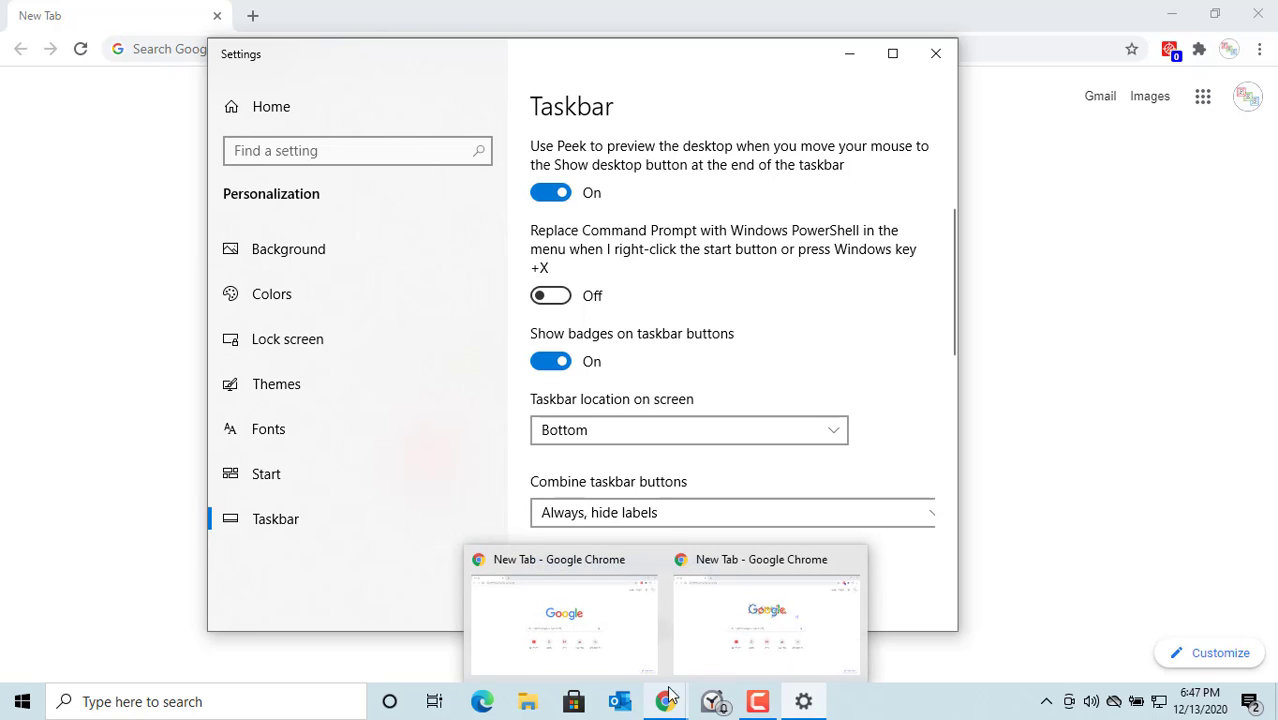
{"action": "left_click", "coordinate": [730, 512]}
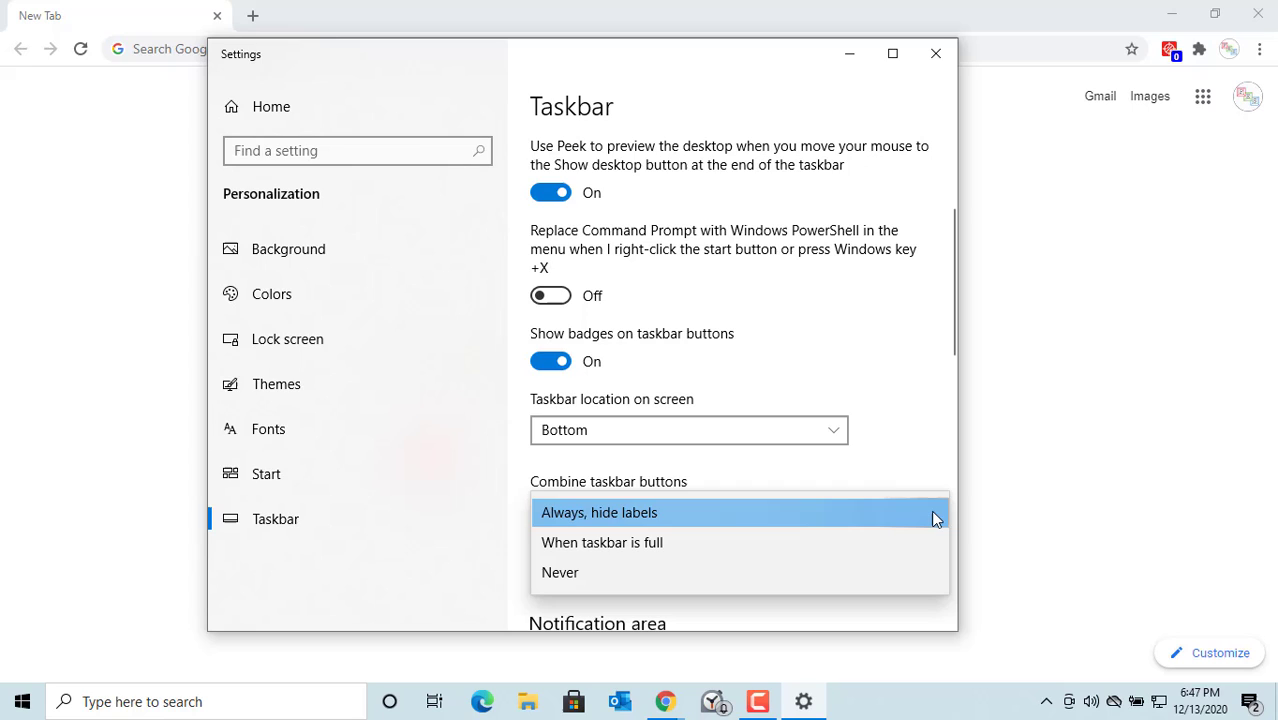
{"action": "mouse_move", "coordinate": [704, 548]}
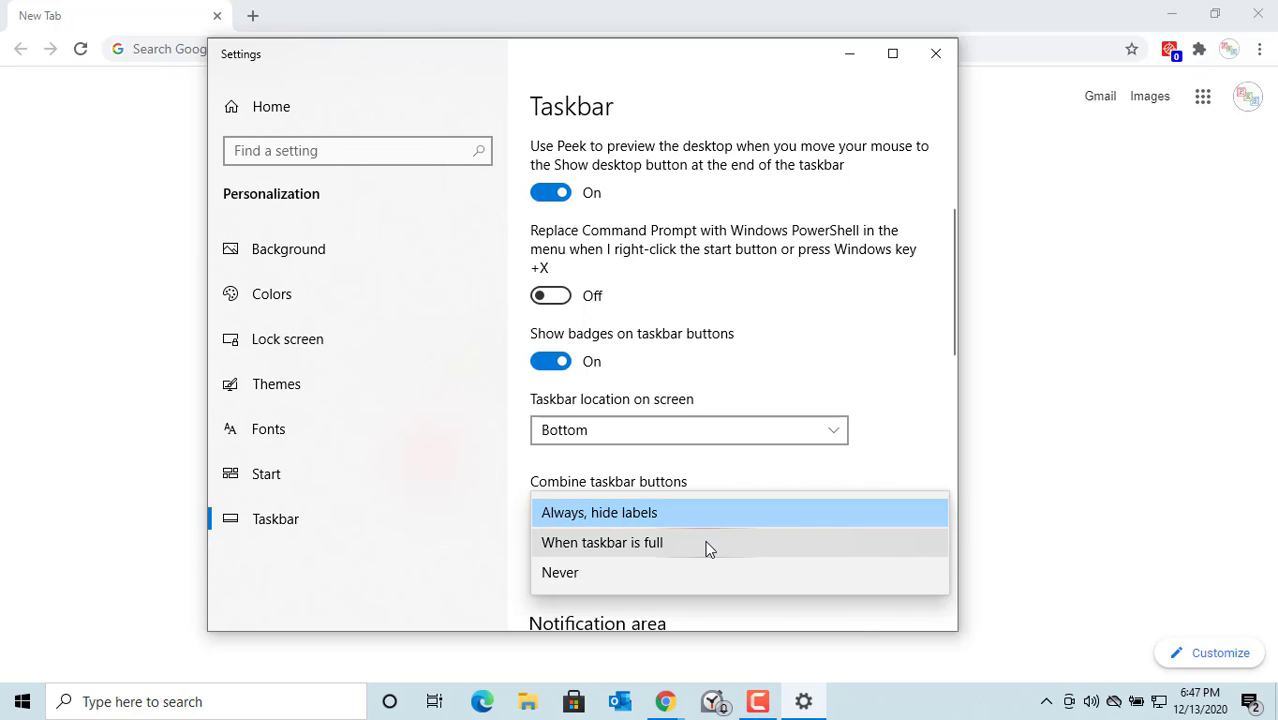
{"action": "left_click", "coordinate": [602, 542]}
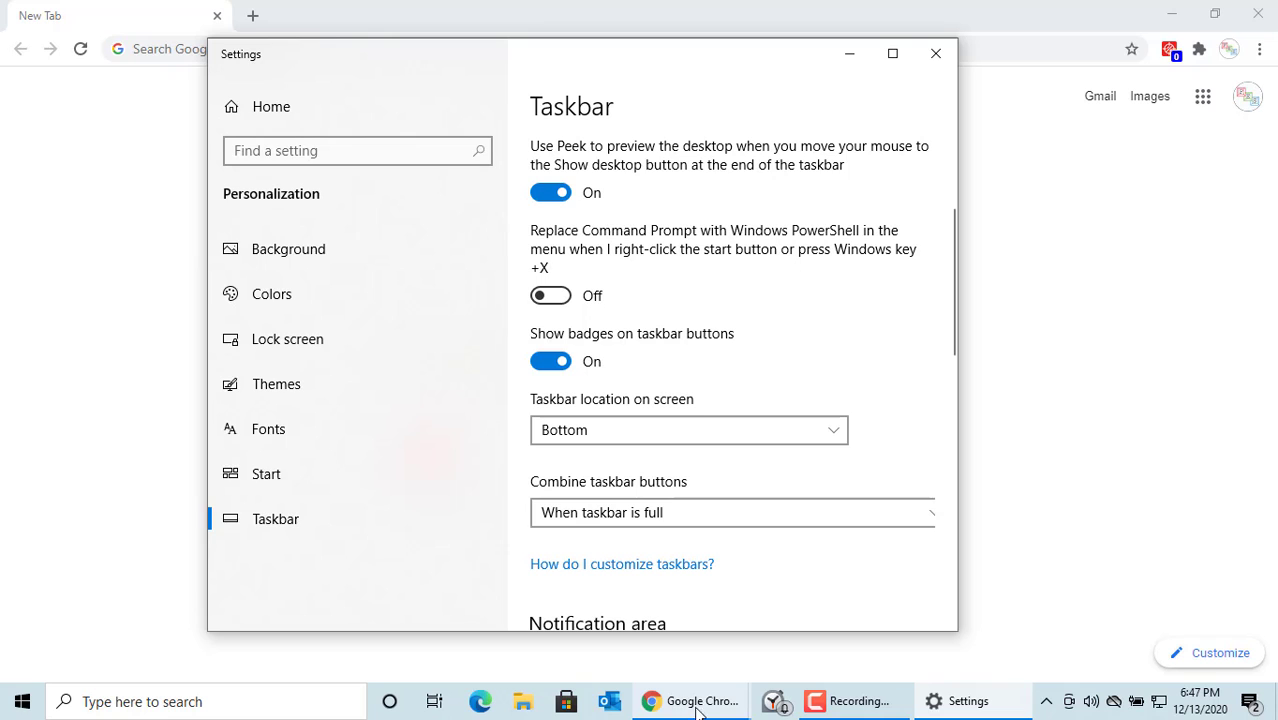
{"action": "mouse_move", "coordinate": [692, 700]}
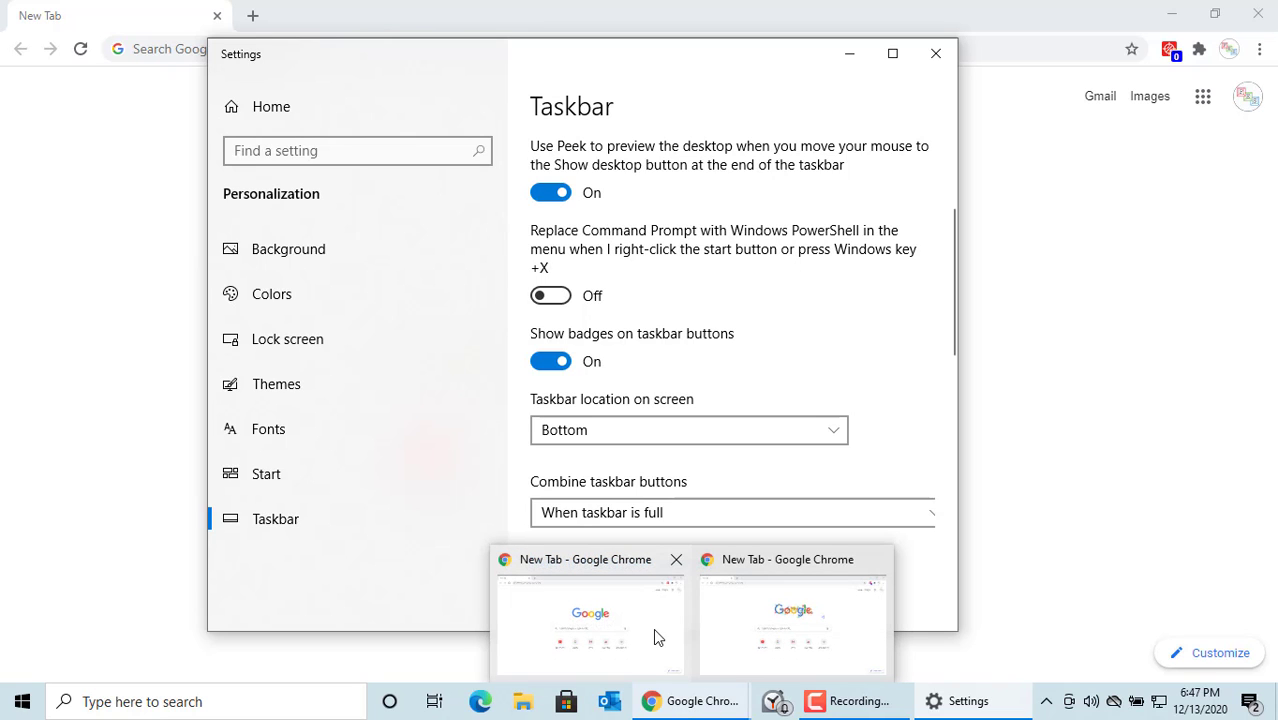
{"action": "mouse_move", "coordinate": [700, 700]}
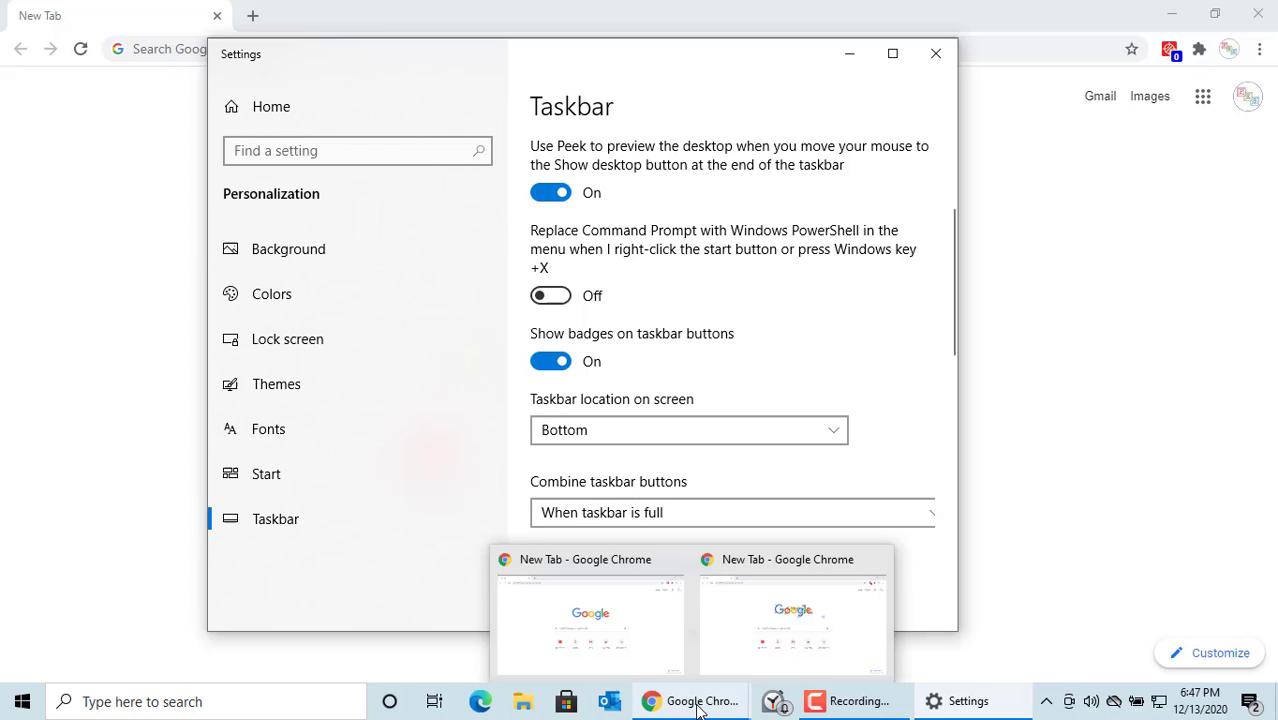
{"action": "mouse_move", "coordinate": [1076, 618]}
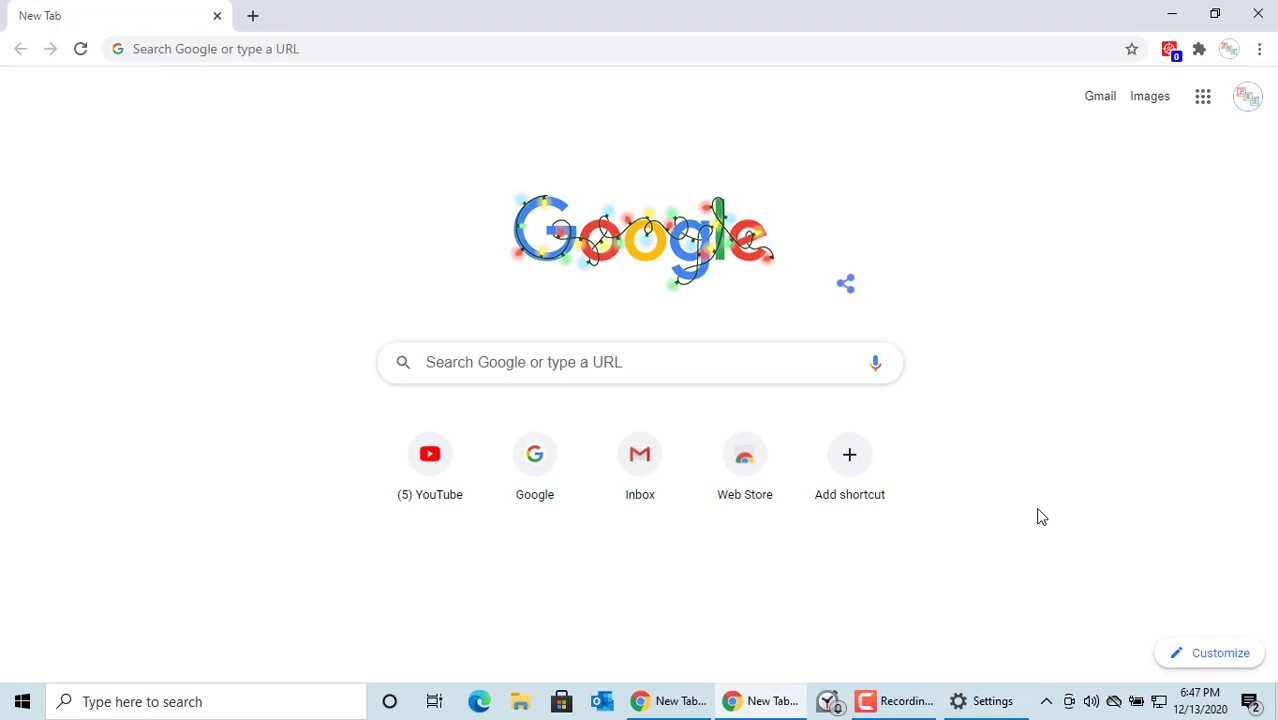
{"action": "mouse_move", "coordinate": [1258, 16]}
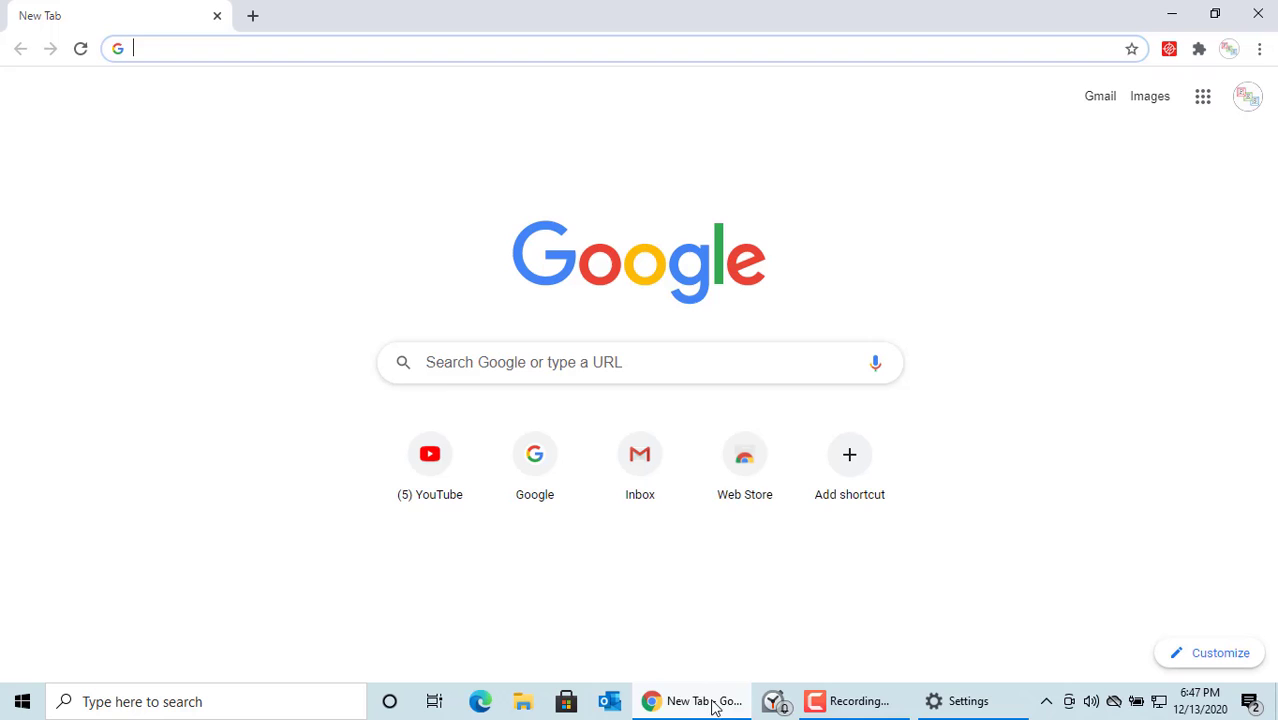
{"action": "left_click", "coordinate": [932, 700]}
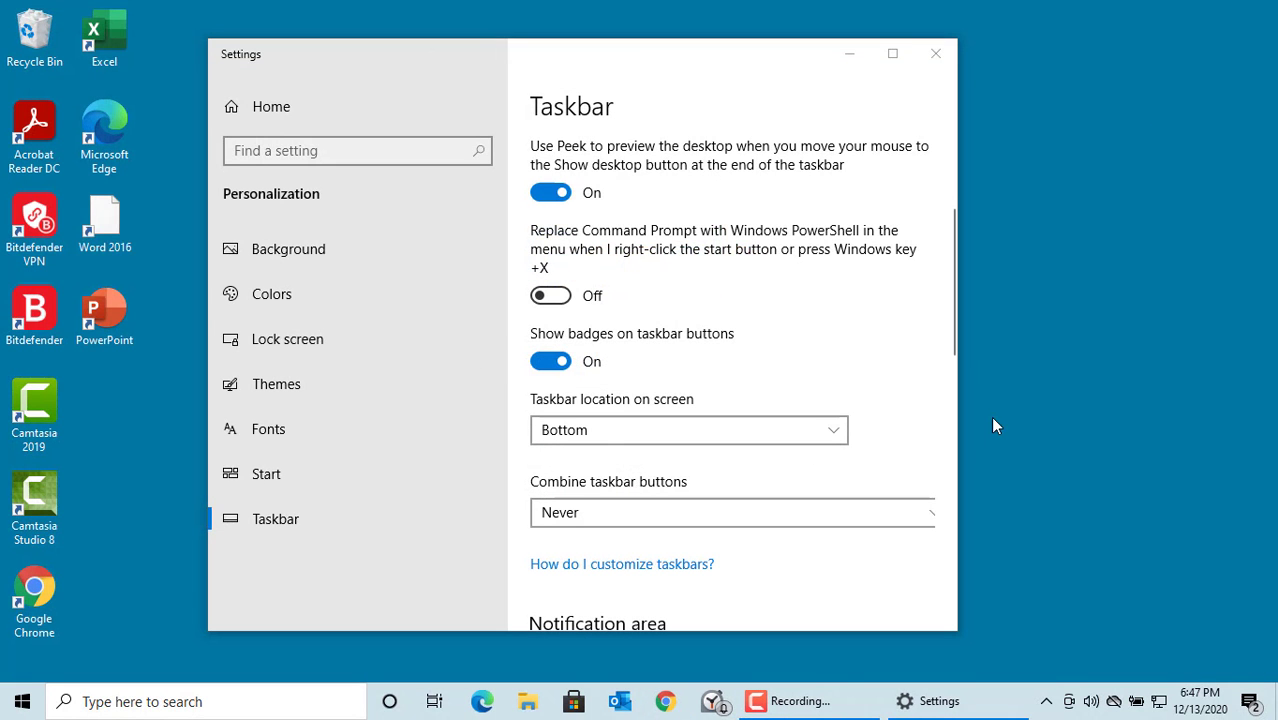
{"action": "mouse_move", "coordinate": [978, 412]}
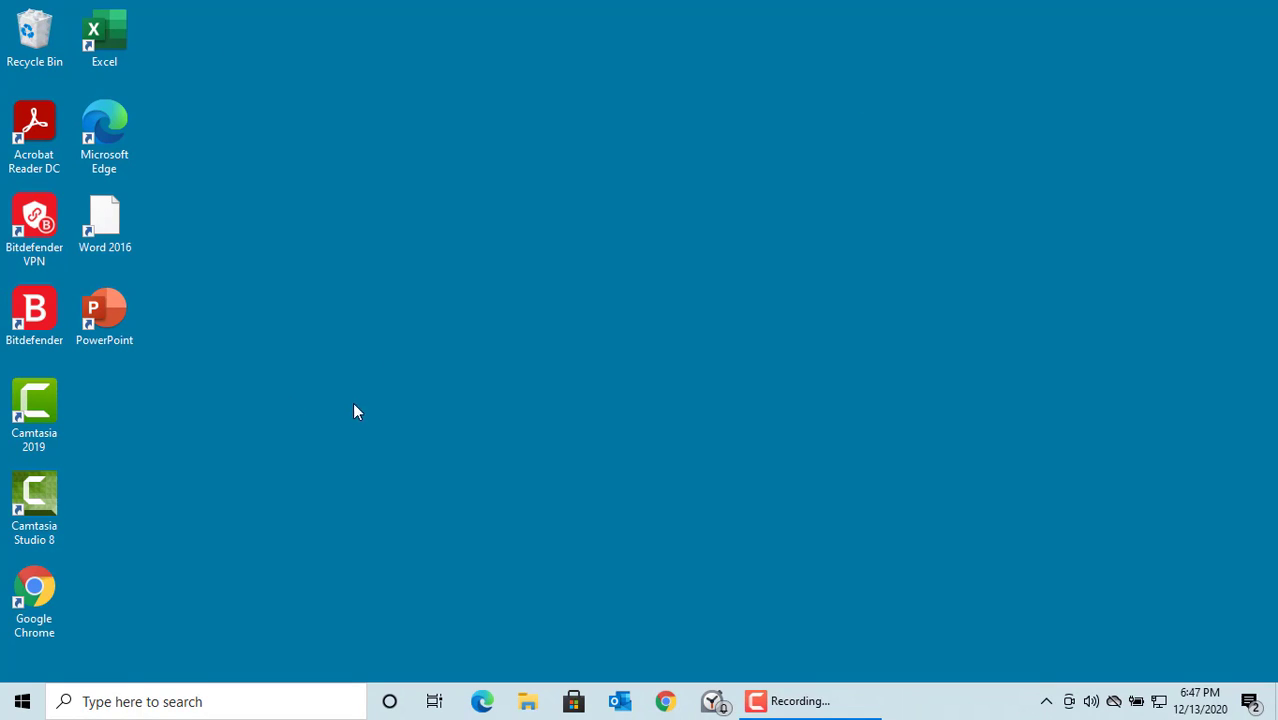
Step: From the Start menu, pin Access to the taskbar and place its icon among the pinned apps
{"action": "left_click", "coordinate": [22, 700]}
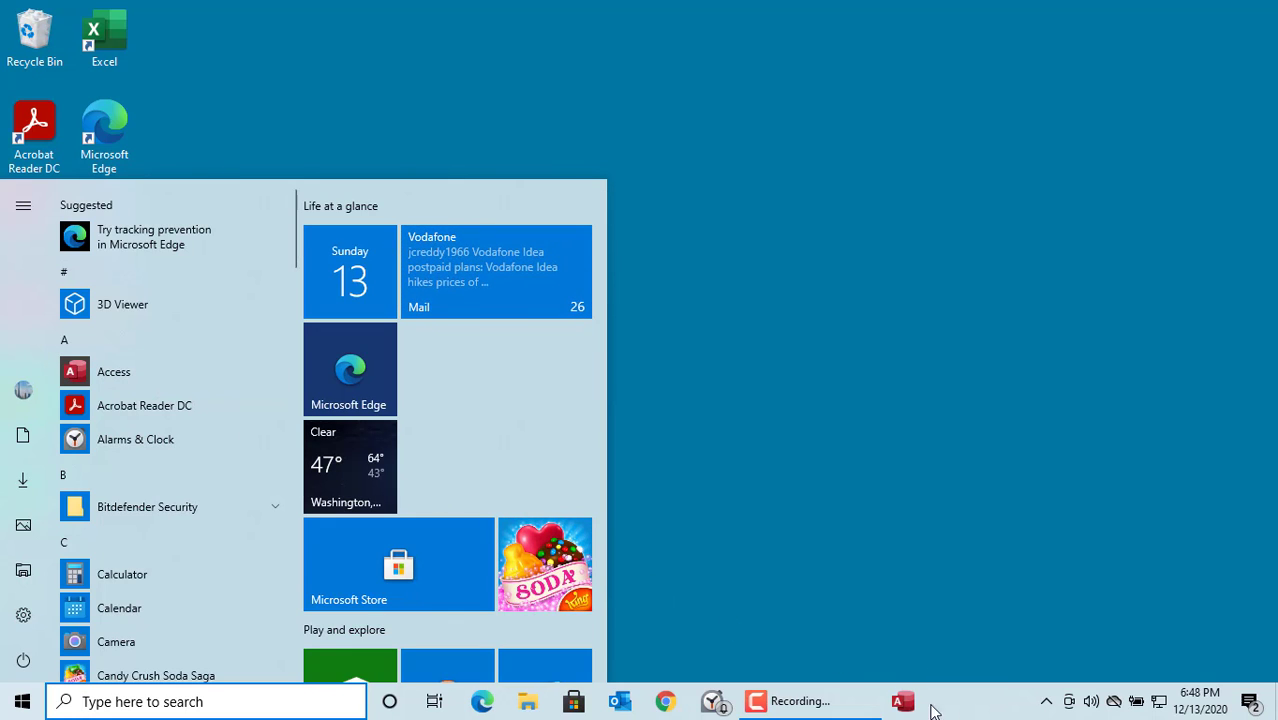
{"action": "mouse_move", "coordinate": [904, 700]}
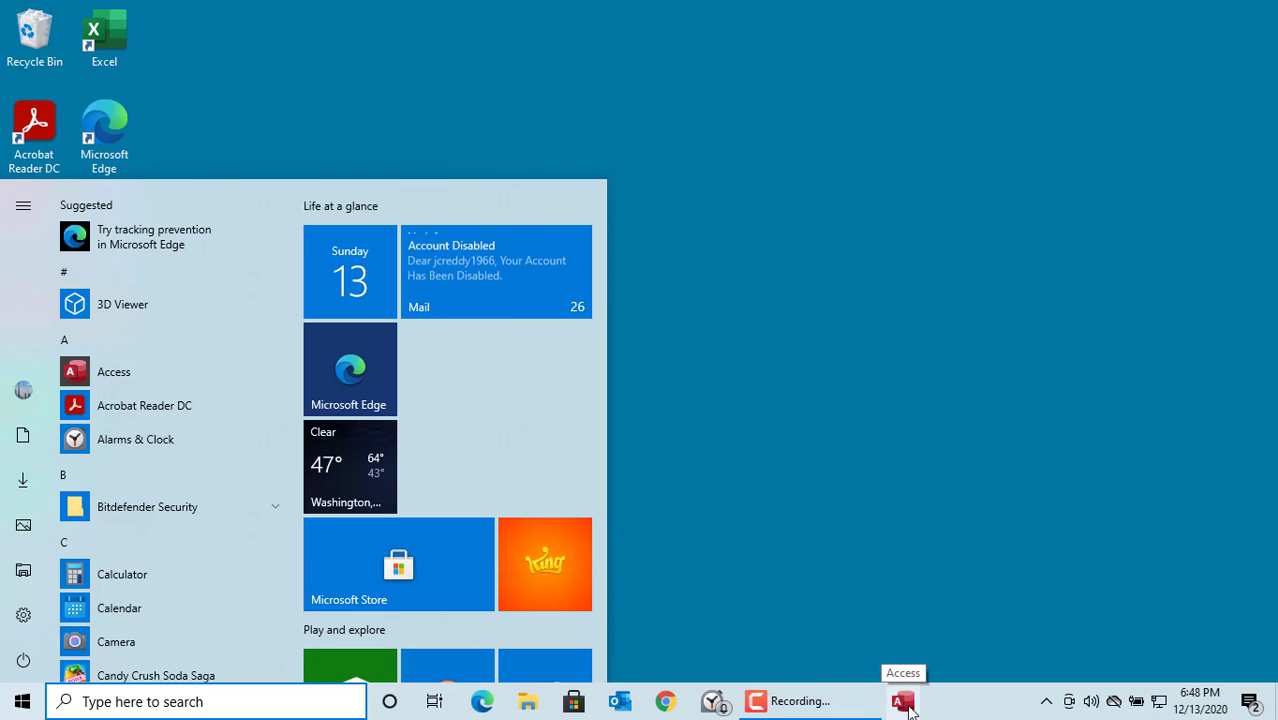
{"action": "right_click", "coordinate": [900, 700]}
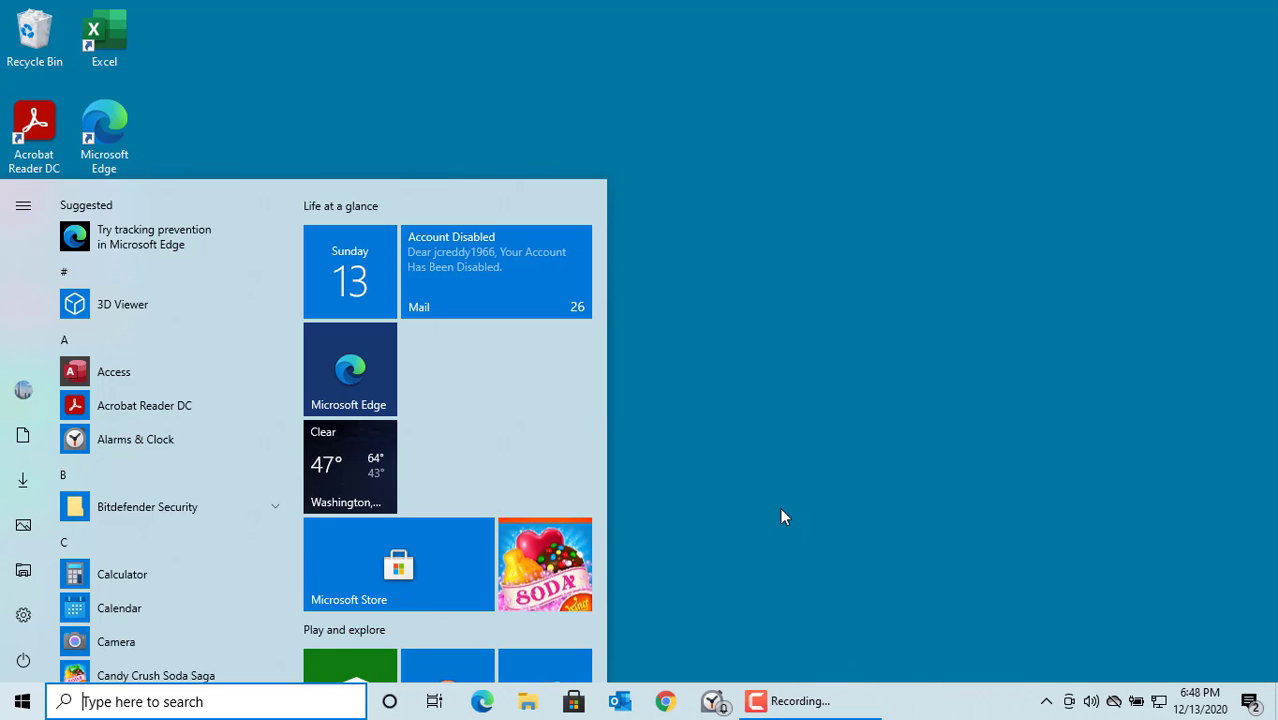
{"action": "mouse_move", "coordinate": [108, 388]}
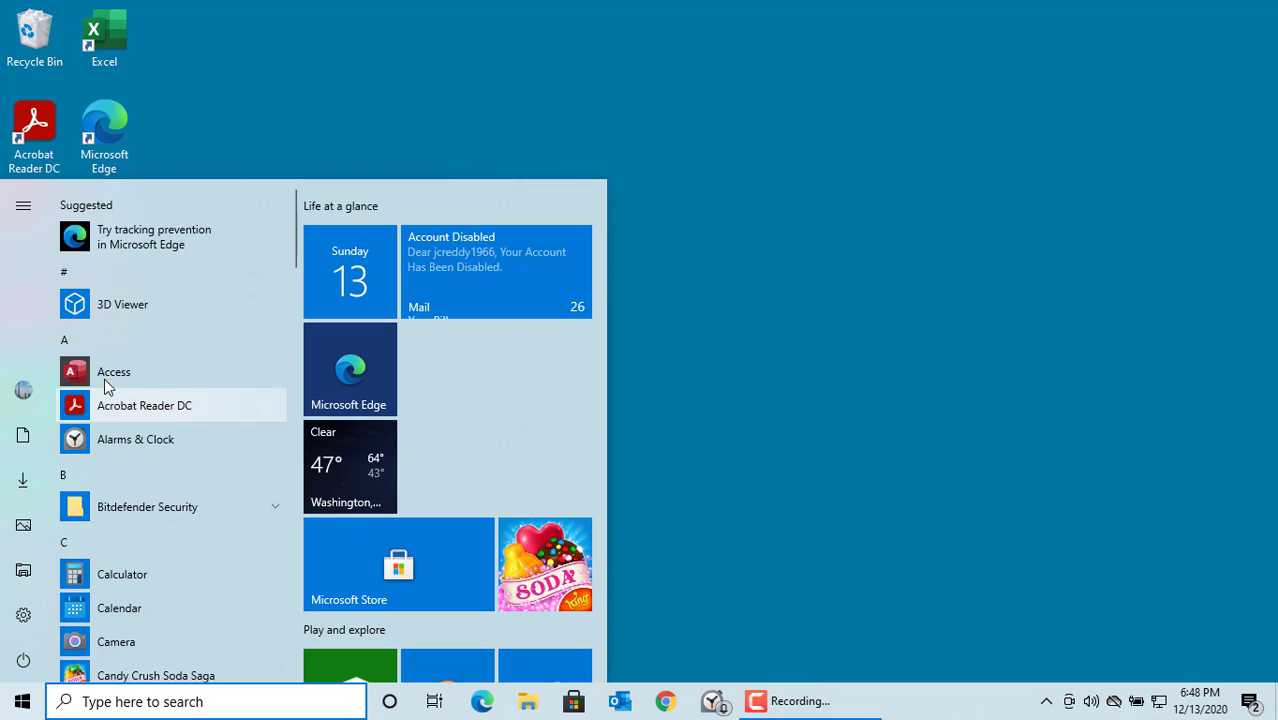
{"action": "mouse_move", "coordinate": [112, 370]}
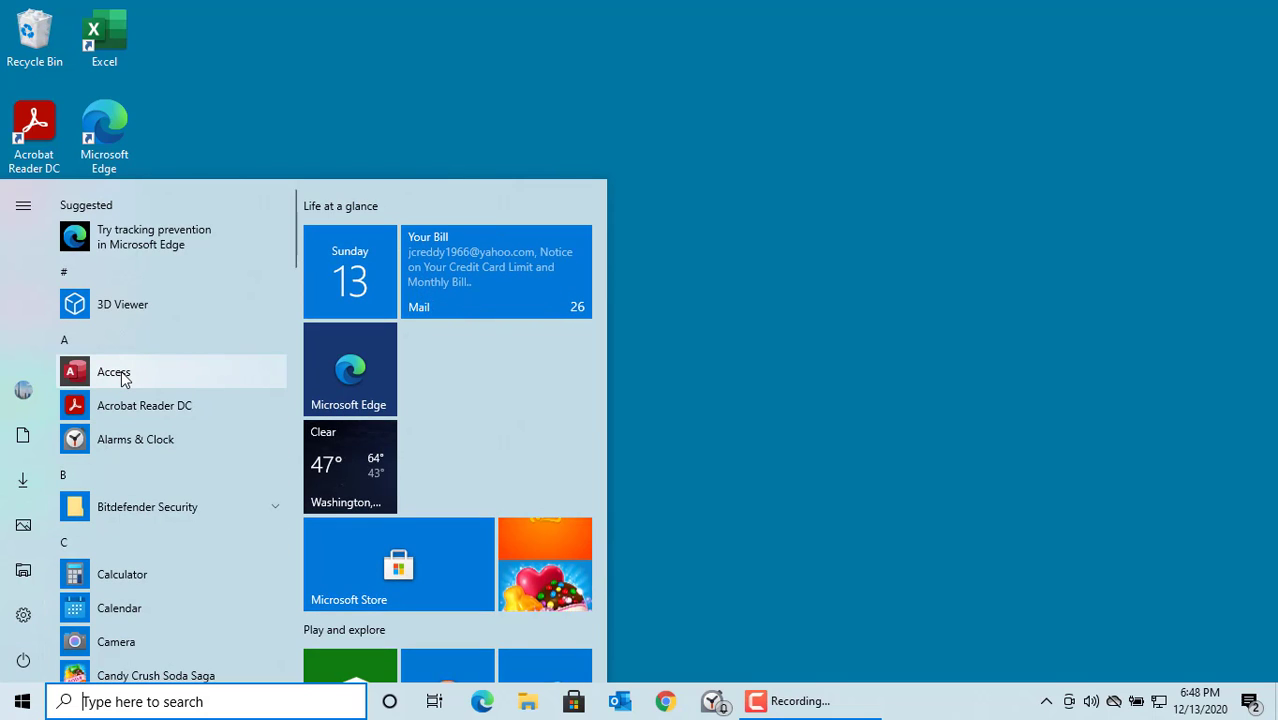
{"action": "right_click", "coordinate": [112, 370]}
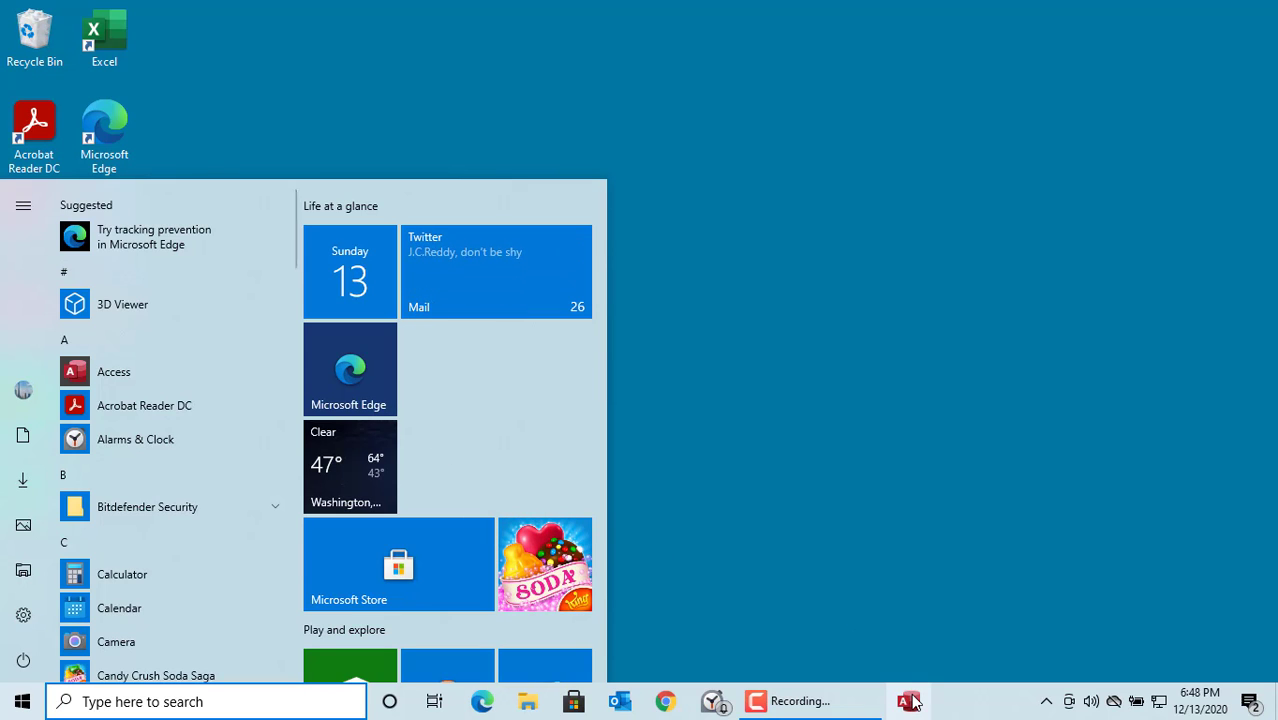
{"action": "mouse_move", "coordinate": [908, 700]}
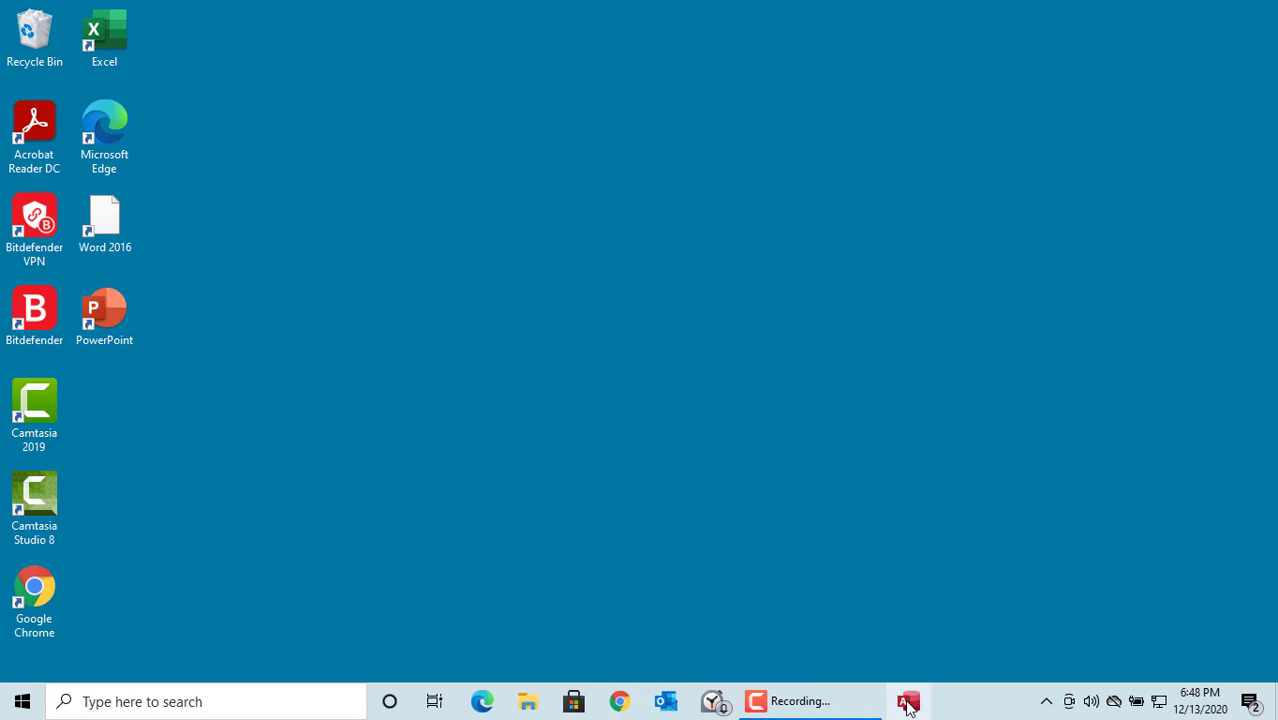
{"action": "left_click", "coordinate": [908, 700]}
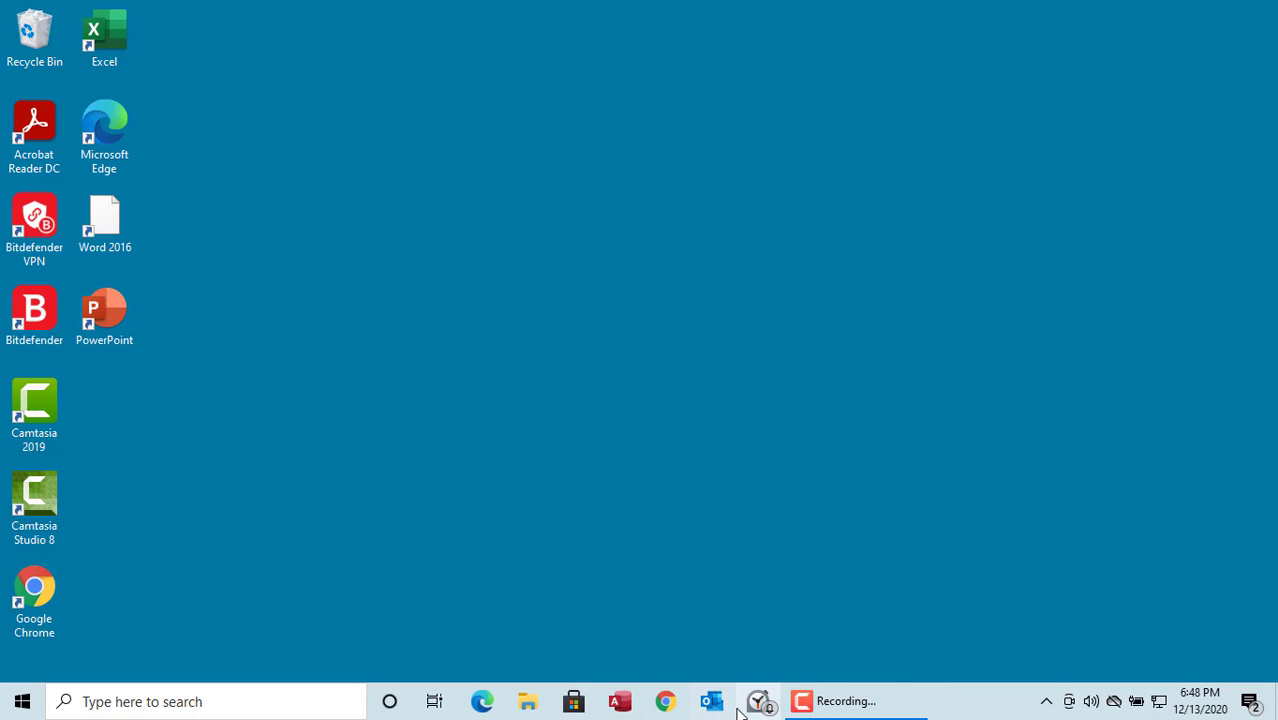